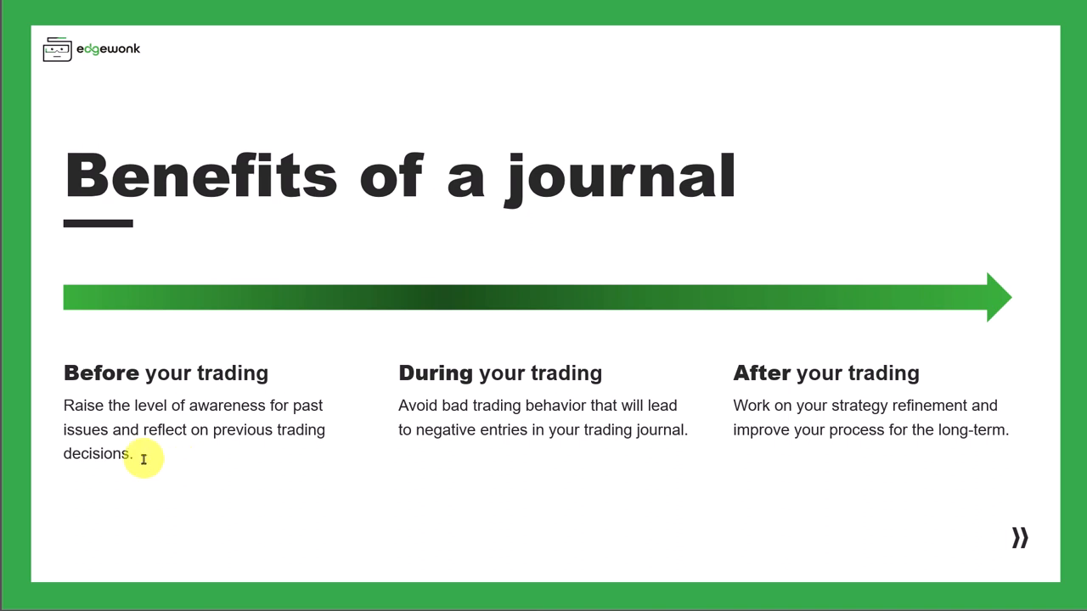
{"action": "mouse_move", "coordinate": [144, 456]}
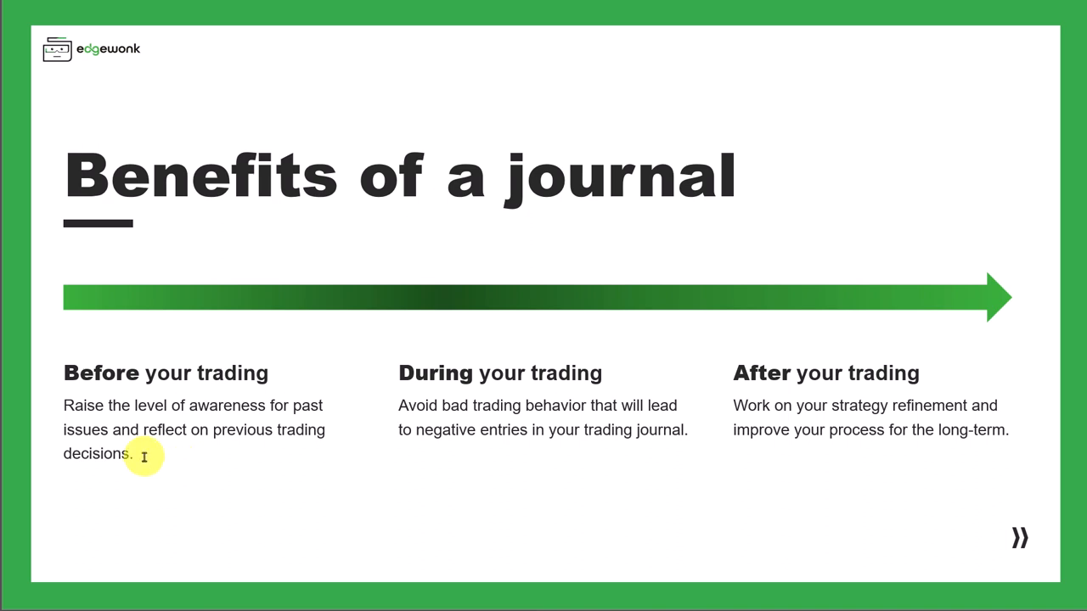
{"action": "mouse_move", "coordinate": [454, 461]}
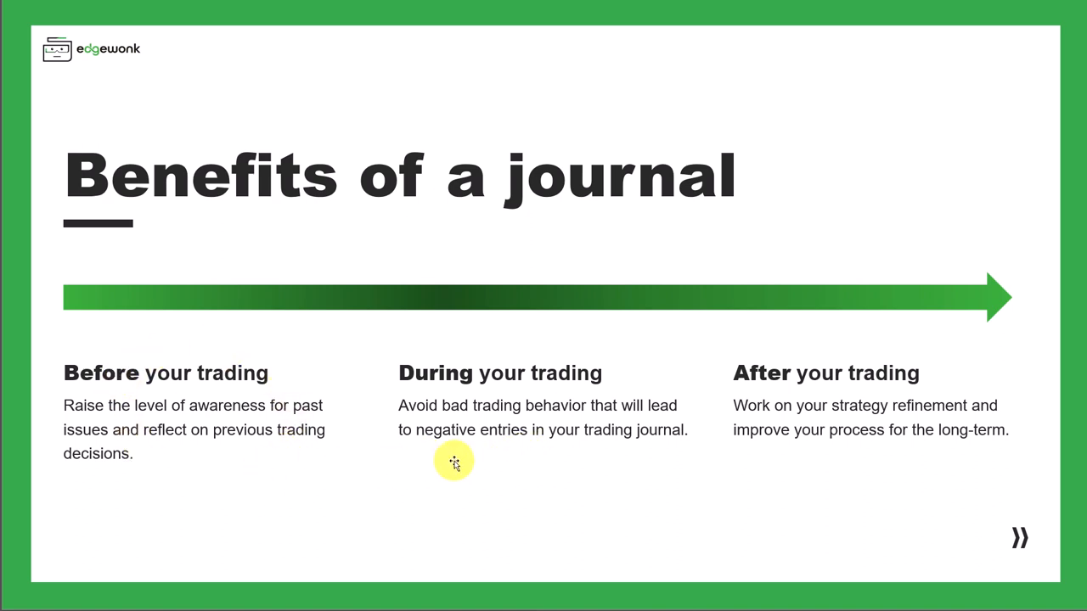
{"action": "mouse_move", "coordinate": [494, 457]}
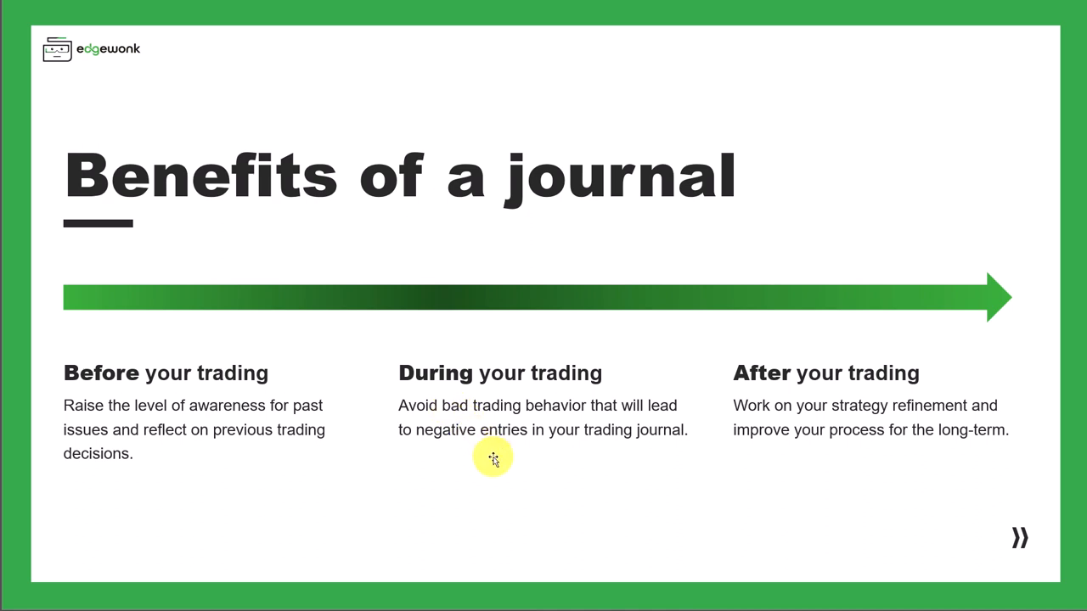
{"action": "mouse_move", "coordinate": [463, 465]}
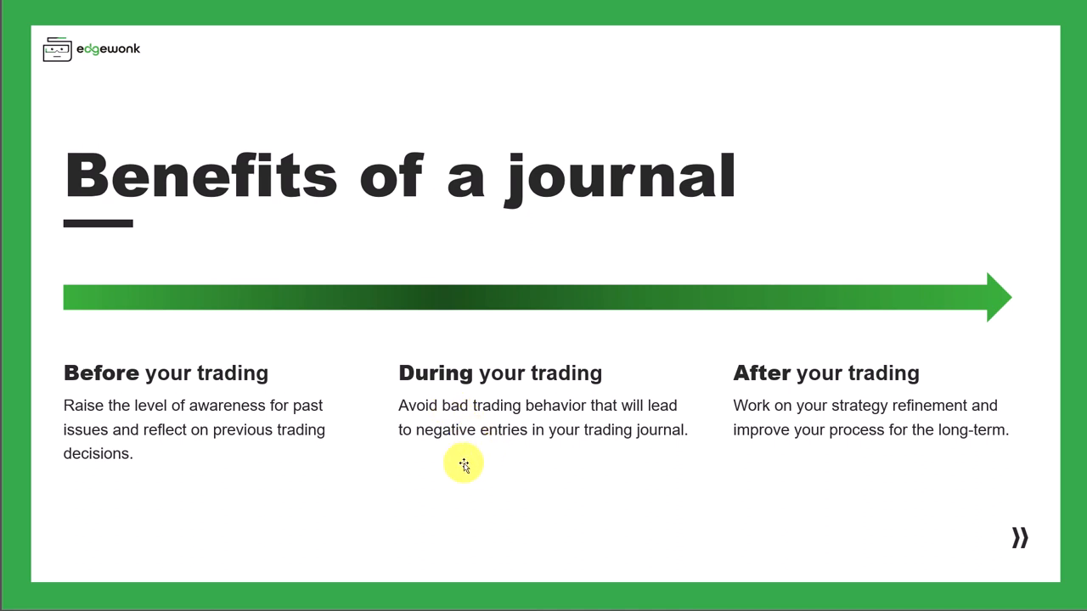
{"action": "mouse_move", "coordinate": [718, 421]}
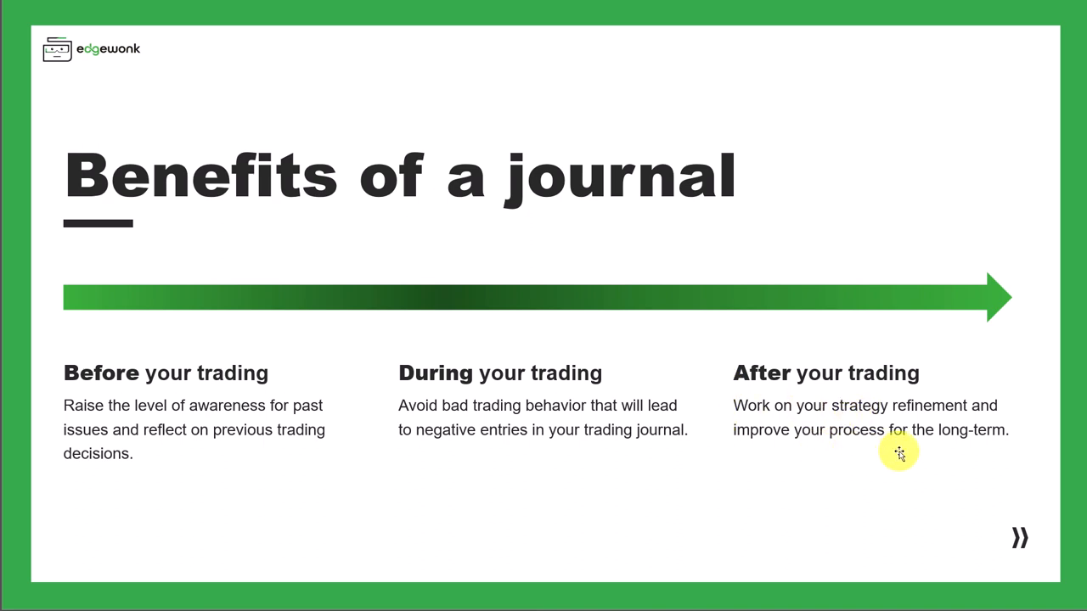
{"action": "mouse_move", "coordinate": [744, 320]}
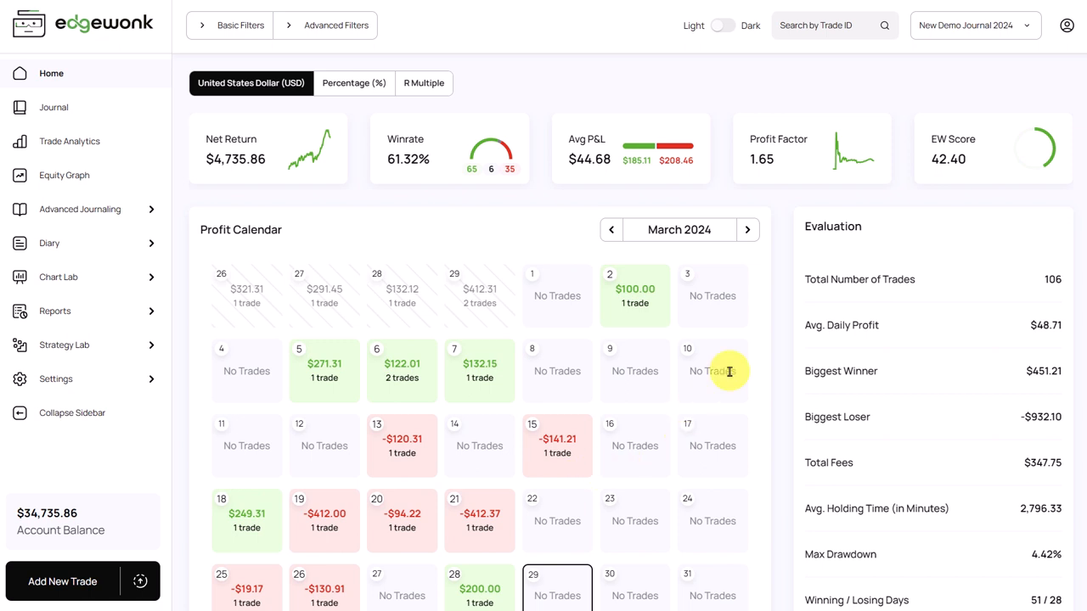
- Review the Gain/Loss ($) equity curve, then go to the trade journal
{"action": "scroll", "scroll_direction": "down", "scroll_amount": 3}
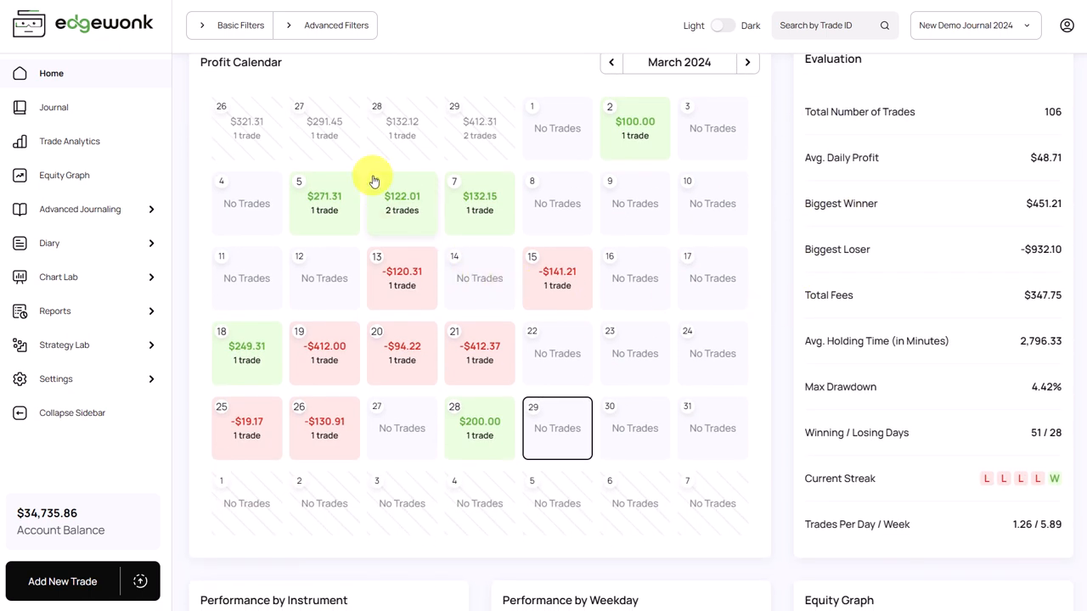
{"action": "mouse_move", "coordinate": [502, 425]}
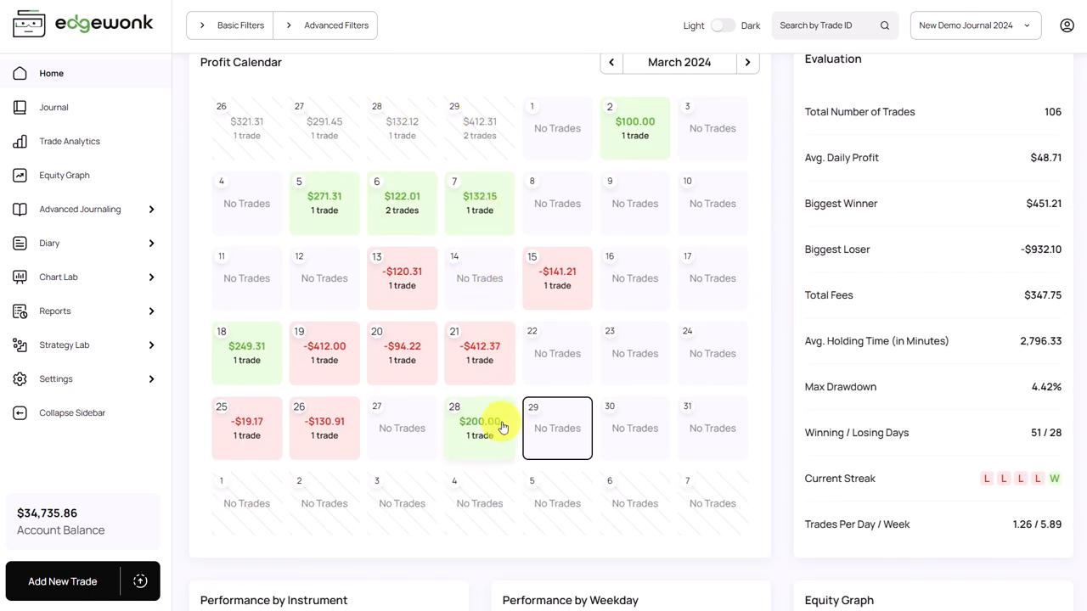
{"action": "mouse_move", "coordinate": [493, 441]}
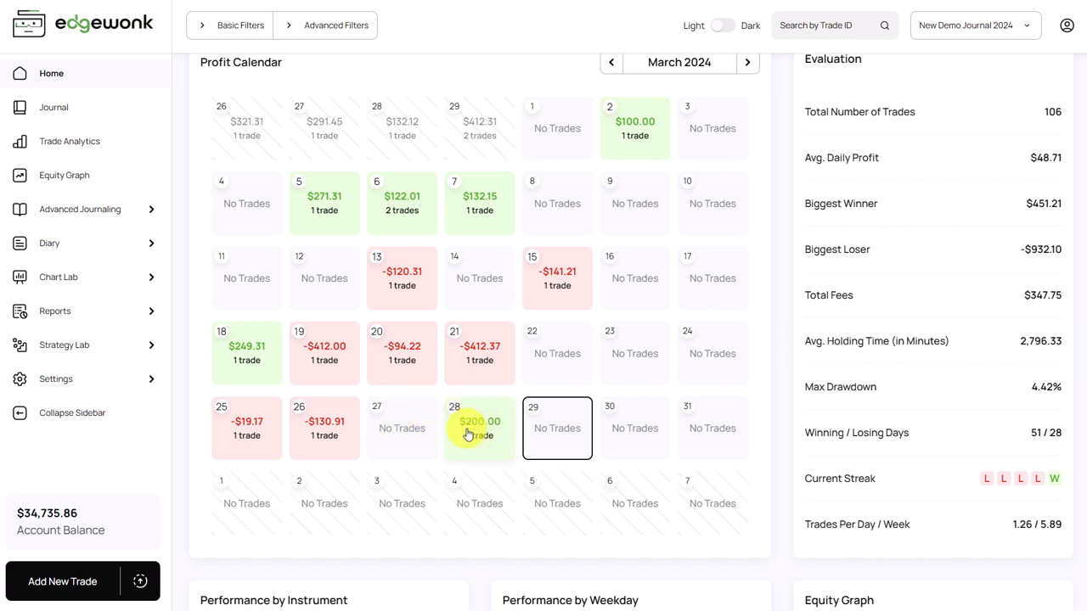
{"action": "mouse_move", "coordinate": [471, 360]}
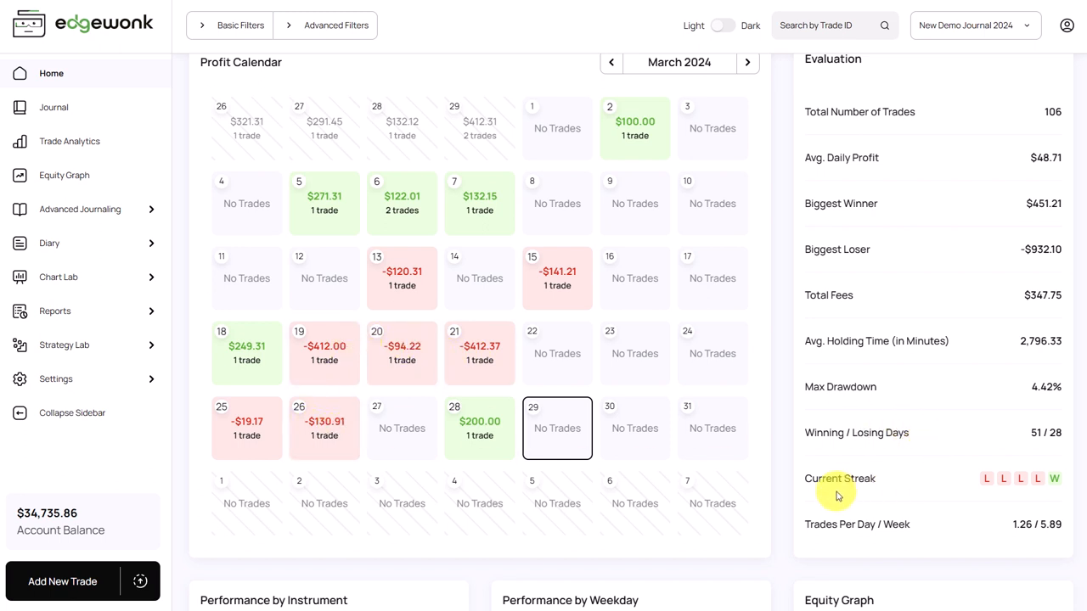
{"action": "mouse_move", "coordinate": [985, 491]}
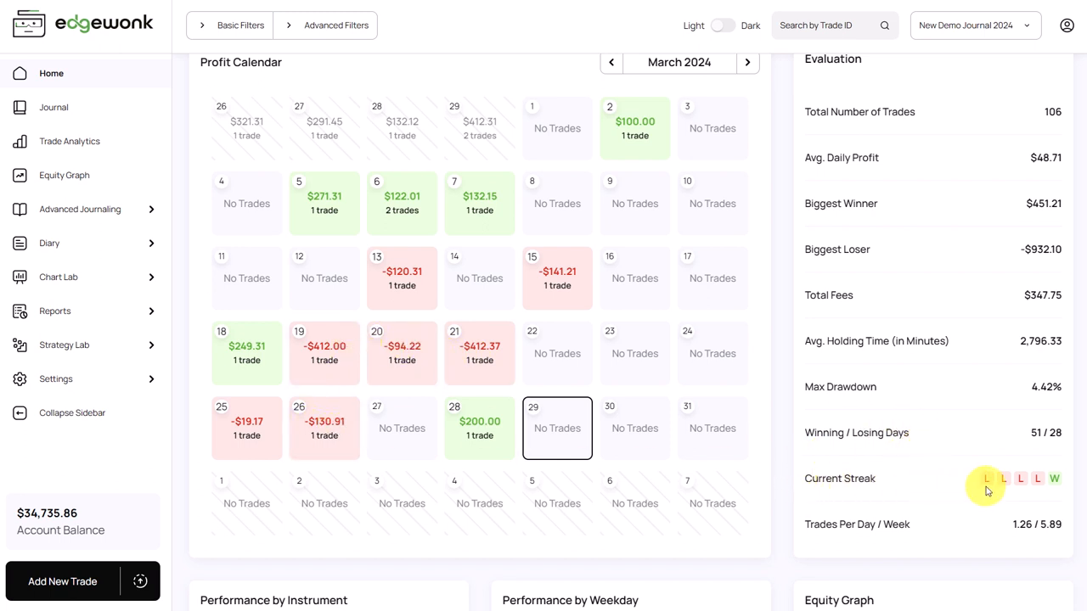
{"action": "mouse_move", "coordinate": [1056, 487]}
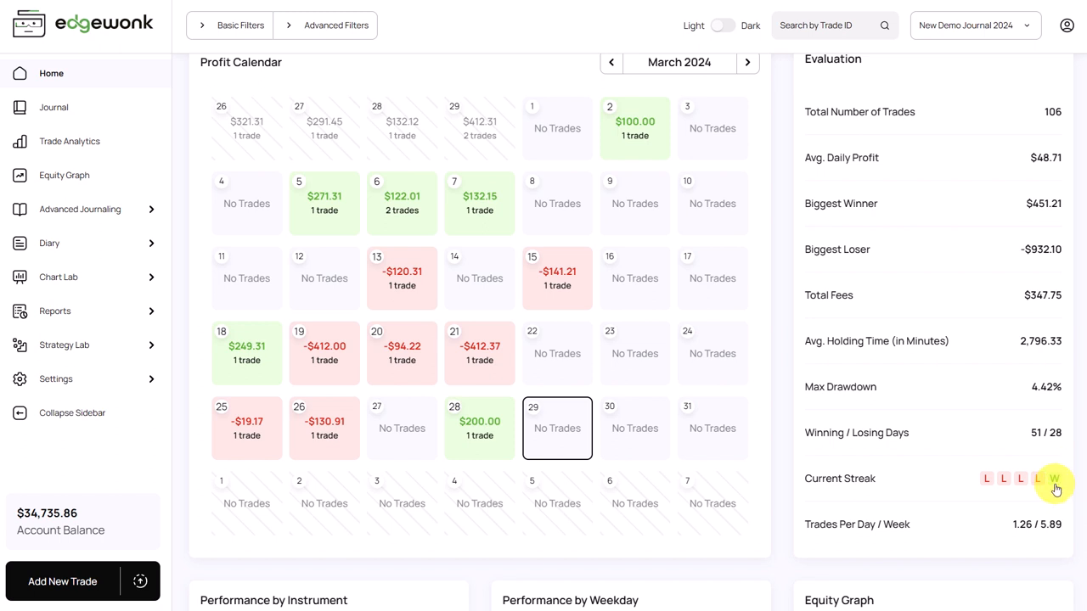
{"action": "mouse_move", "coordinate": [978, 490]}
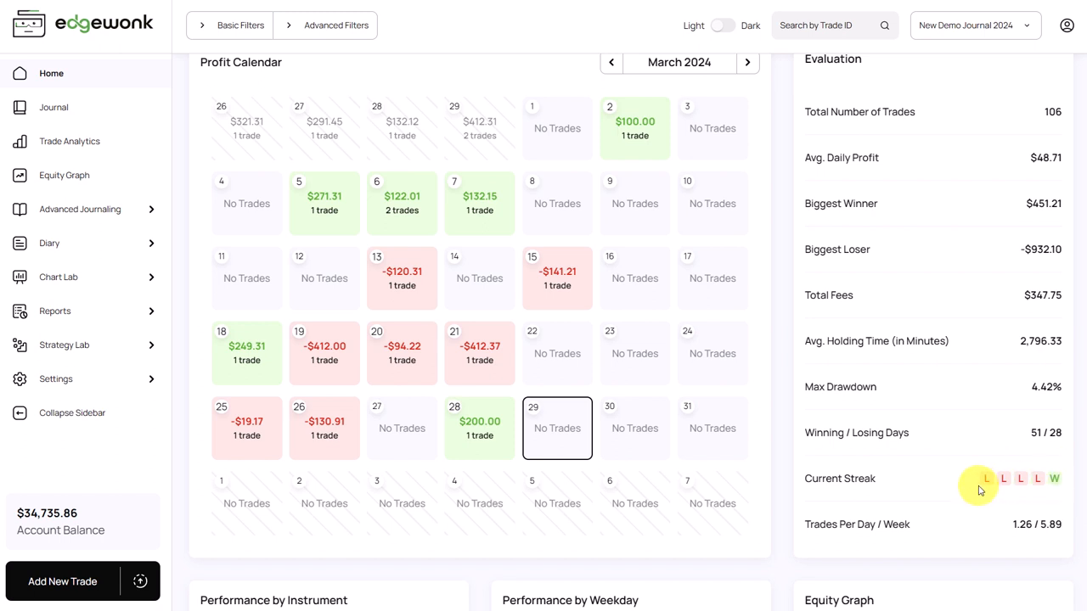
{"action": "mouse_move", "coordinate": [961, 497]}
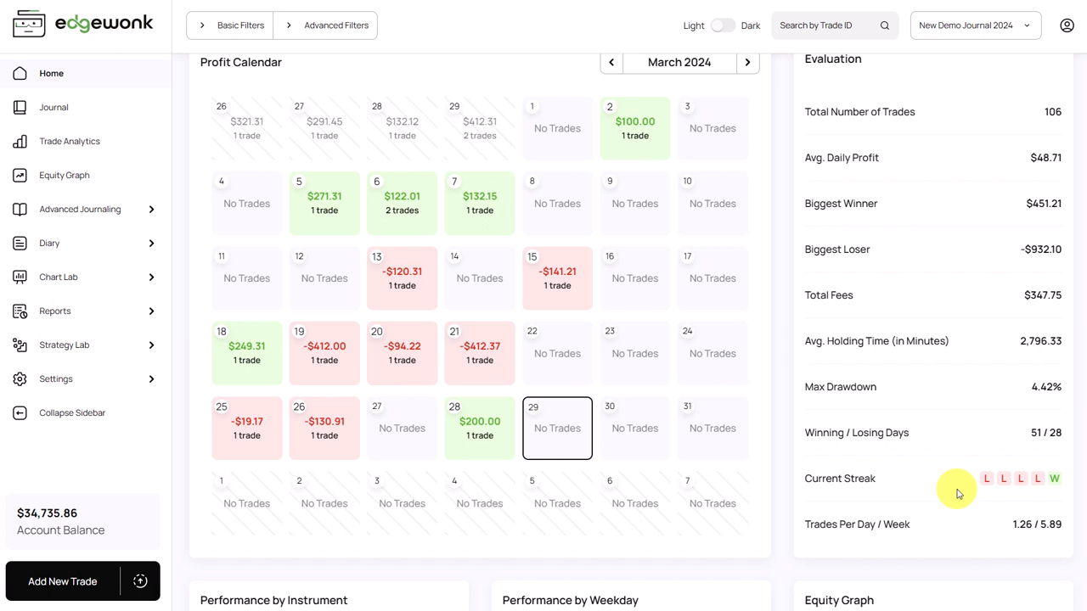
{"action": "mouse_move", "coordinate": [941, 479]}
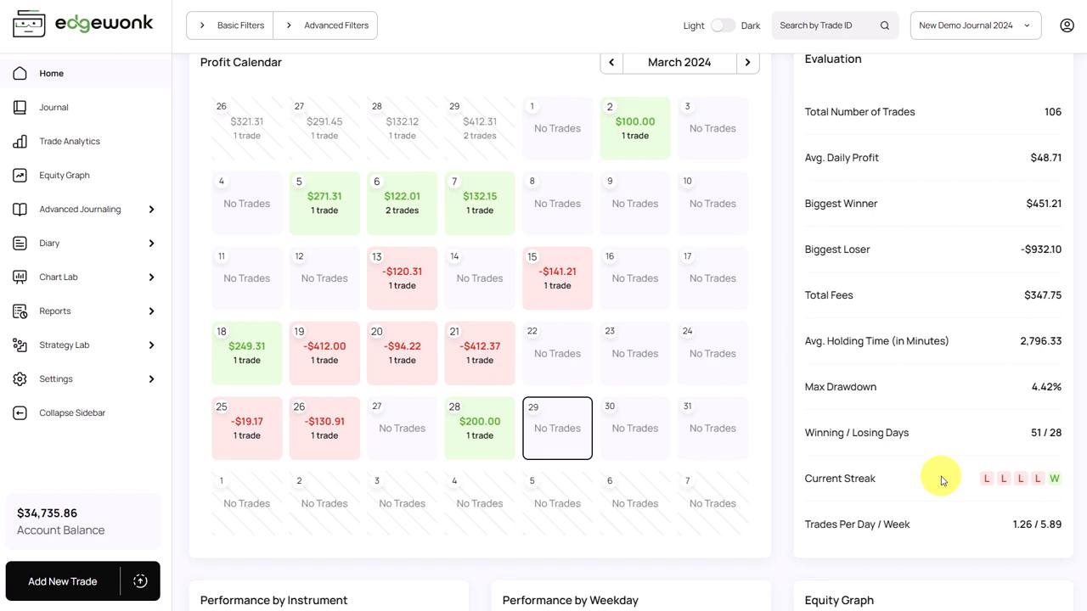
{"action": "left_click", "coordinate": [64, 174]}
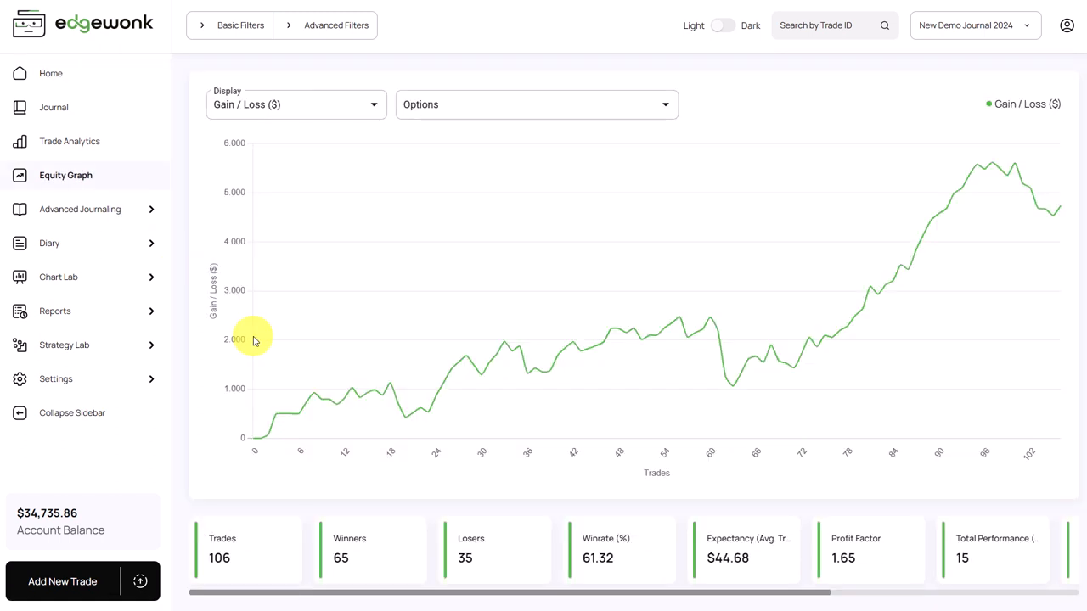
{"action": "mouse_move", "coordinate": [711, 269]}
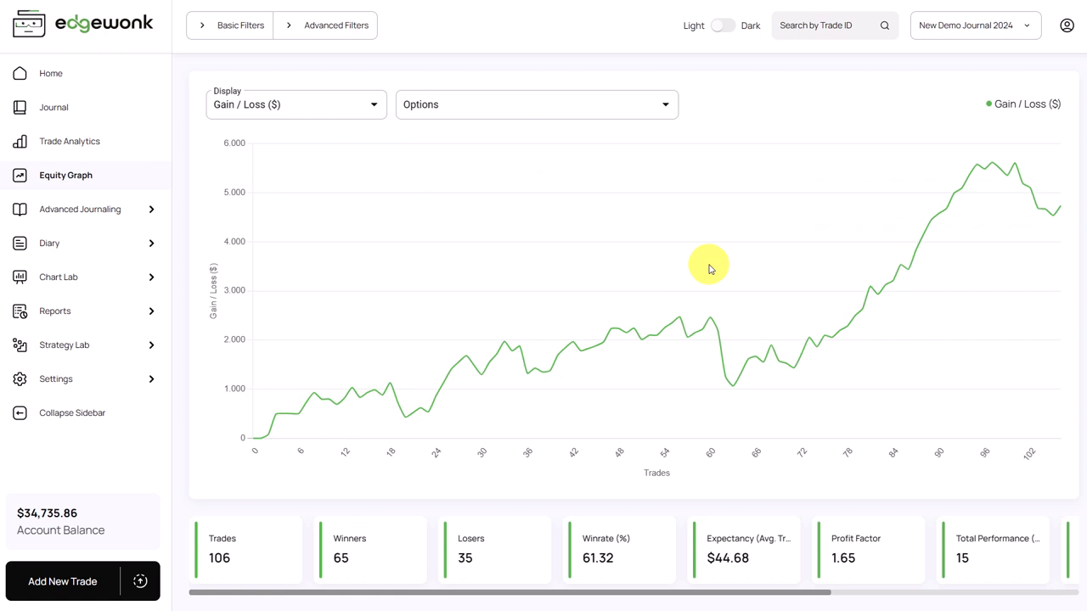
{"action": "mouse_move", "coordinate": [1055, 229]}
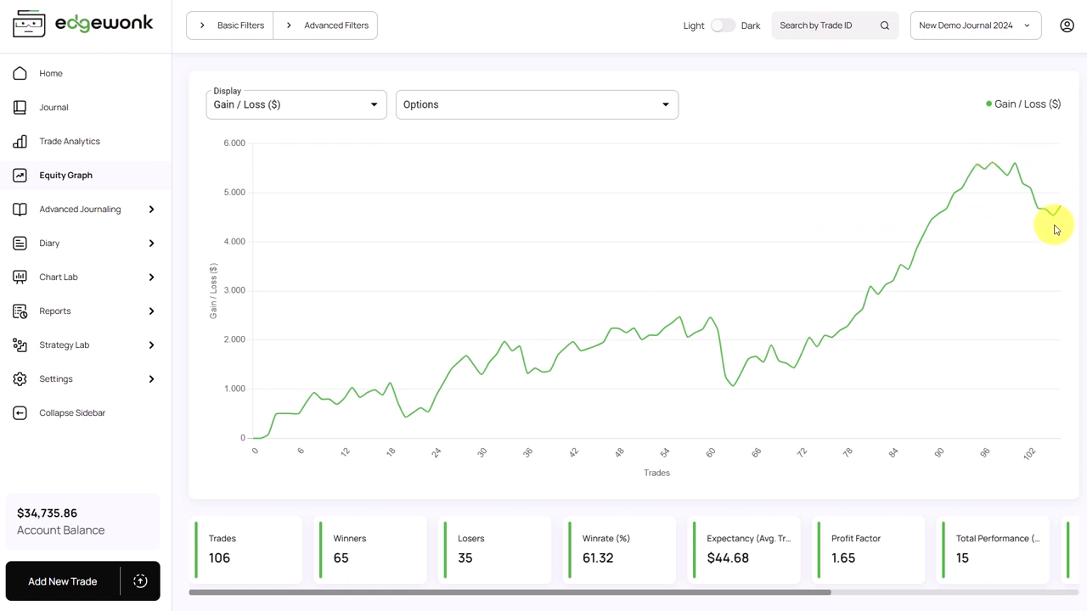
{"action": "mouse_move", "coordinate": [1037, 168]}
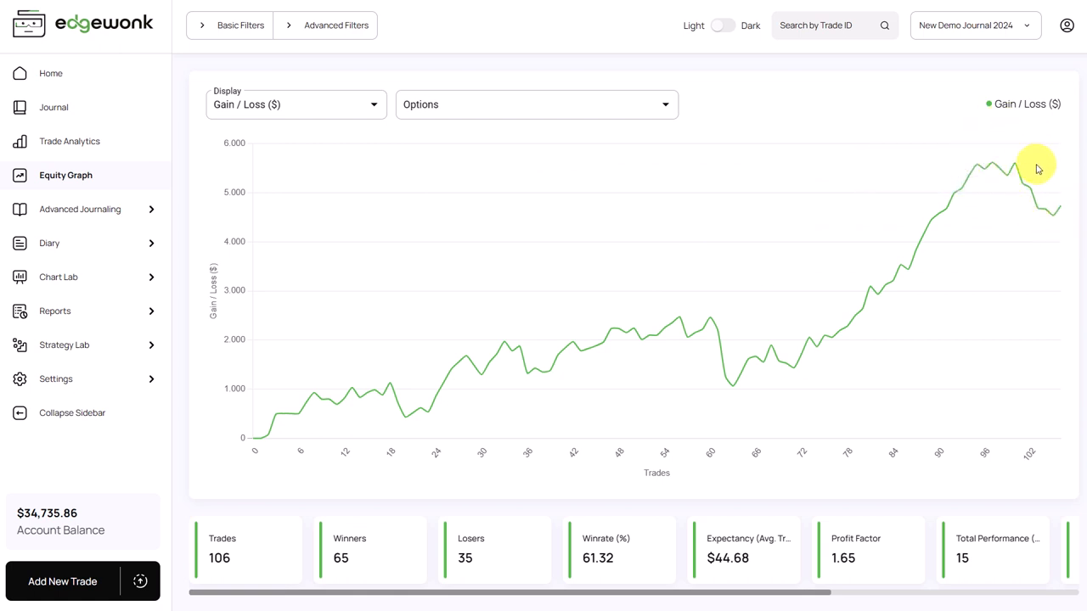
{"action": "mouse_move", "coordinate": [1021, 162]}
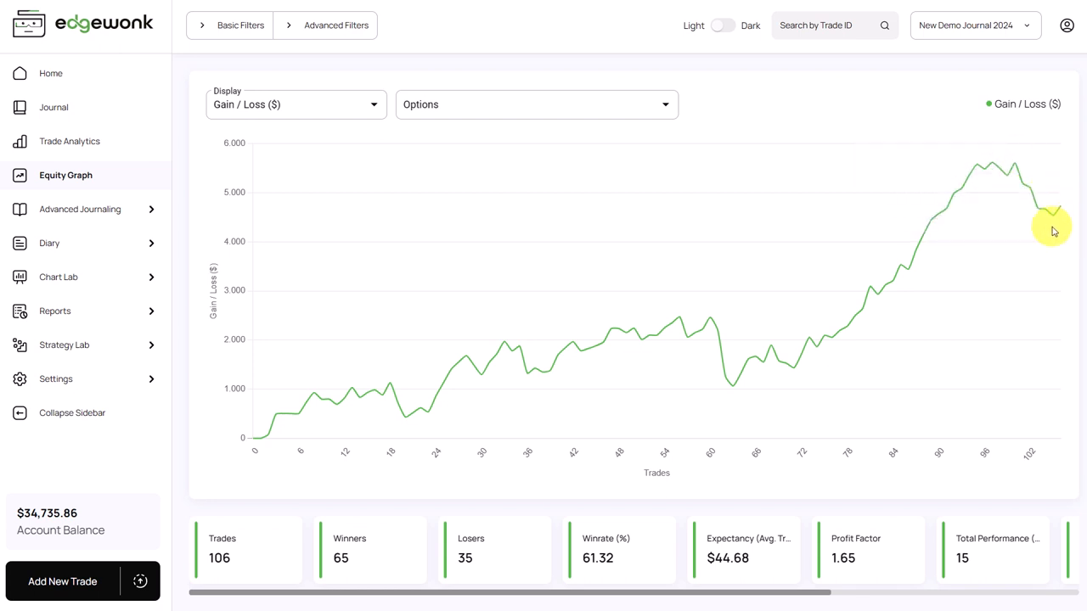
{"action": "mouse_move", "coordinate": [1047, 229]}
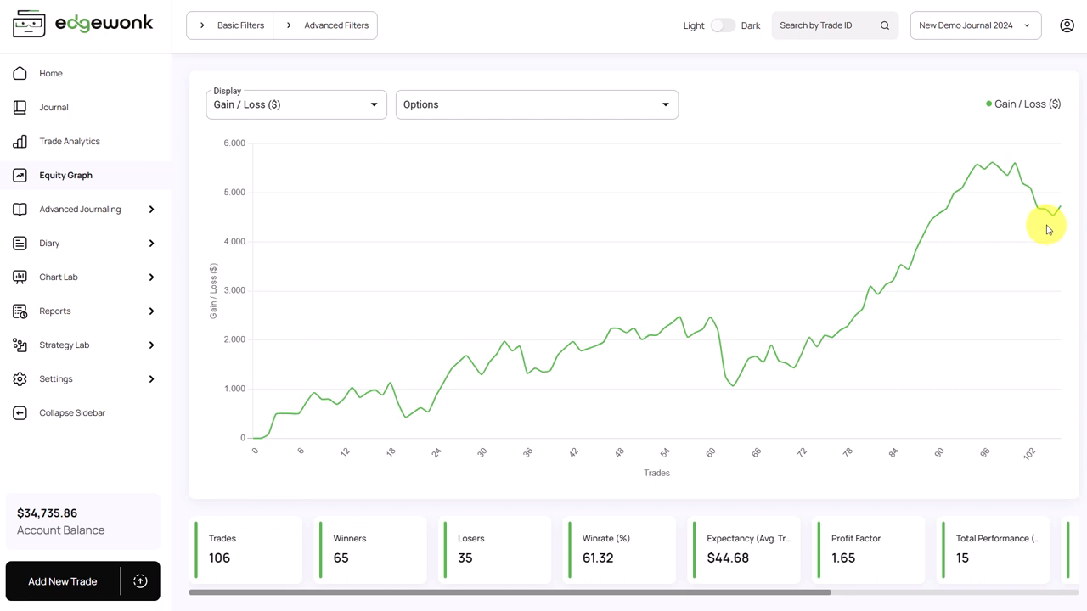
{"action": "mouse_move", "coordinate": [868, 377]}
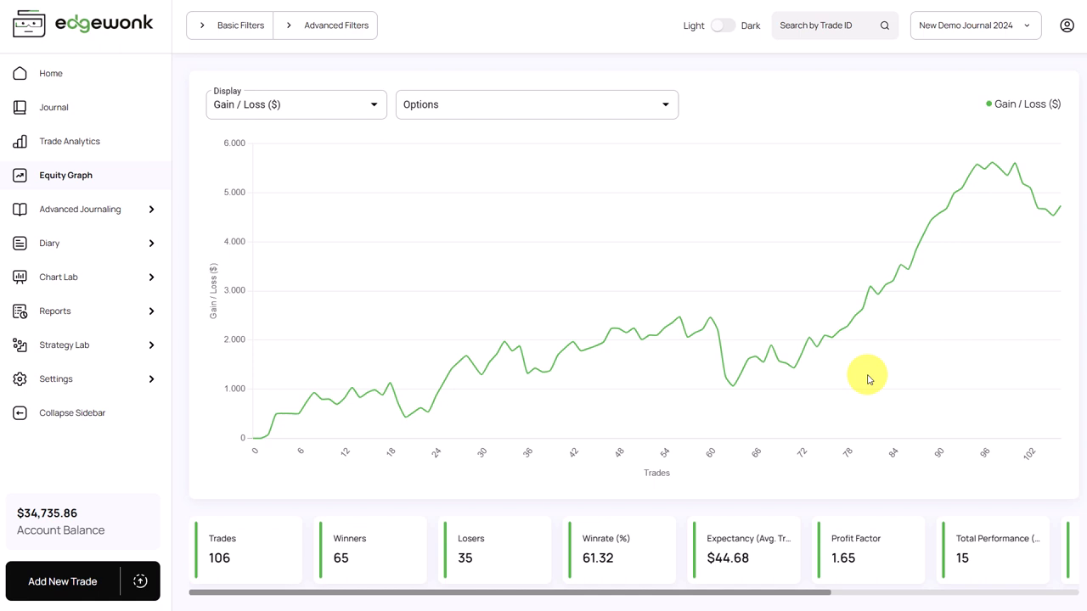
{"action": "mouse_move", "coordinate": [947, 303]}
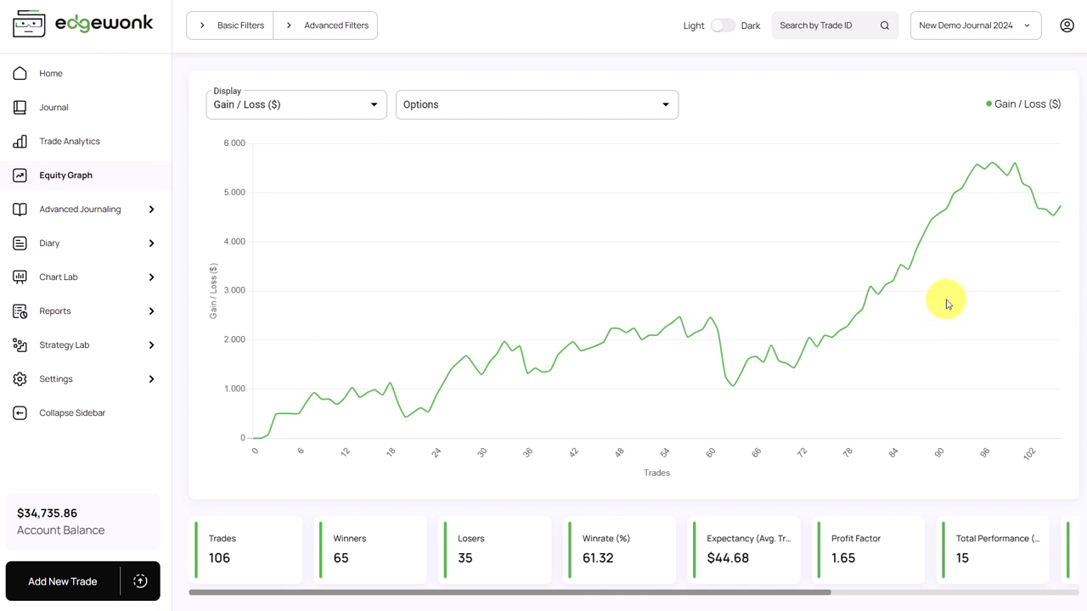
{"action": "mouse_move", "coordinate": [1063, 231]}
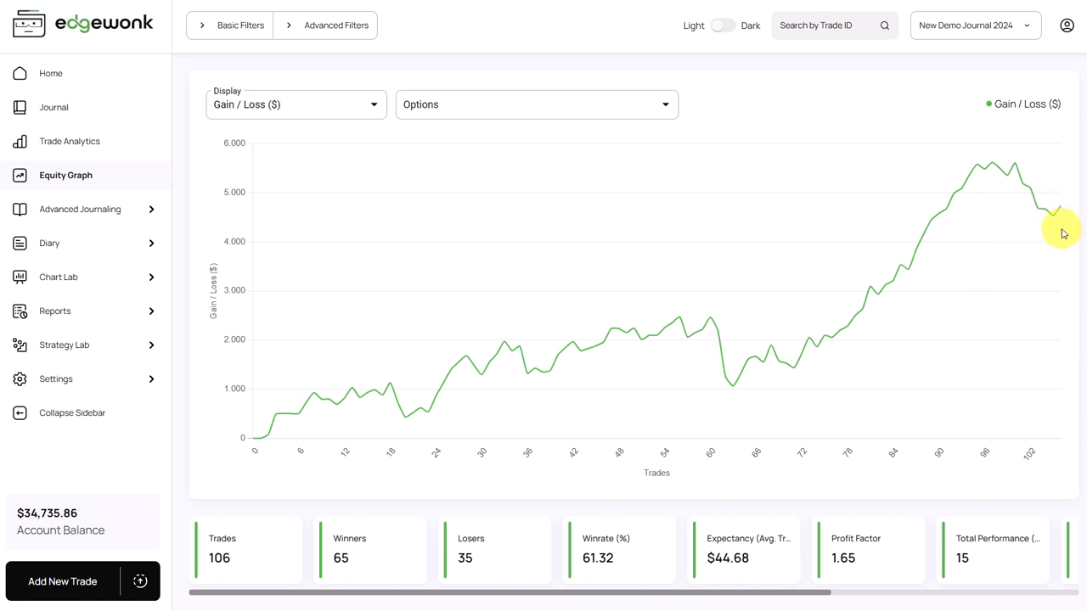
{"action": "mouse_move", "coordinate": [396, 442]}
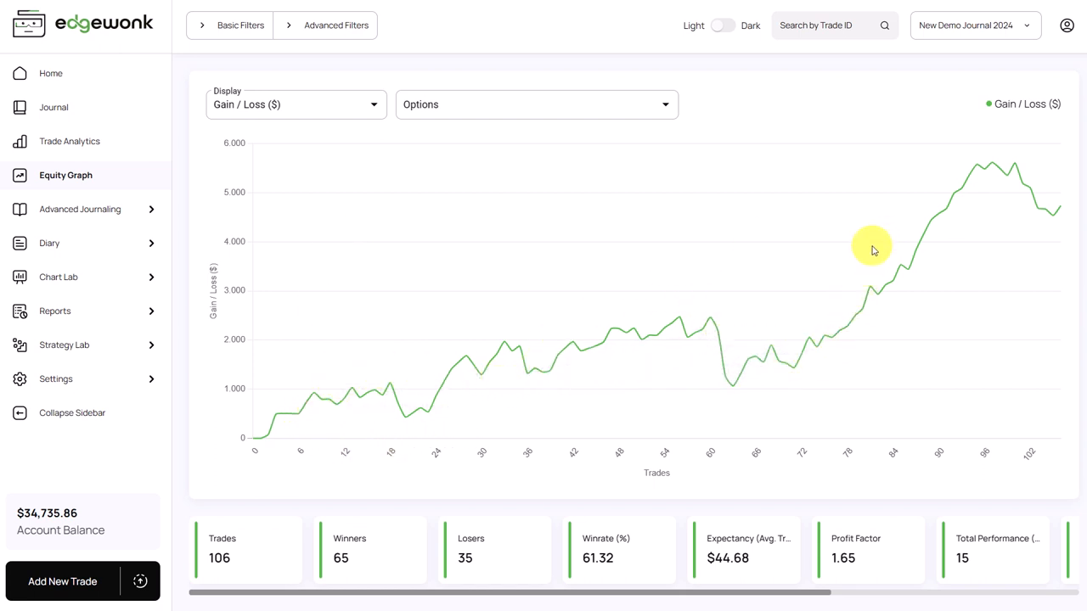
{"action": "mouse_move", "coordinate": [836, 263]}
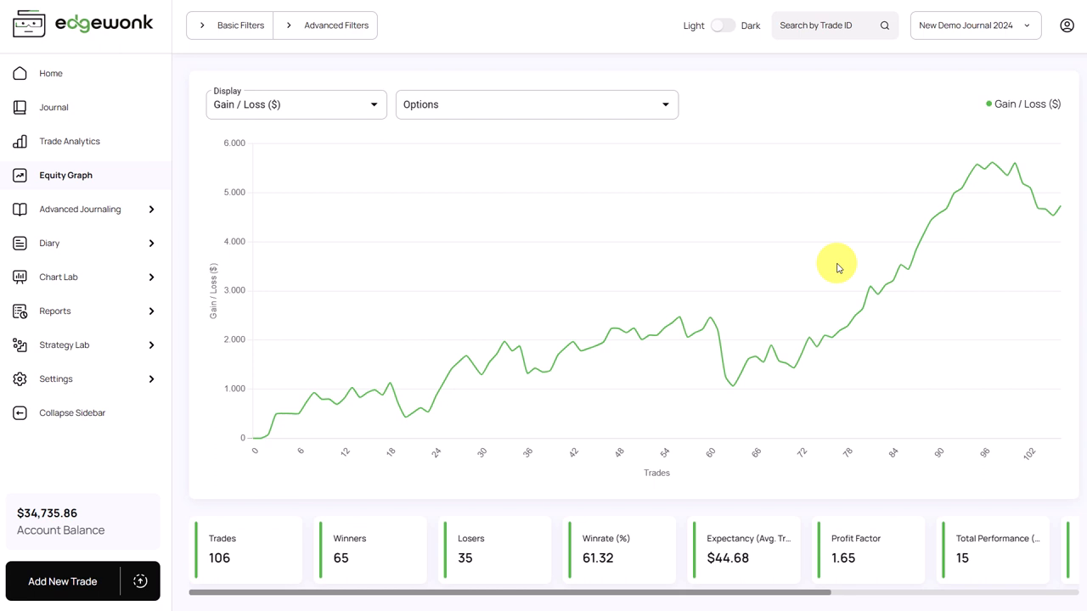
{"action": "mouse_move", "coordinate": [529, 604]}
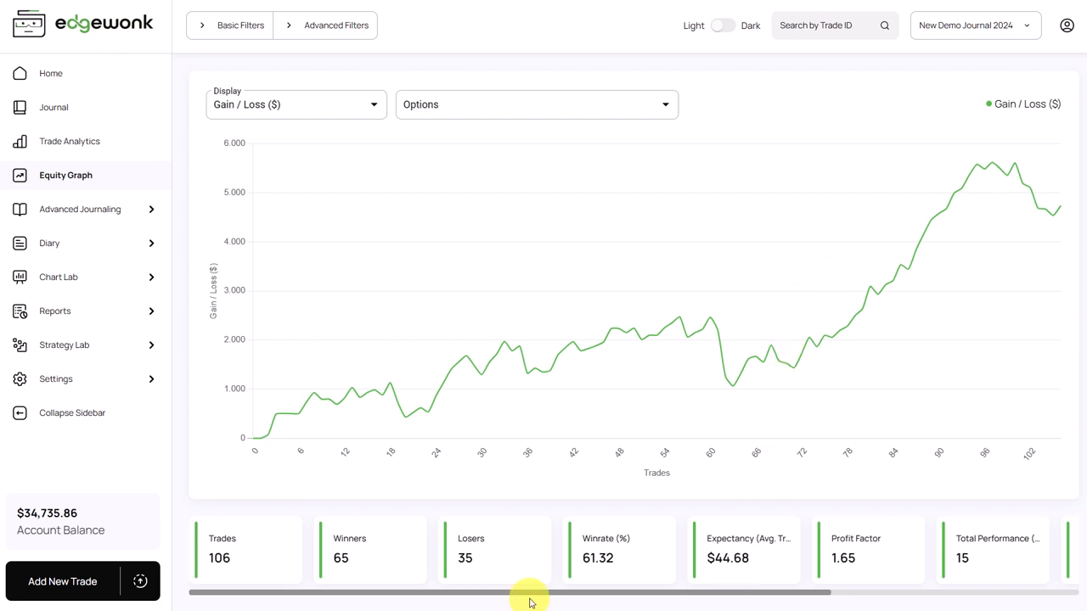
{"action": "left_click", "coordinate": [54, 107]}
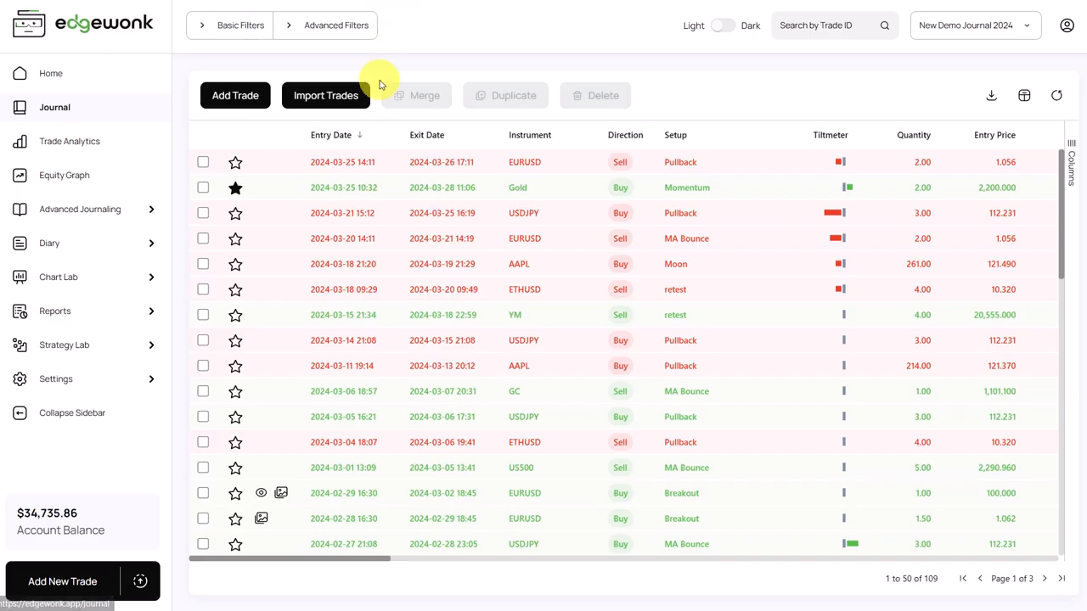
{"action": "mouse_move", "coordinate": [718, 190]}
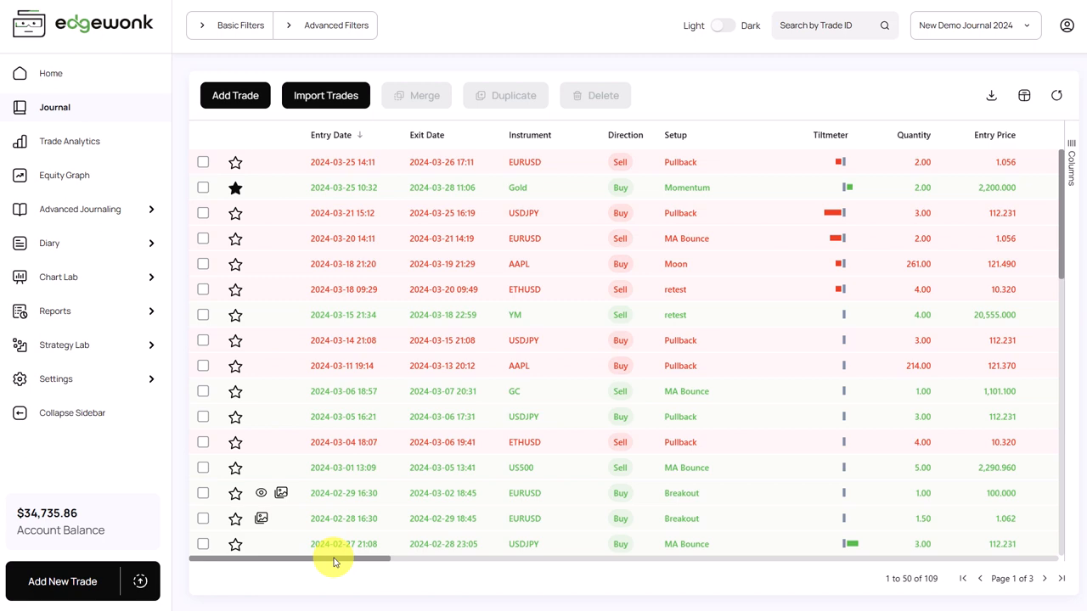
- Scroll the journal to the Entry Comment column, then return to the Equity Graph
{"action": "left_click_drag", "start_coordinate": [334, 559], "coordinate": [543, 556]}
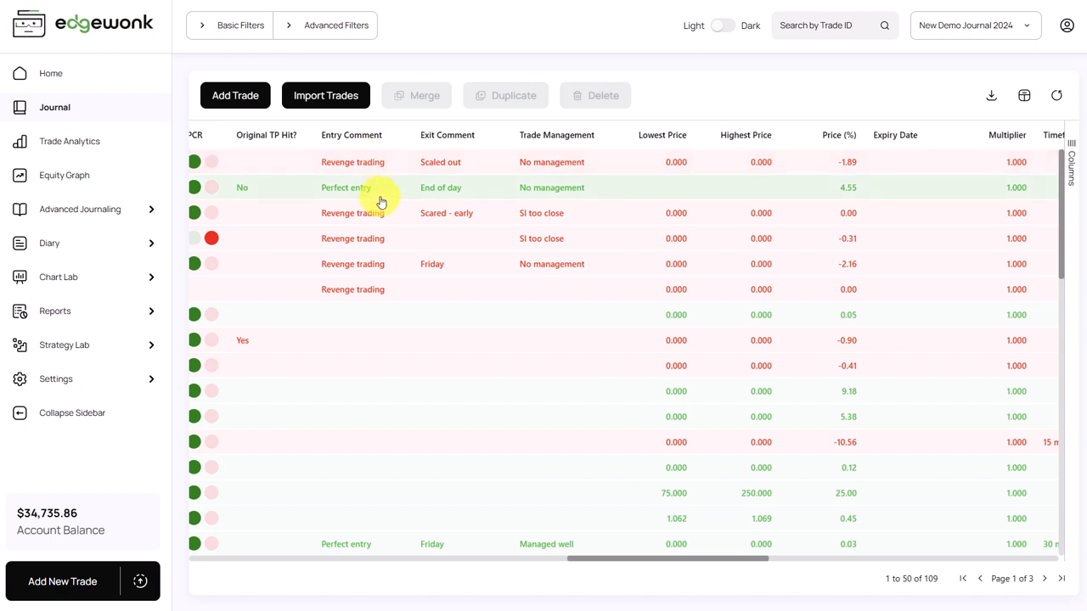
{"action": "mouse_move", "coordinate": [370, 280]}
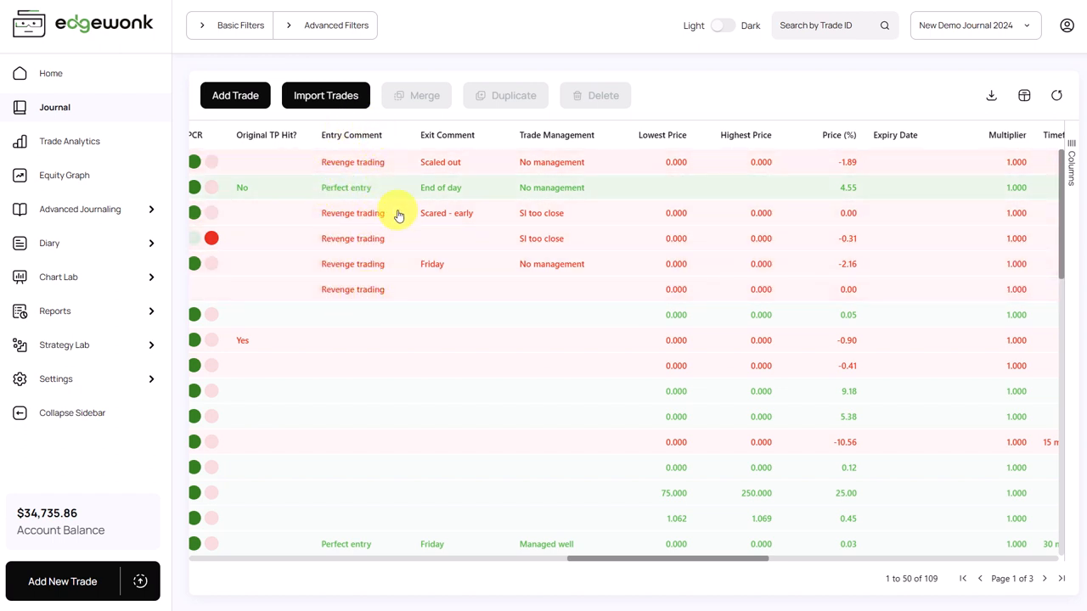
{"action": "mouse_move", "coordinate": [325, 302]}
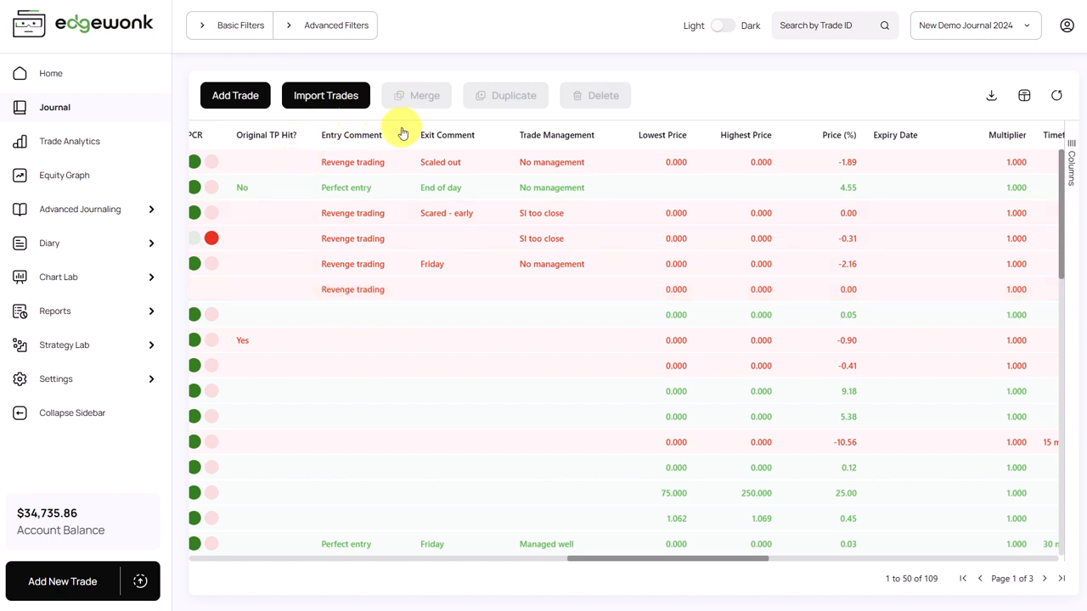
{"action": "mouse_move", "coordinate": [392, 133]}
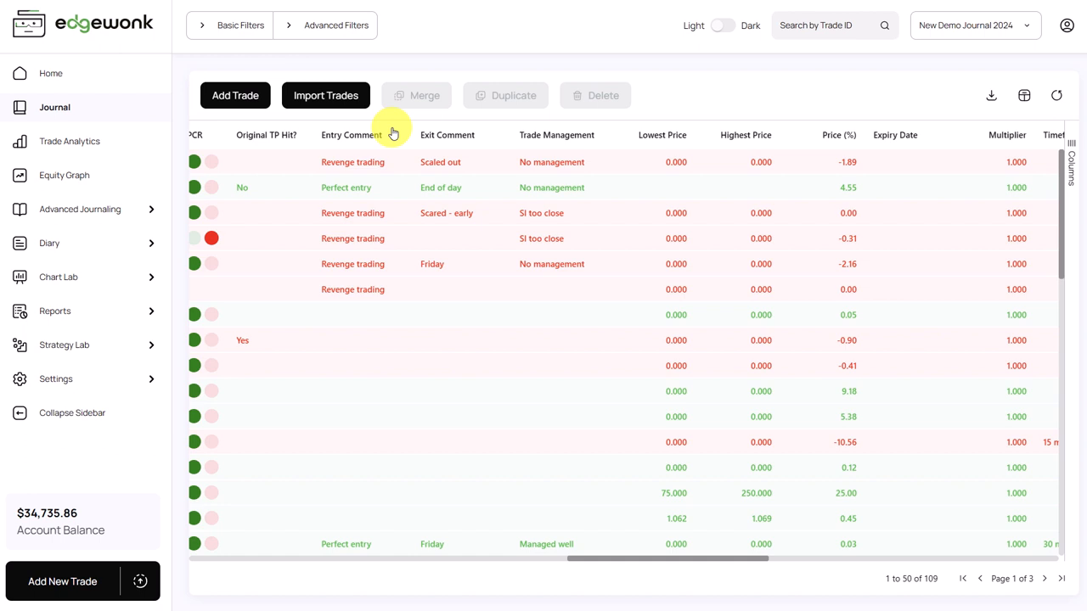
{"action": "mouse_move", "coordinate": [380, 309]}
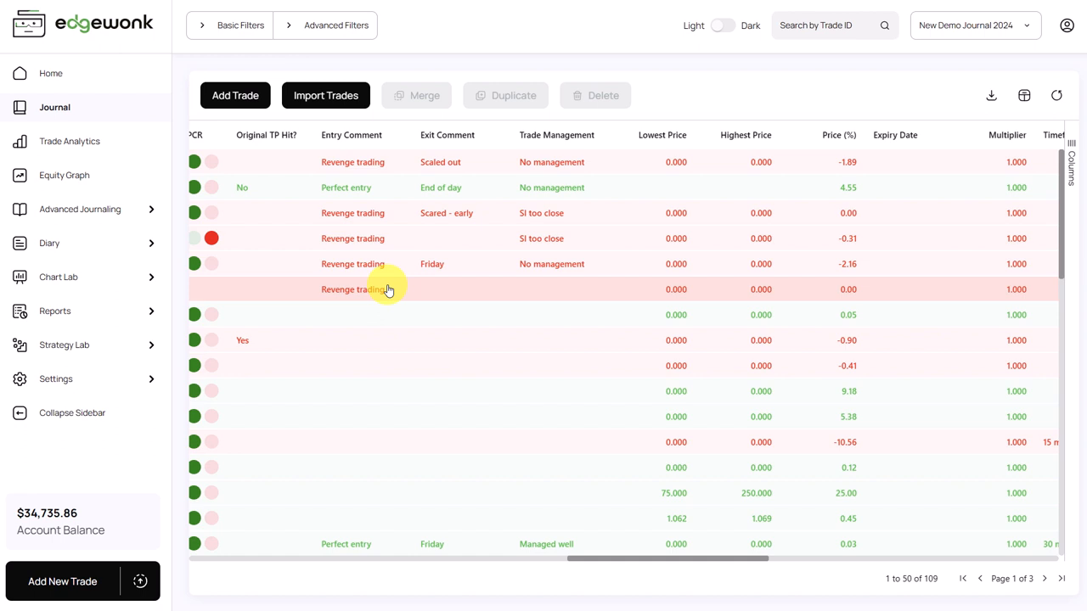
{"action": "mouse_move", "coordinate": [369, 295]}
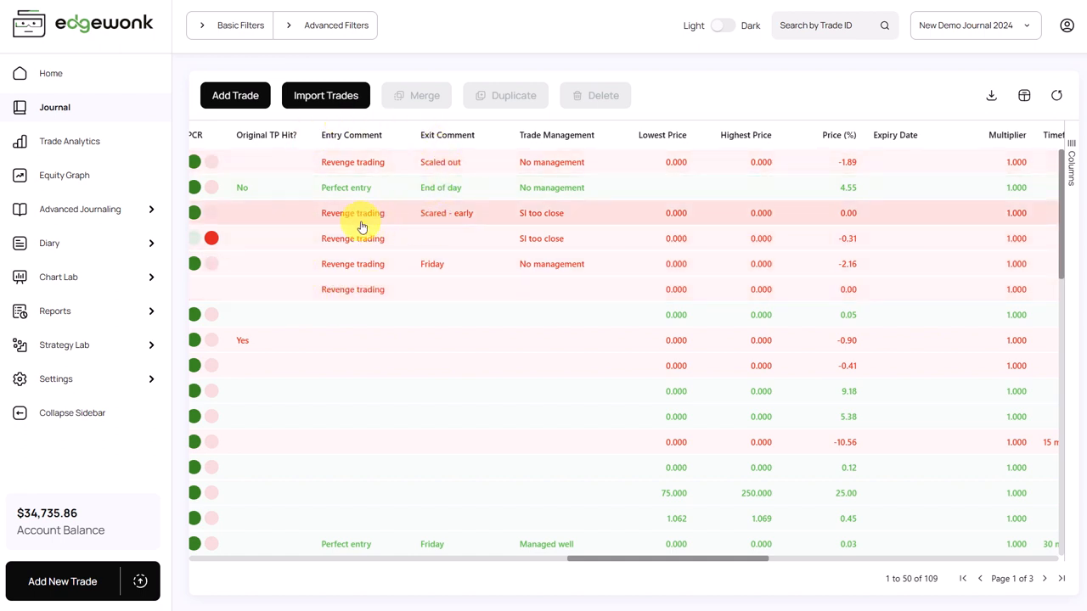
{"action": "mouse_move", "coordinate": [330, 188]}
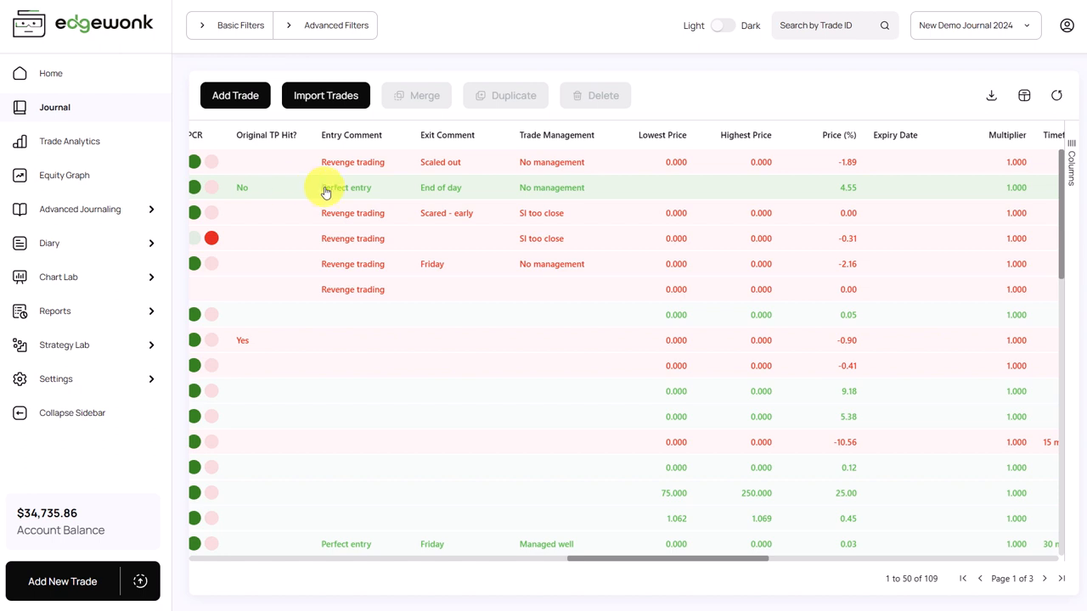
{"action": "mouse_move", "coordinate": [360, 204]}
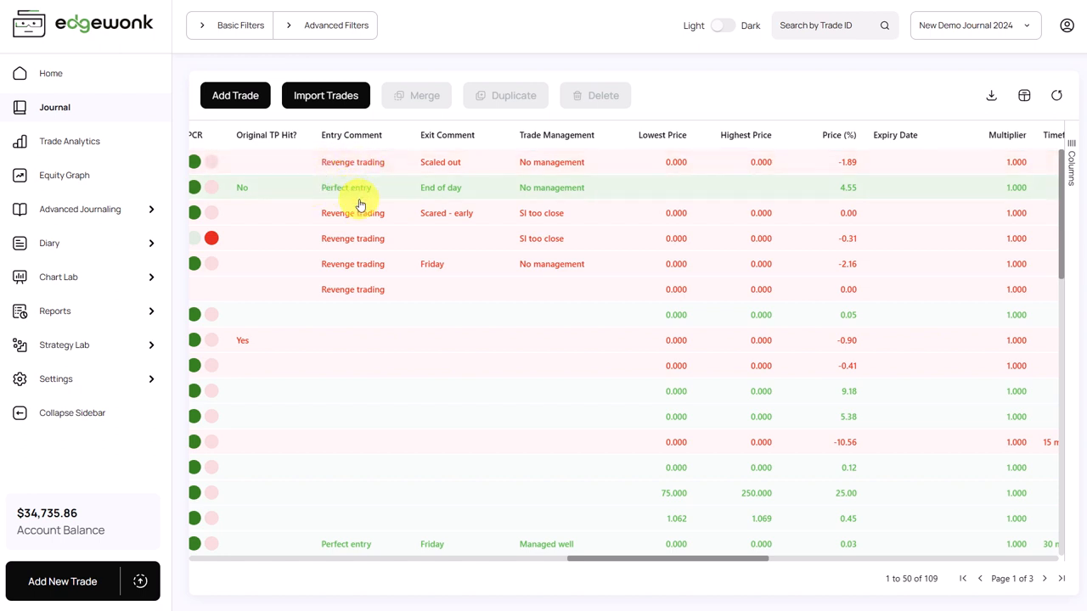
{"action": "mouse_move", "coordinate": [396, 201]}
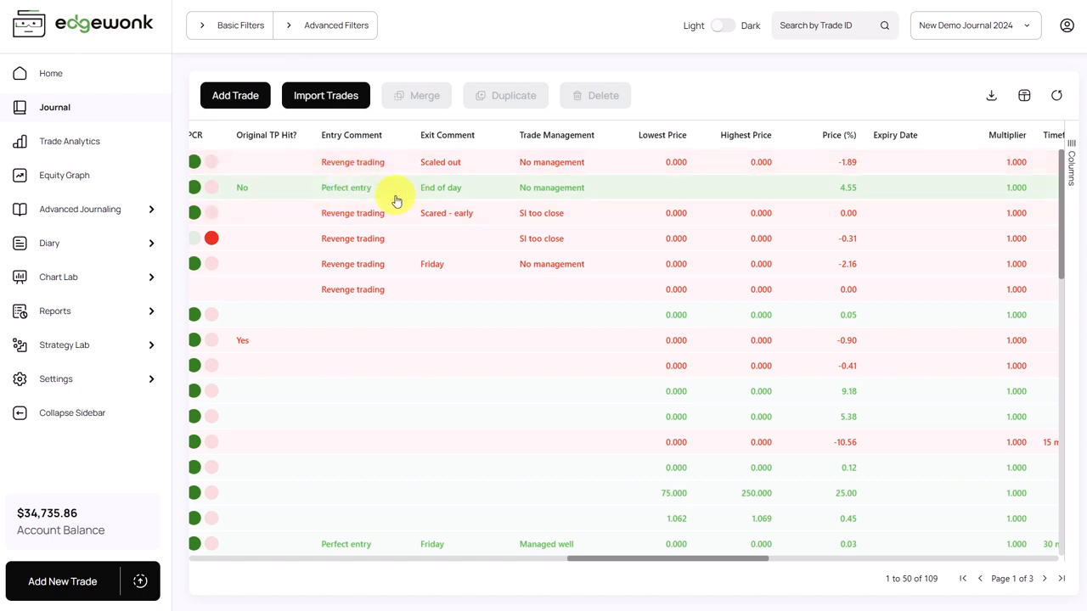
{"action": "mouse_move", "coordinate": [393, 193]}
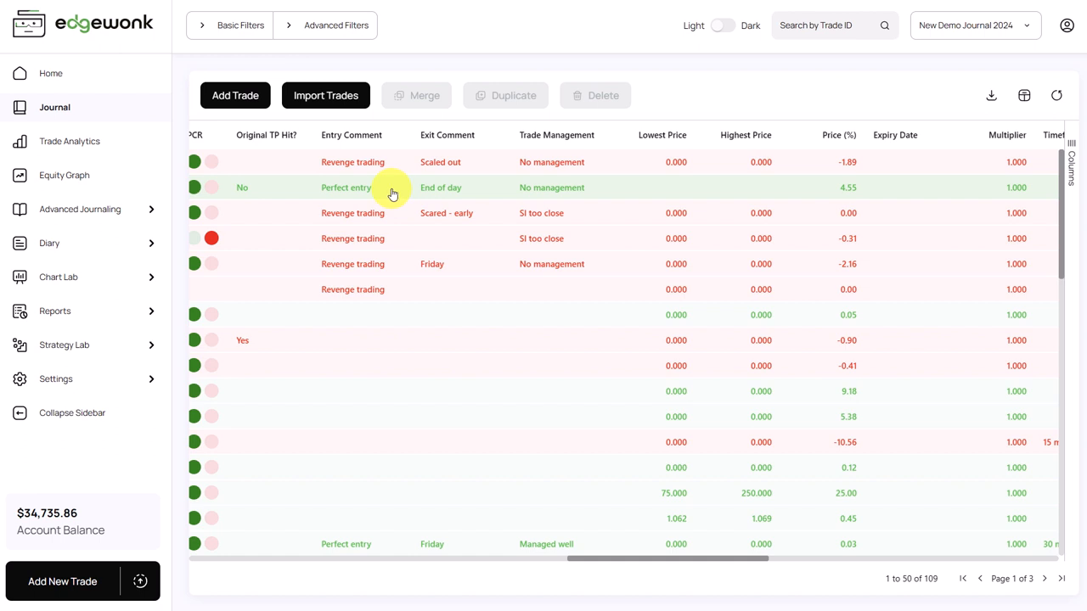
{"action": "left_click", "coordinate": [64, 175]}
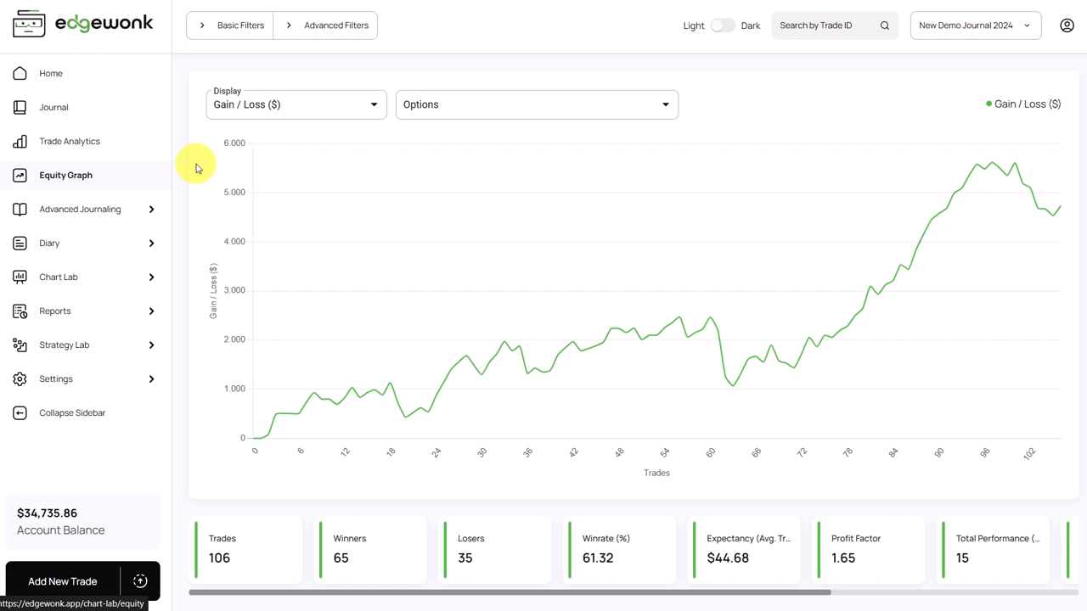
{"action": "mouse_move", "coordinate": [473, 108]}
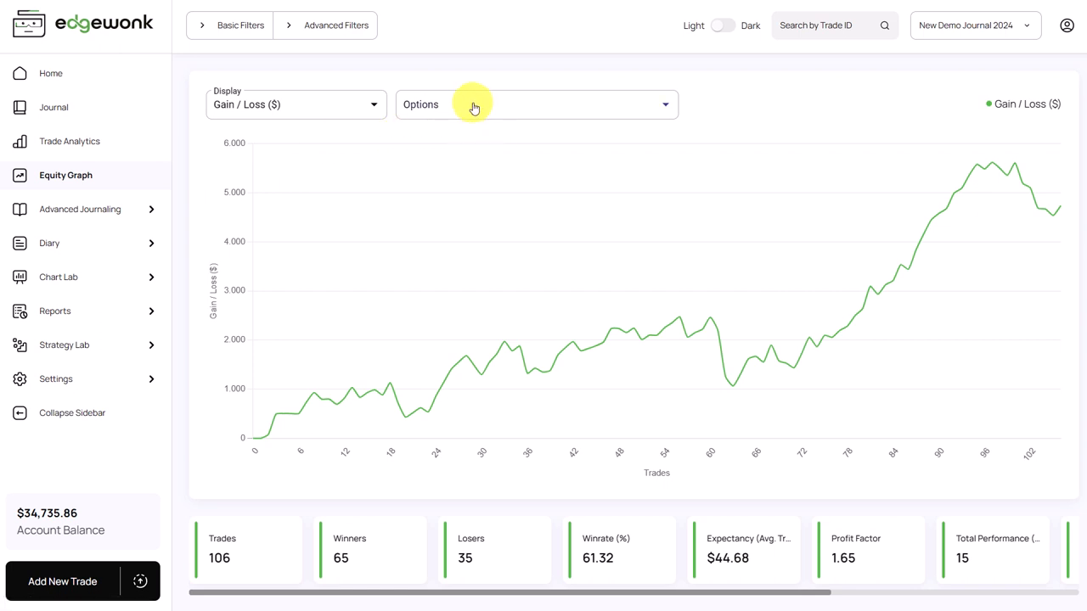
- Display the Tiltmeter on the equity graph filtered to 25 trades (64% winrate, 2.29 profit factor)
{"action": "left_click", "coordinate": [391, 134]}
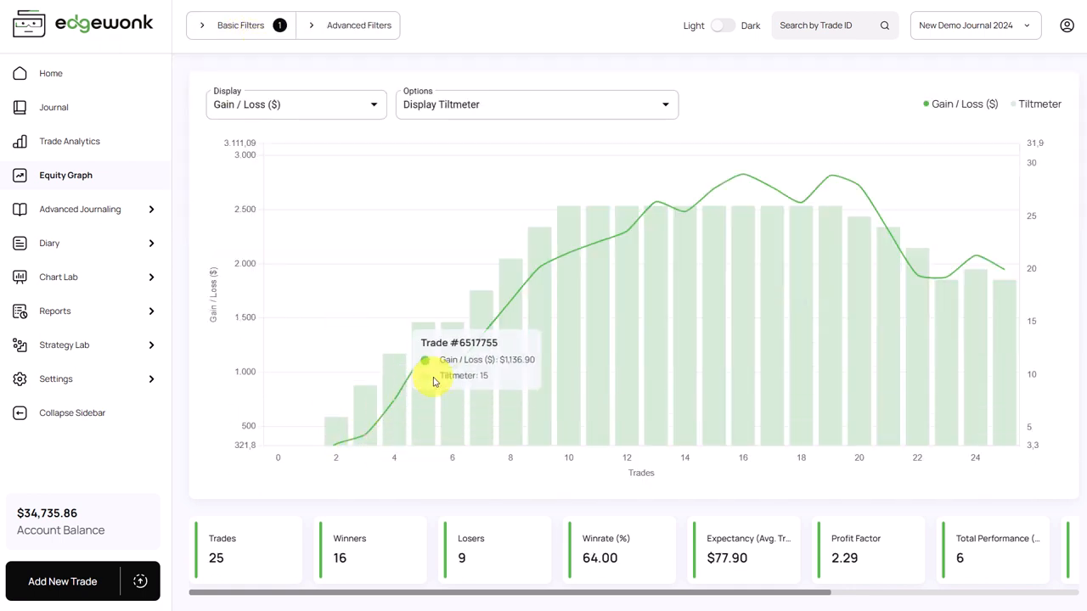
{"action": "mouse_move", "coordinate": [667, 208]}
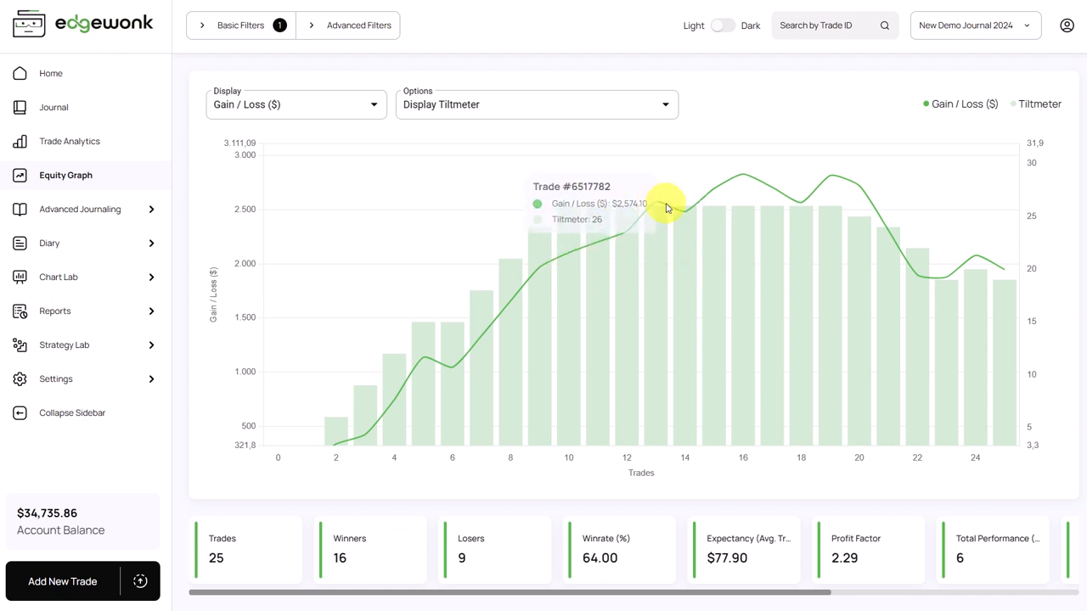
{"action": "mouse_move", "coordinate": [751, 186]}
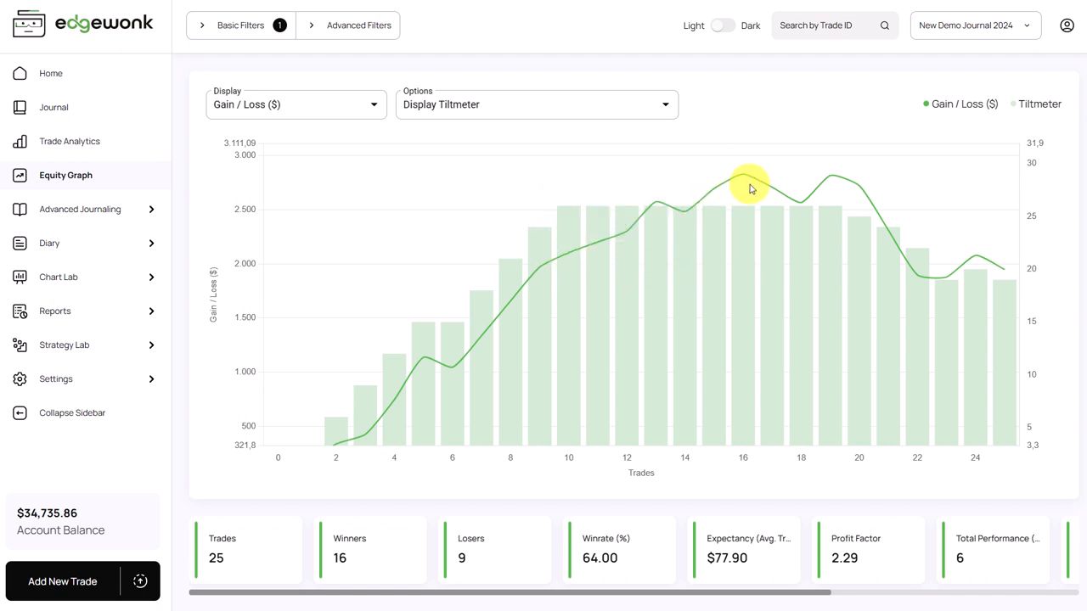
{"action": "mouse_move", "coordinate": [557, 246]}
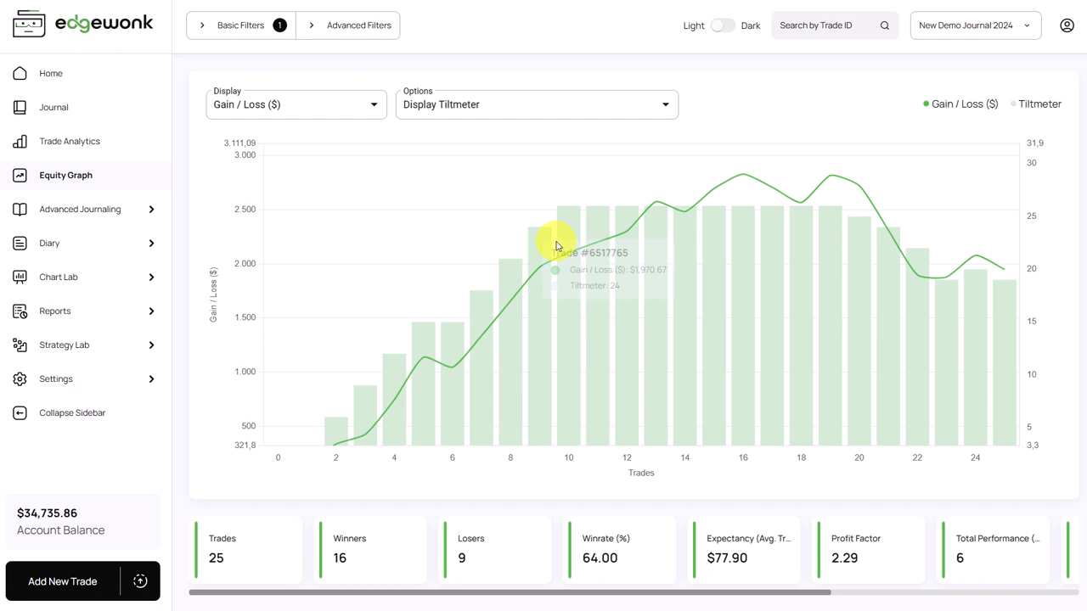
{"action": "mouse_move", "coordinate": [428, 408]}
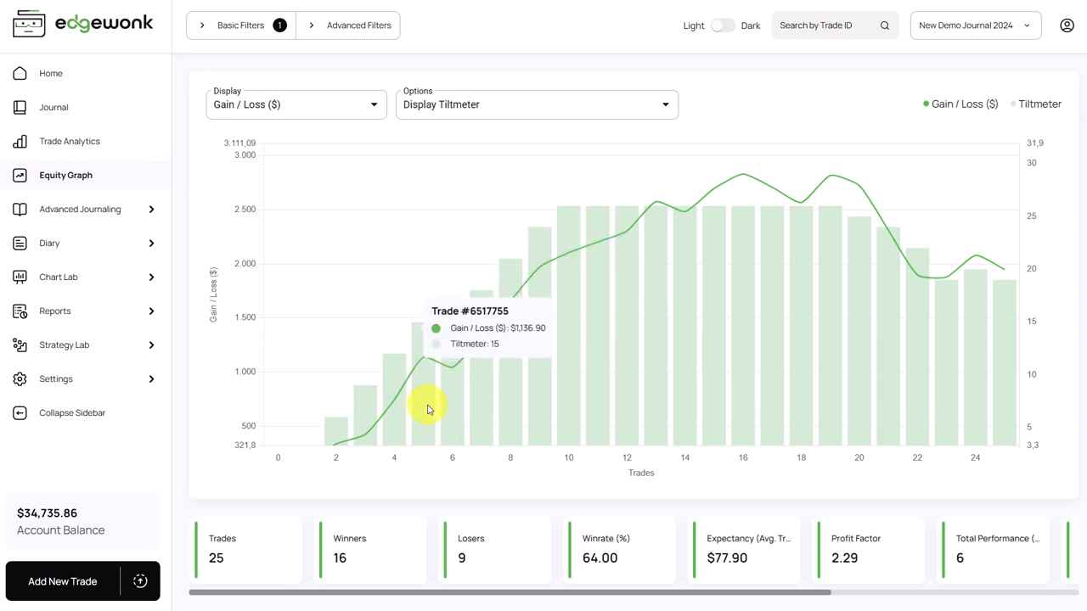
{"action": "mouse_move", "coordinate": [557, 276]}
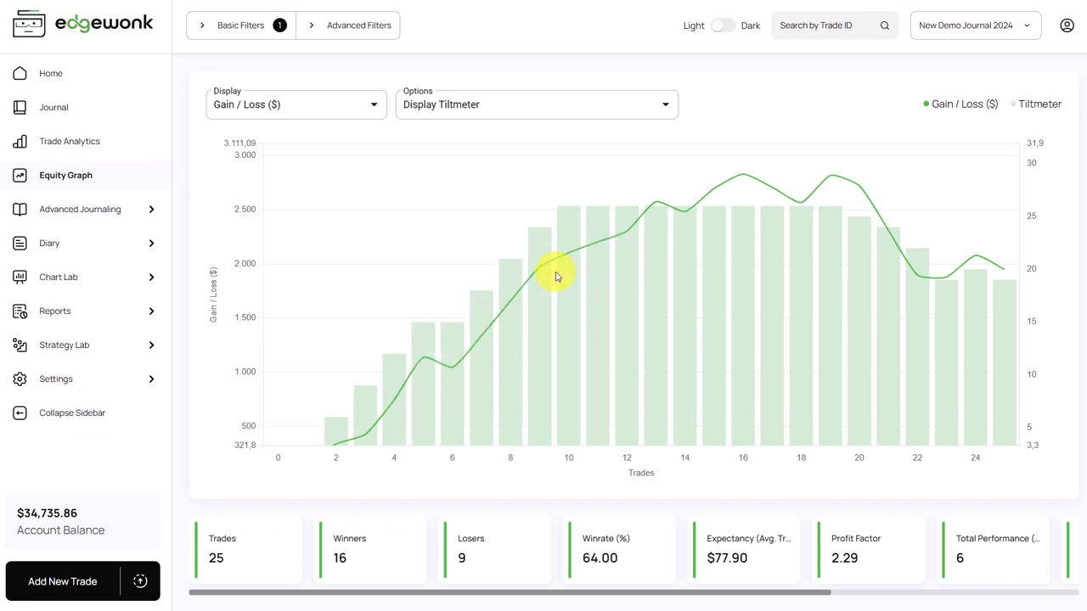
{"action": "mouse_move", "coordinate": [609, 219]}
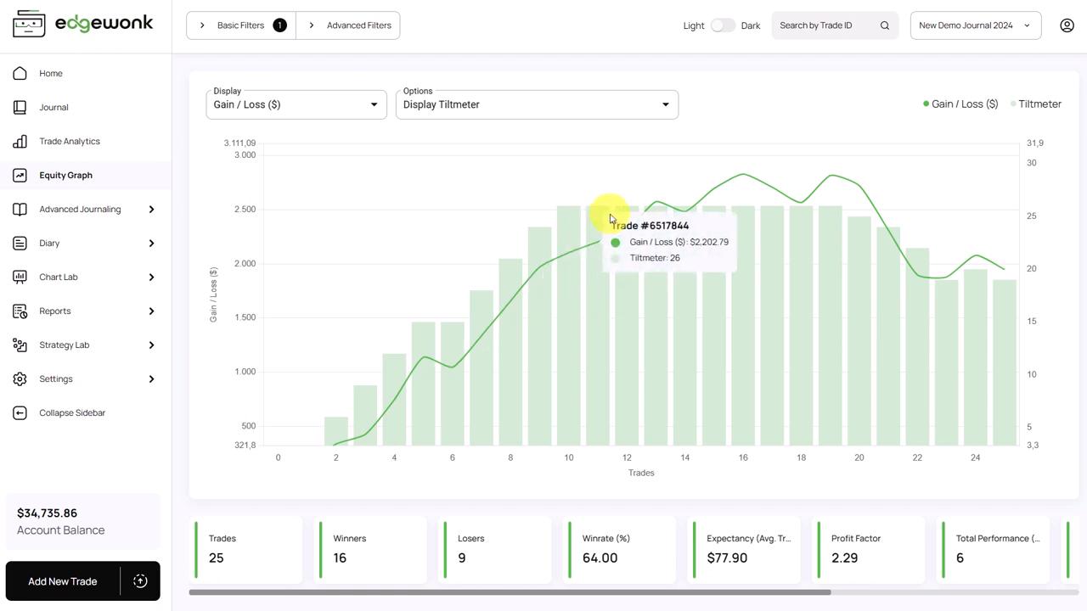
{"action": "mouse_move", "coordinate": [760, 212]}
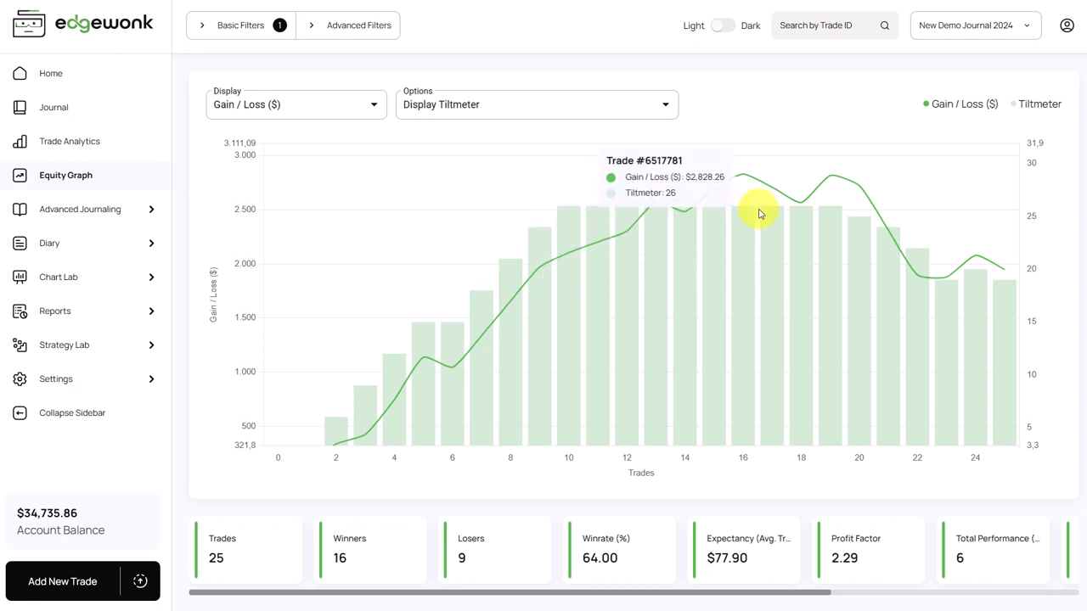
{"action": "mouse_move", "coordinate": [843, 165]}
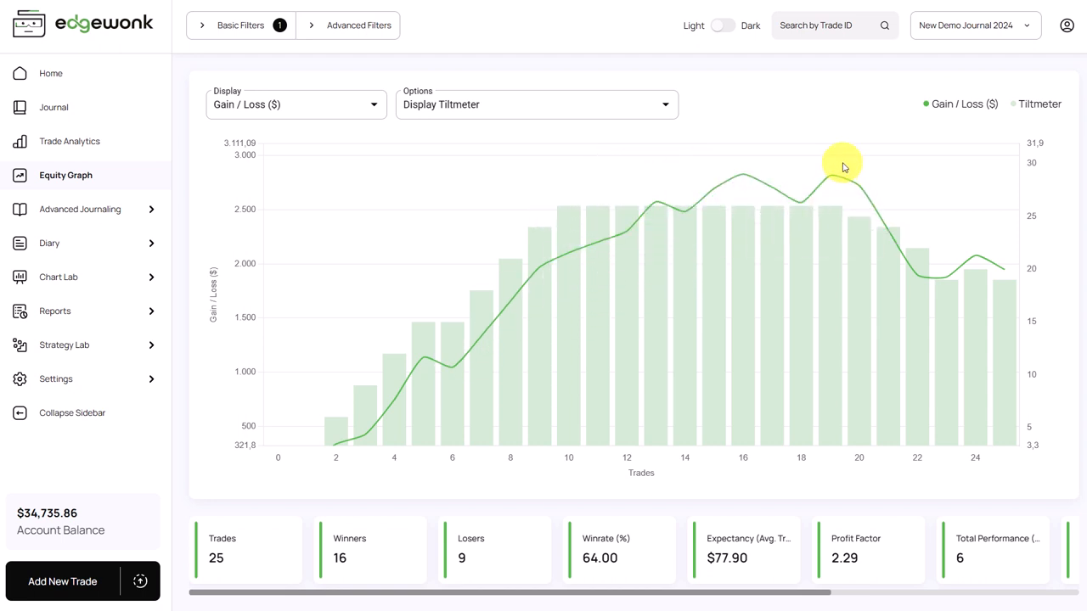
{"action": "mouse_move", "coordinate": [892, 246]}
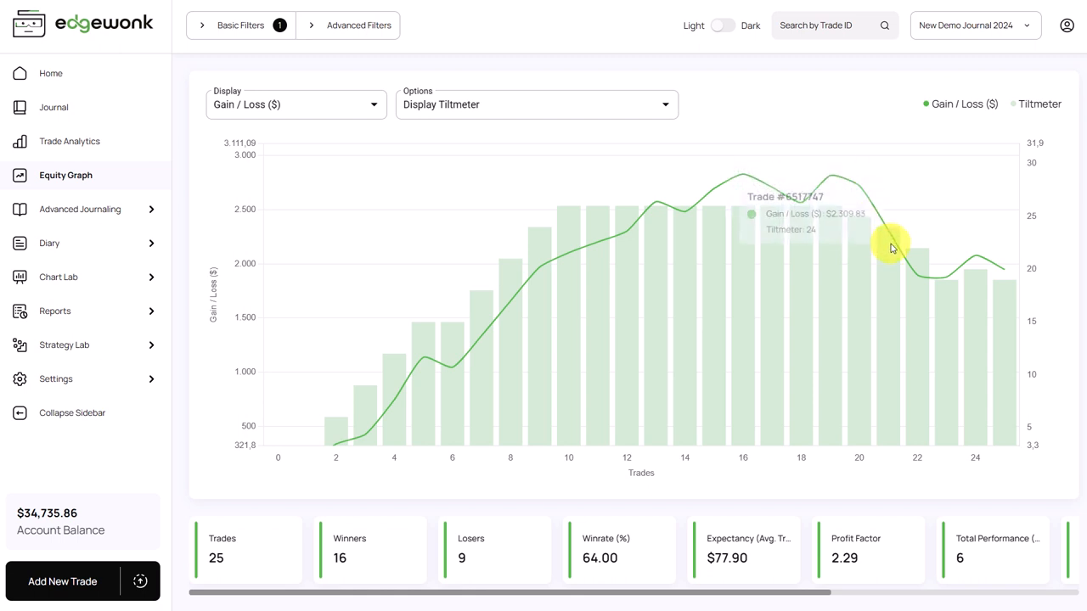
{"action": "mouse_move", "coordinate": [955, 307]}
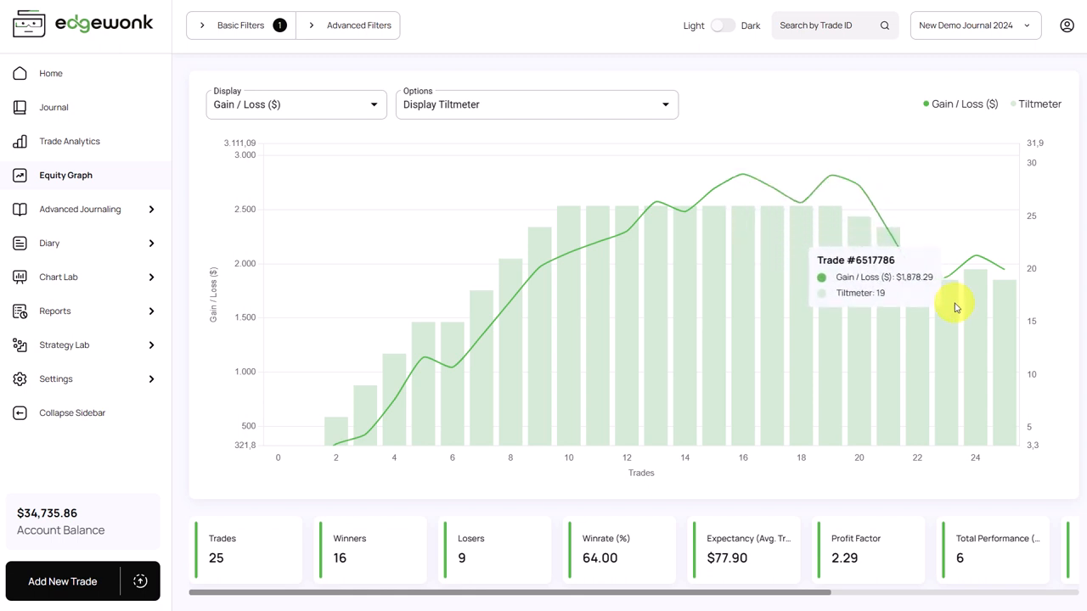
{"action": "mouse_move", "coordinate": [1050, 343]}
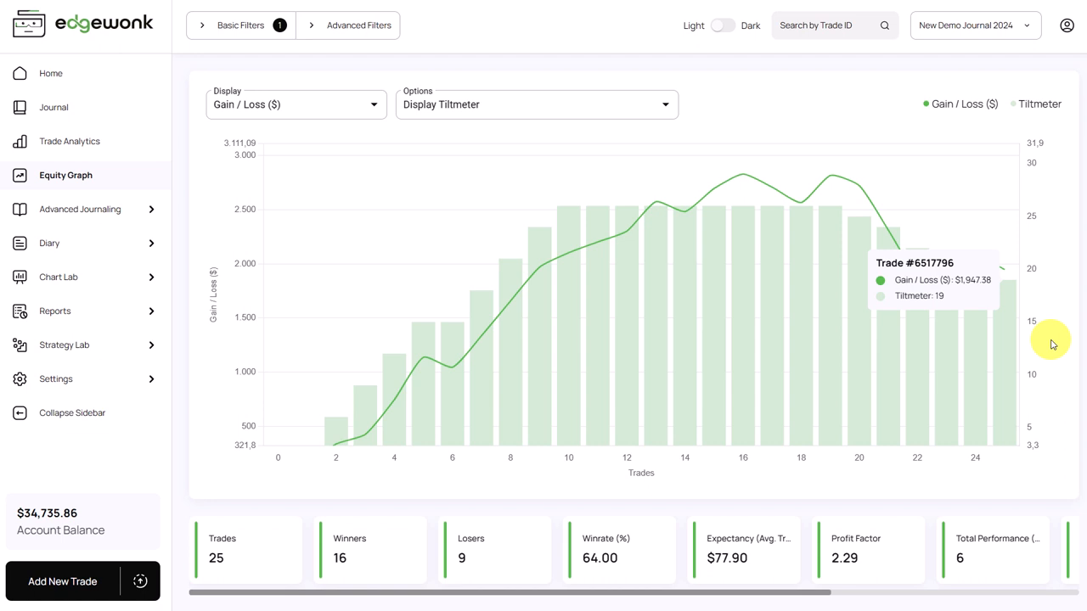
{"action": "mouse_move", "coordinate": [882, 273]}
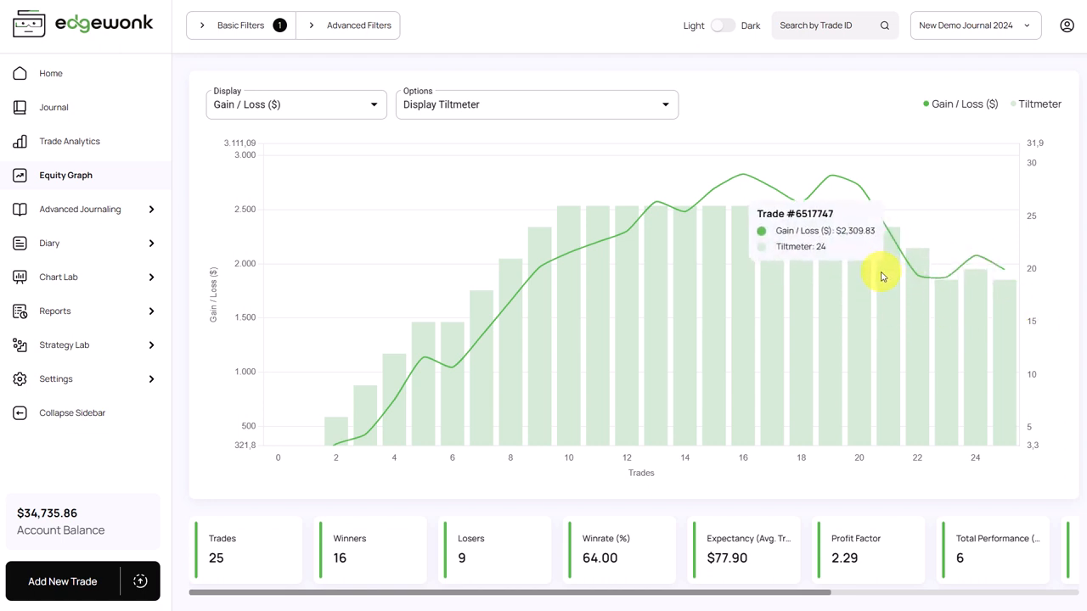
{"action": "mouse_move", "coordinate": [353, 440]}
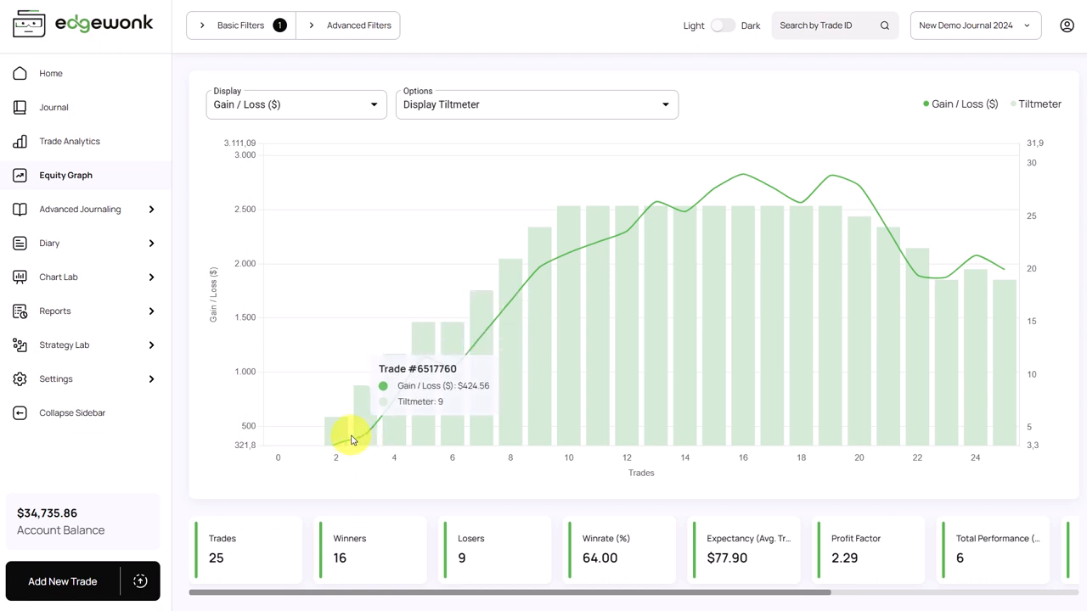
{"action": "mouse_move", "coordinate": [406, 389]}
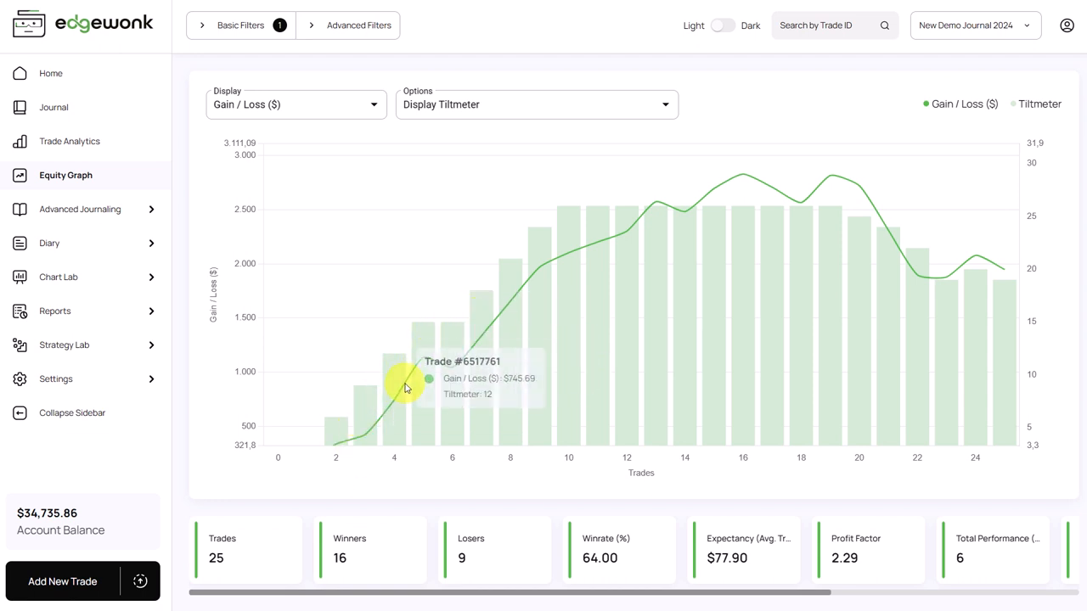
{"action": "mouse_move", "coordinate": [456, 371]}
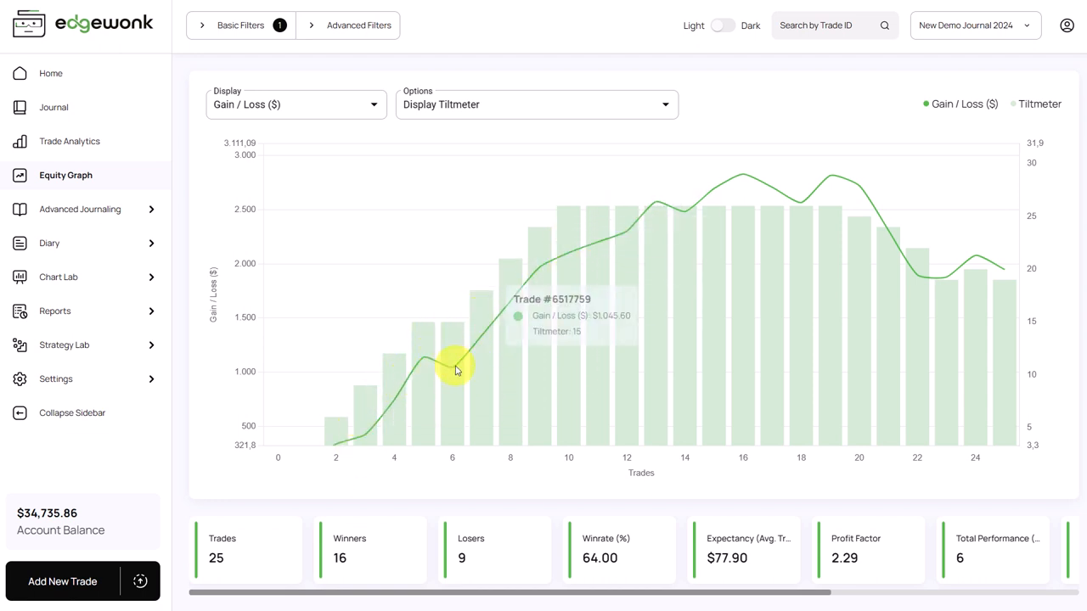
{"action": "mouse_move", "coordinate": [724, 159]}
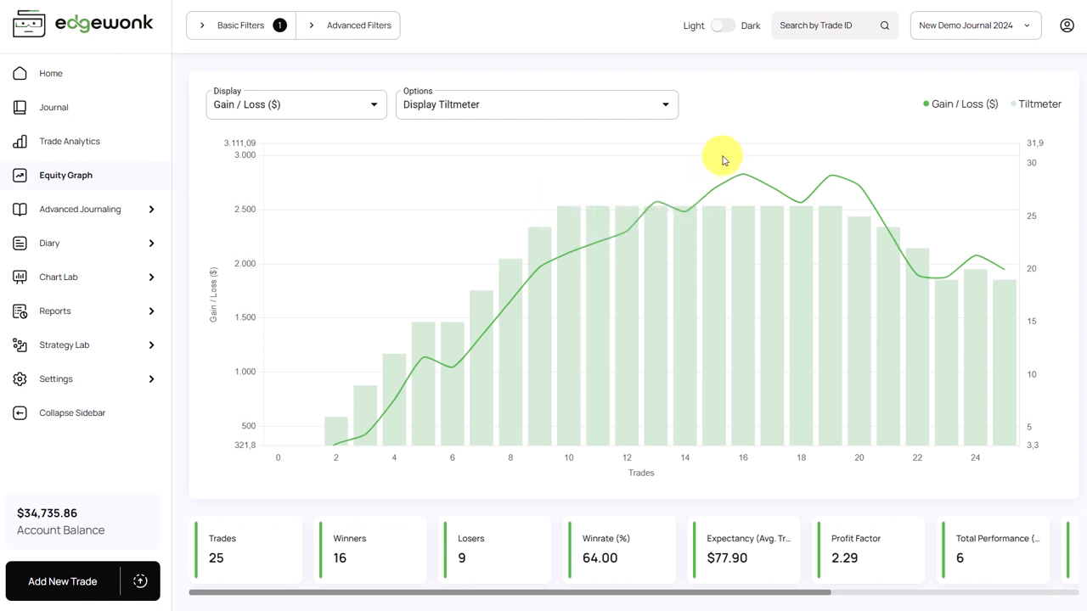
{"action": "mouse_move", "coordinate": [687, 161]}
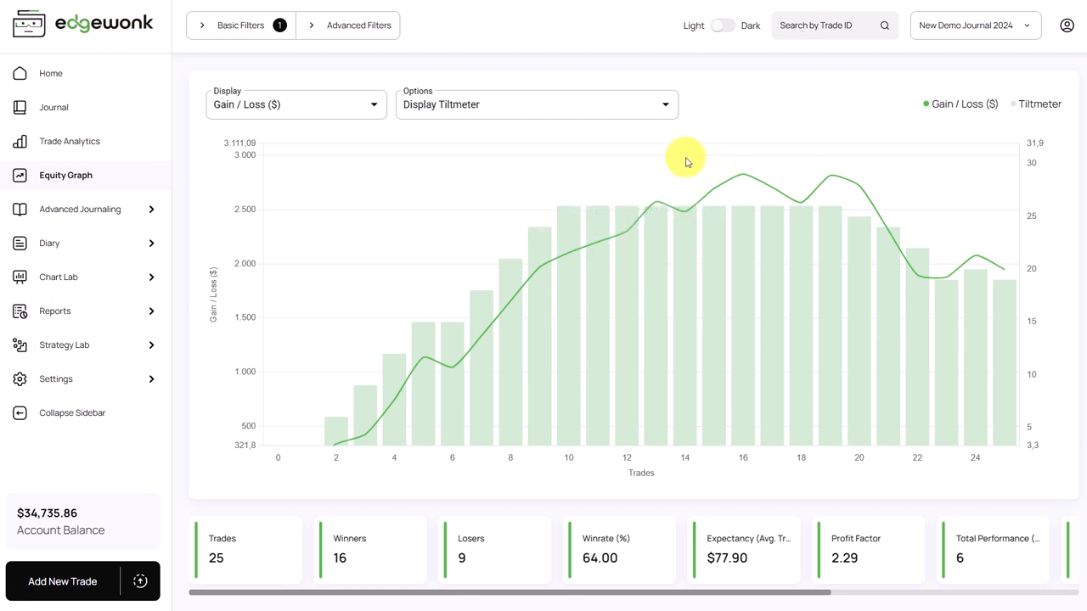
{"action": "mouse_move", "coordinate": [483, 356]}
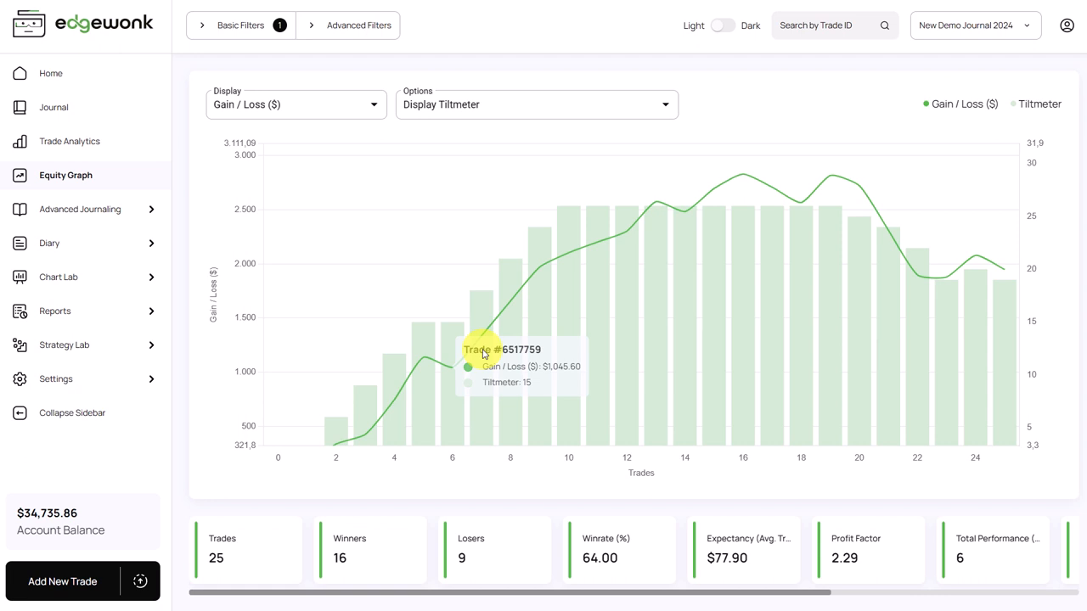
{"action": "mouse_move", "coordinate": [440, 354]}
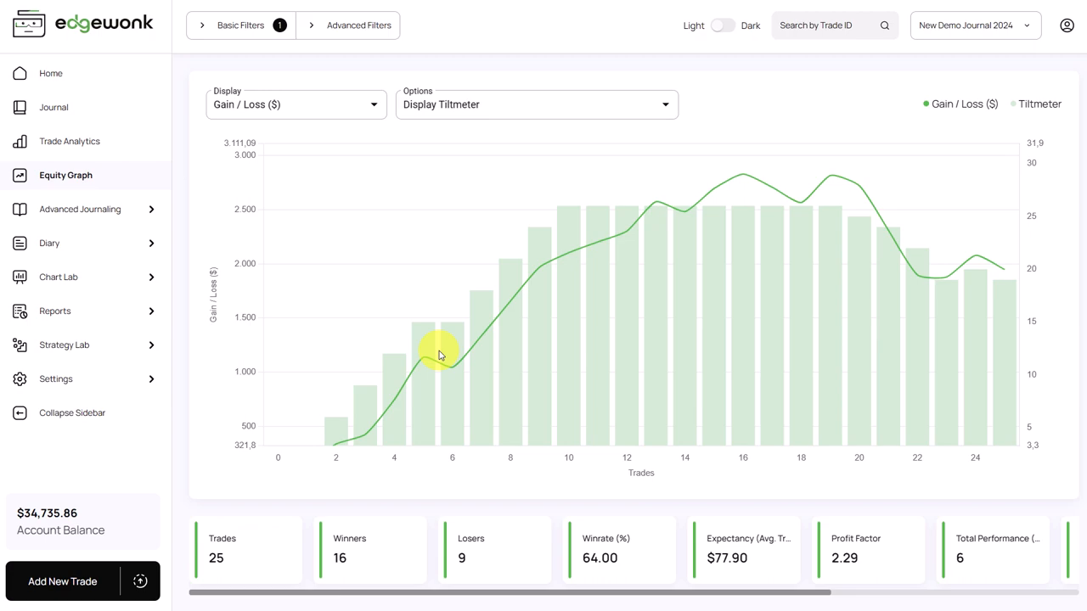
{"action": "left_click", "coordinate": [79, 209]}
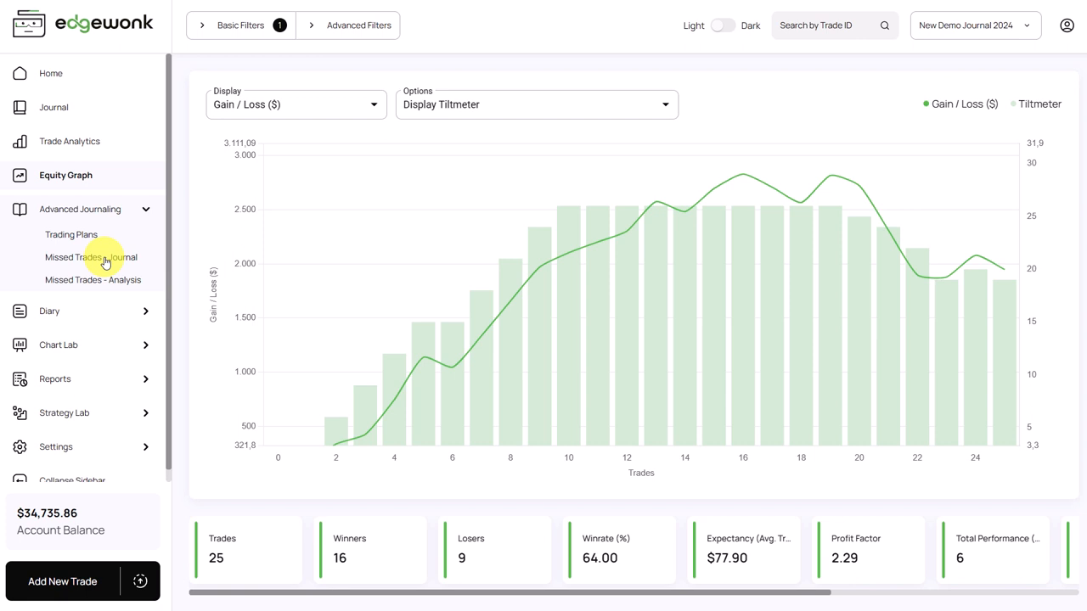
- Open Missed Trades - Journal under Advanced Journaling, showing five missed trades
{"action": "left_click", "coordinate": [90, 257]}
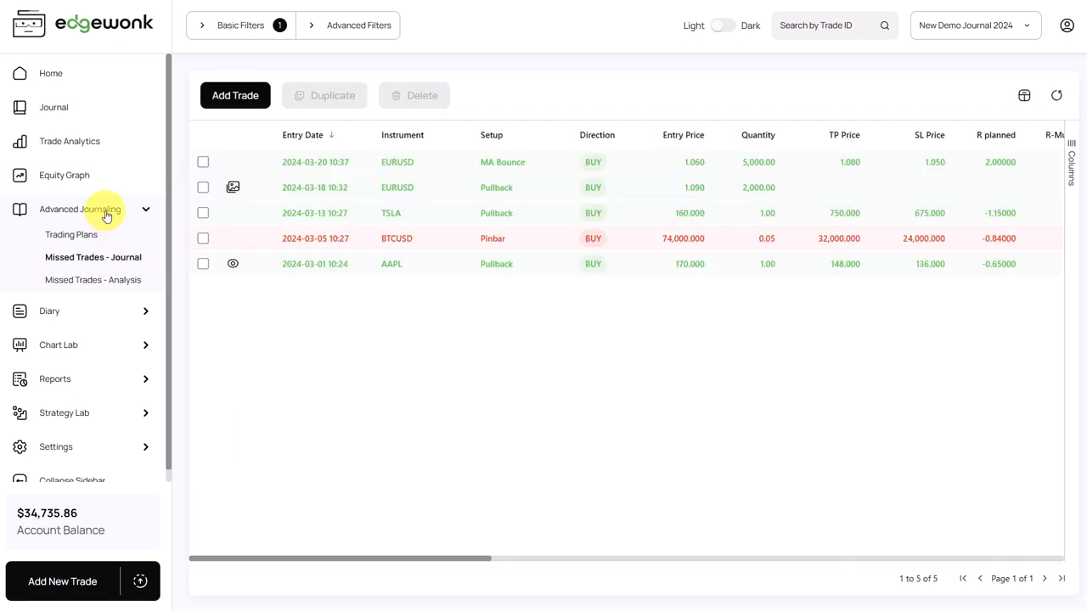
{"action": "left_click", "coordinate": [80, 208]}
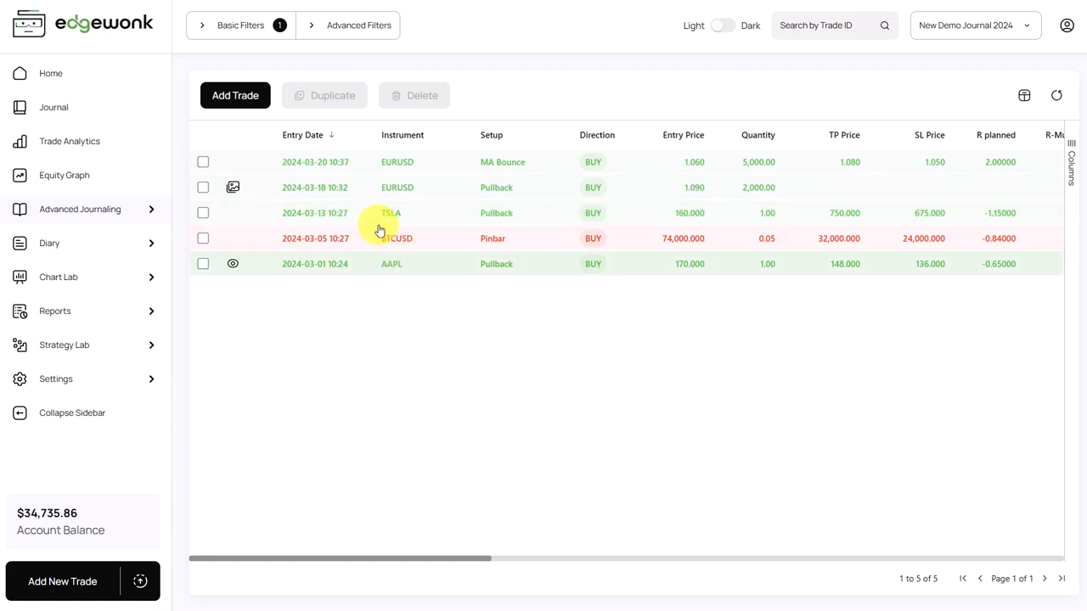
{"action": "mouse_move", "coordinate": [351, 274]}
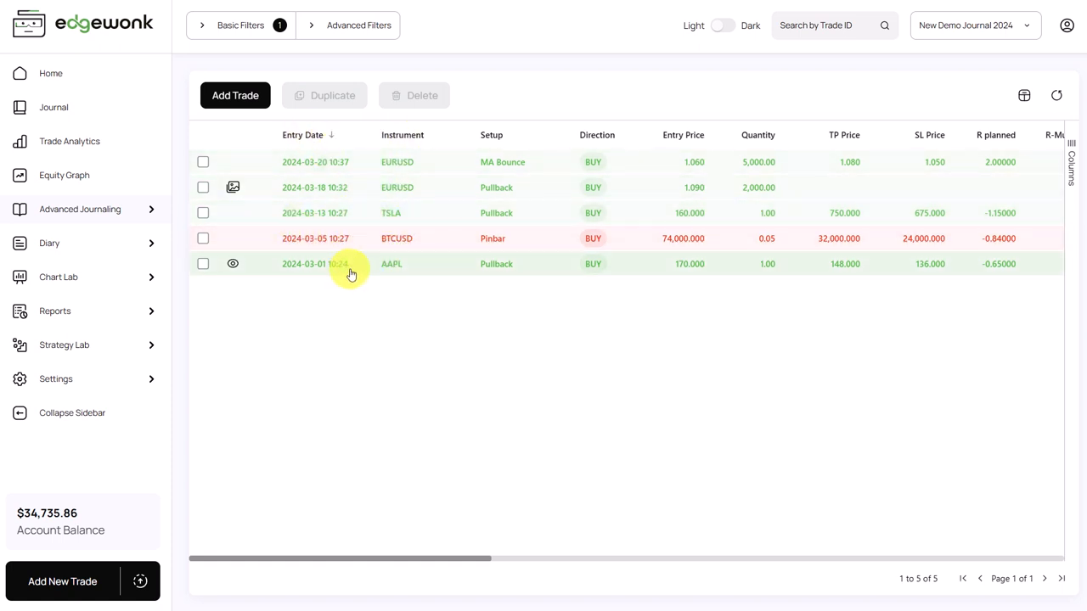
{"action": "mouse_move", "coordinate": [417, 293]}
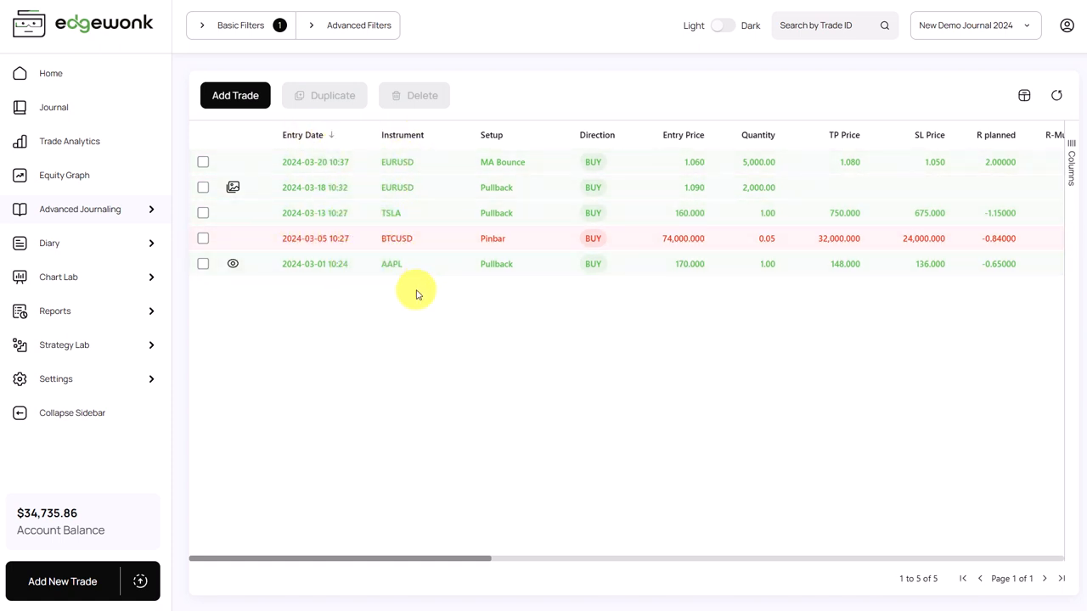
{"action": "mouse_move", "coordinate": [314, 306]}
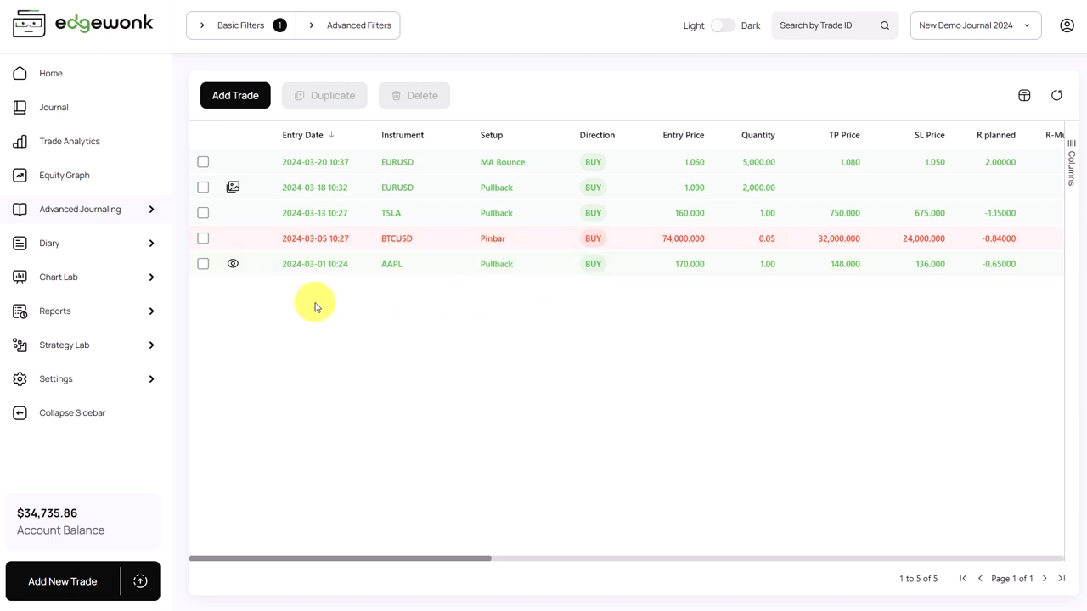
{"action": "mouse_move", "coordinate": [469, 111]}
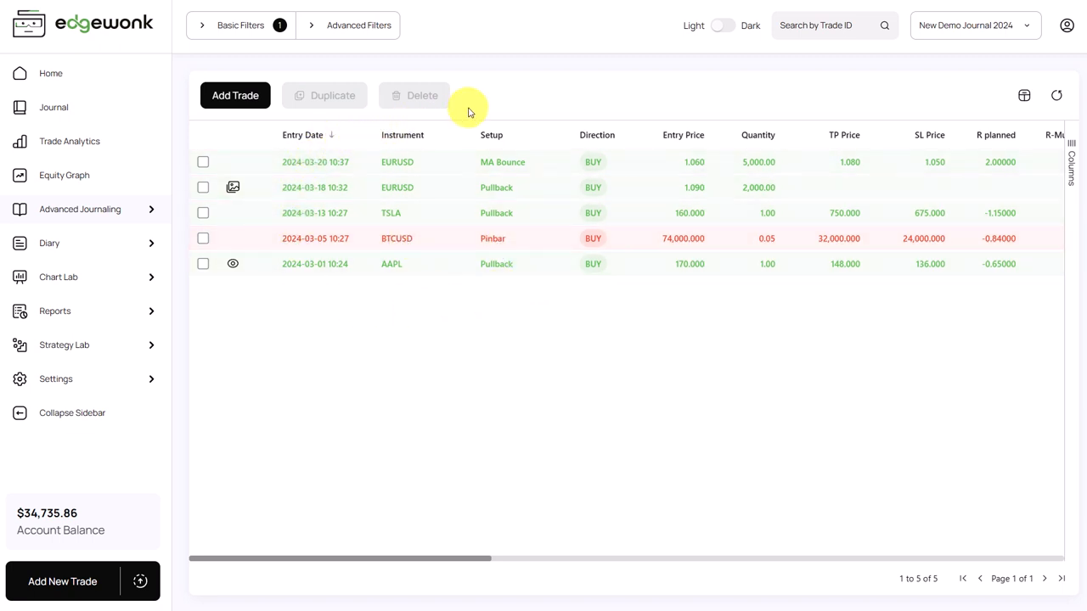
{"action": "mouse_move", "coordinate": [456, 187]}
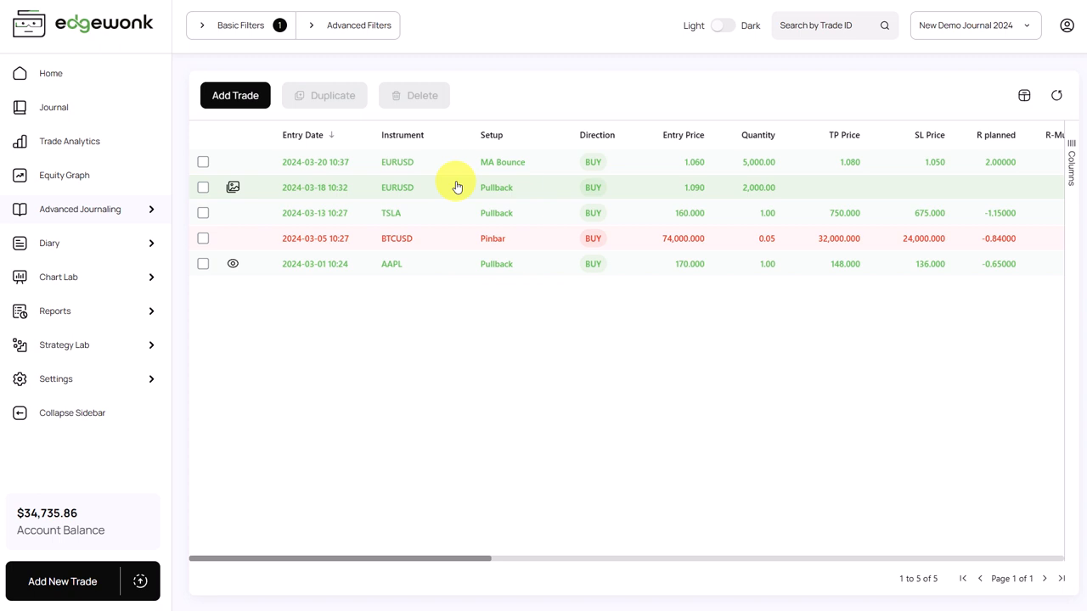
{"action": "mouse_move", "coordinate": [432, 293]}
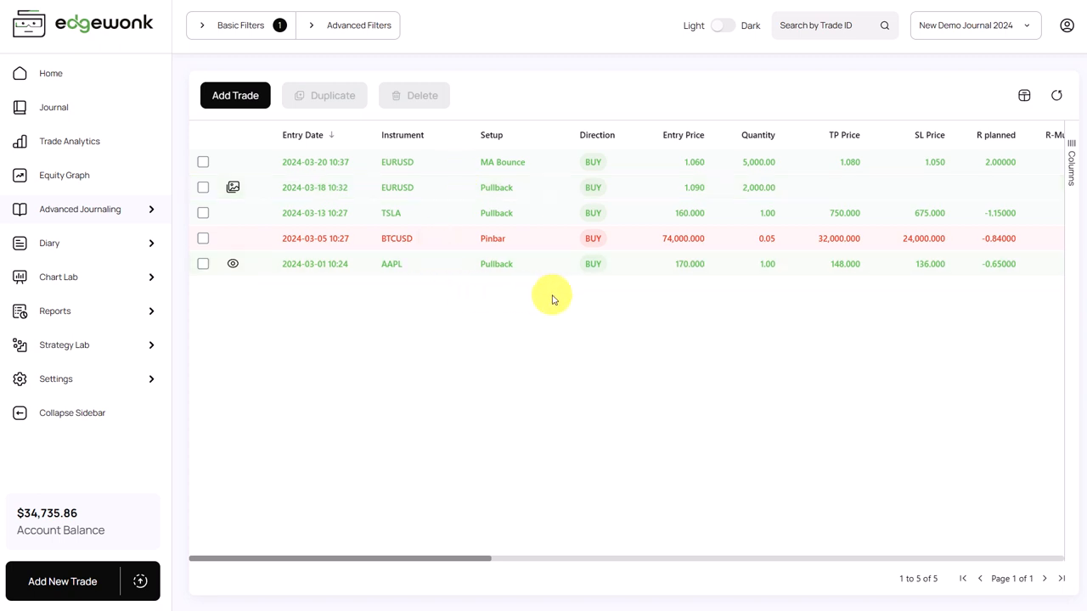
{"action": "mouse_move", "coordinate": [552, 297]}
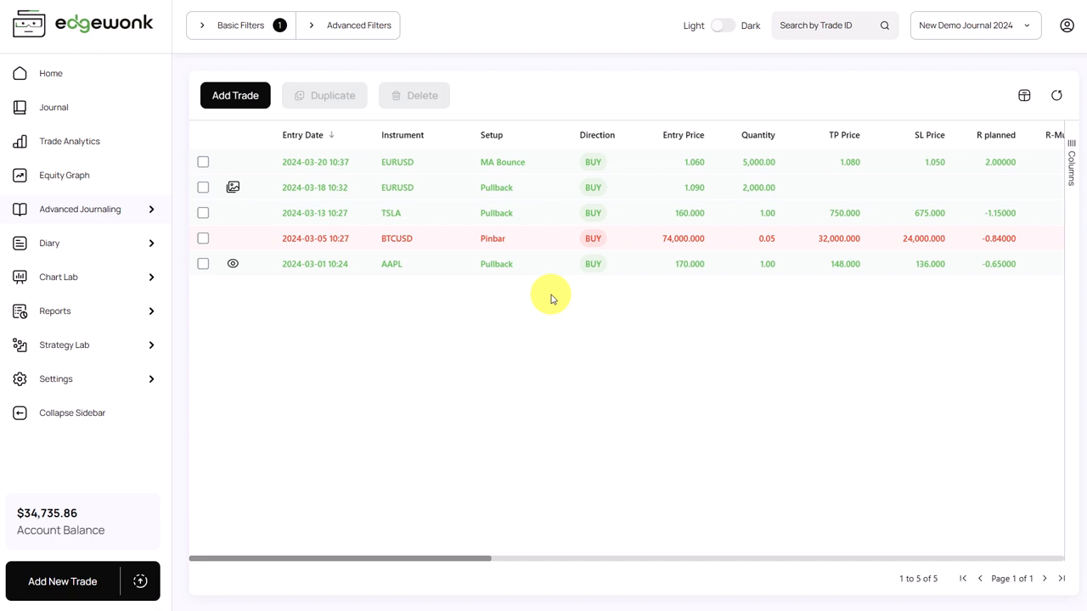
{"action": "mouse_move", "coordinate": [537, 287]}
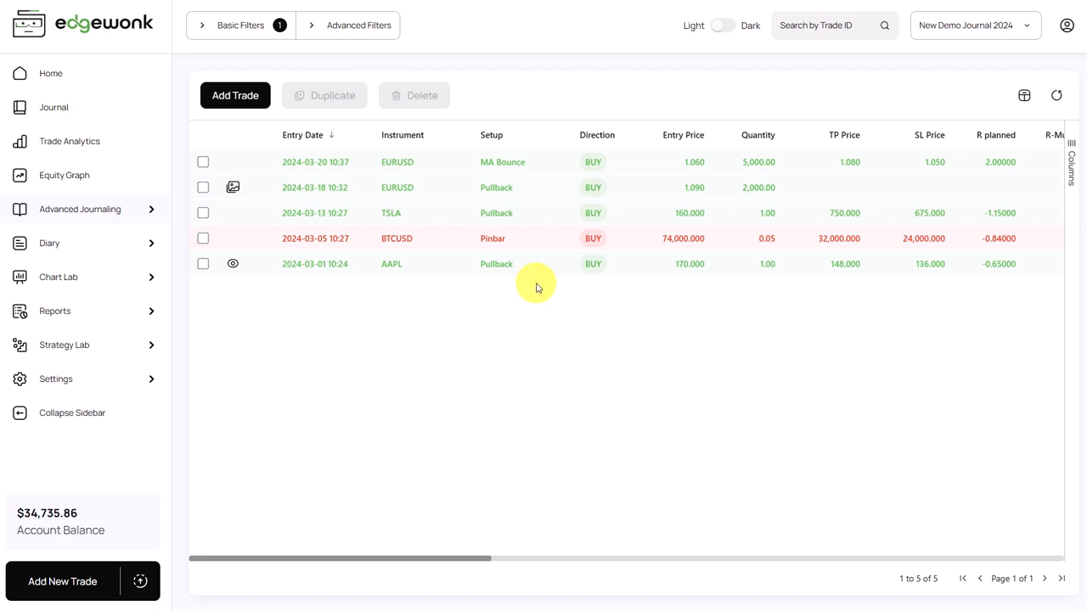
{"action": "mouse_move", "coordinate": [619, 287]}
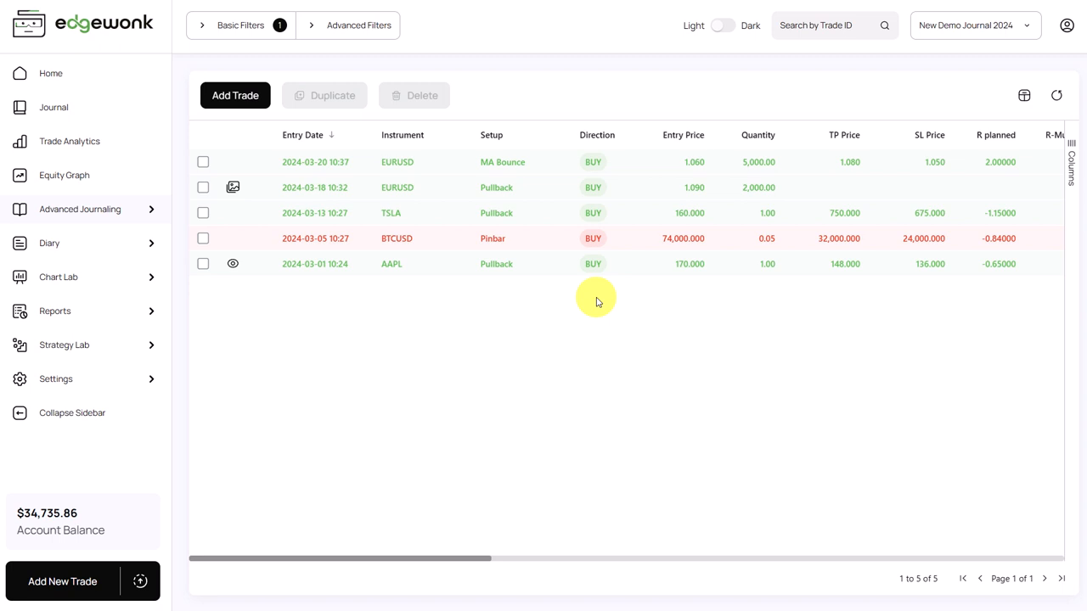
{"action": "mouse_move", "coordinate": [609, 292]}
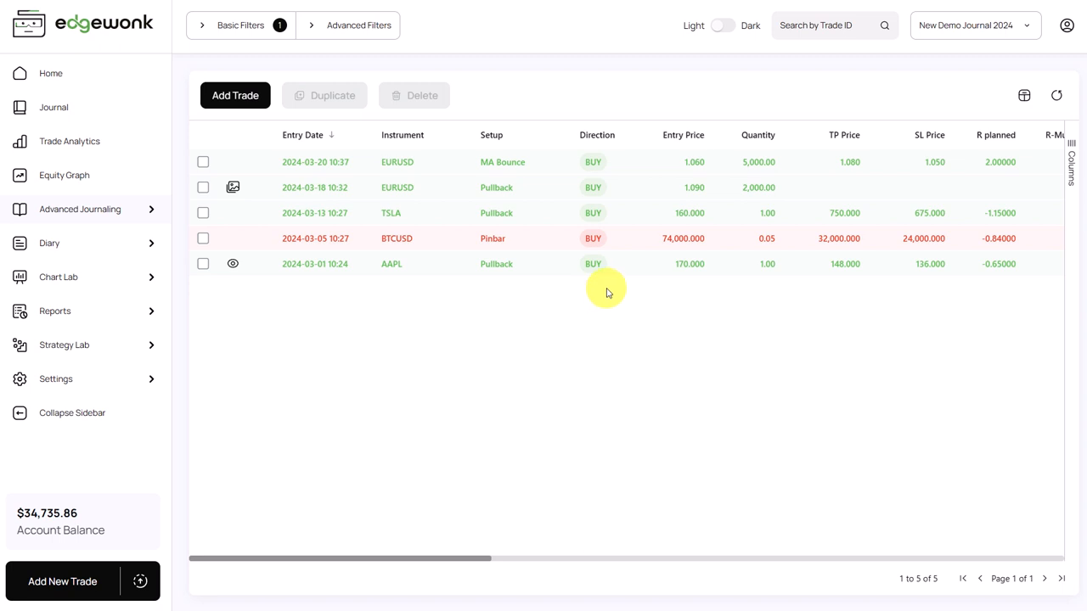
{"action": "mouse_move", "coordinate": [582, 296]}
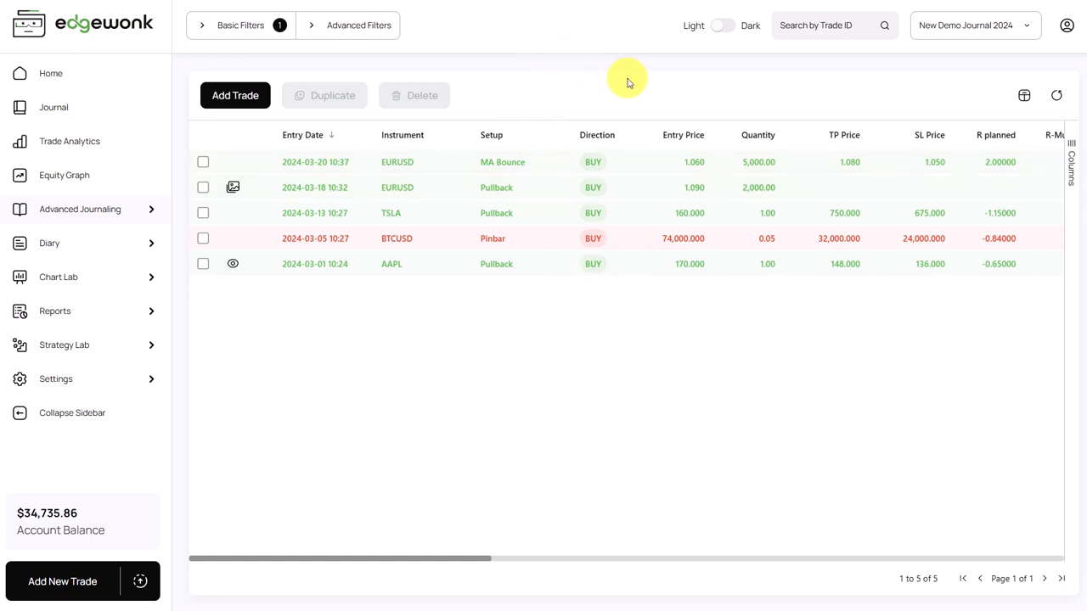
{"action": "mouse_move", "coordinate": [584, 303]}
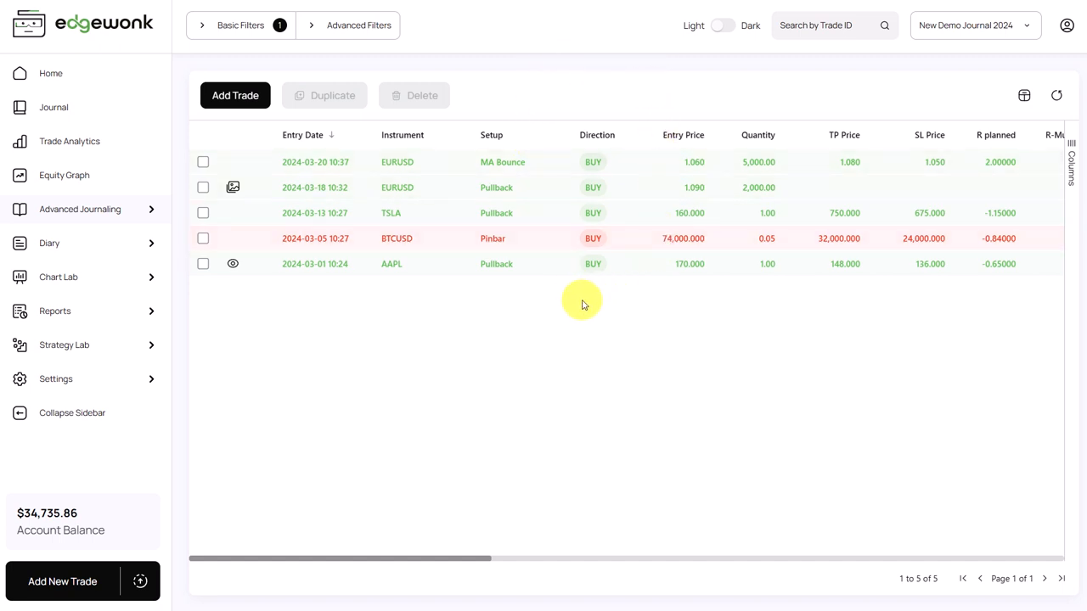
{"action": "mouse_move", "coordinate": [554, 300]}
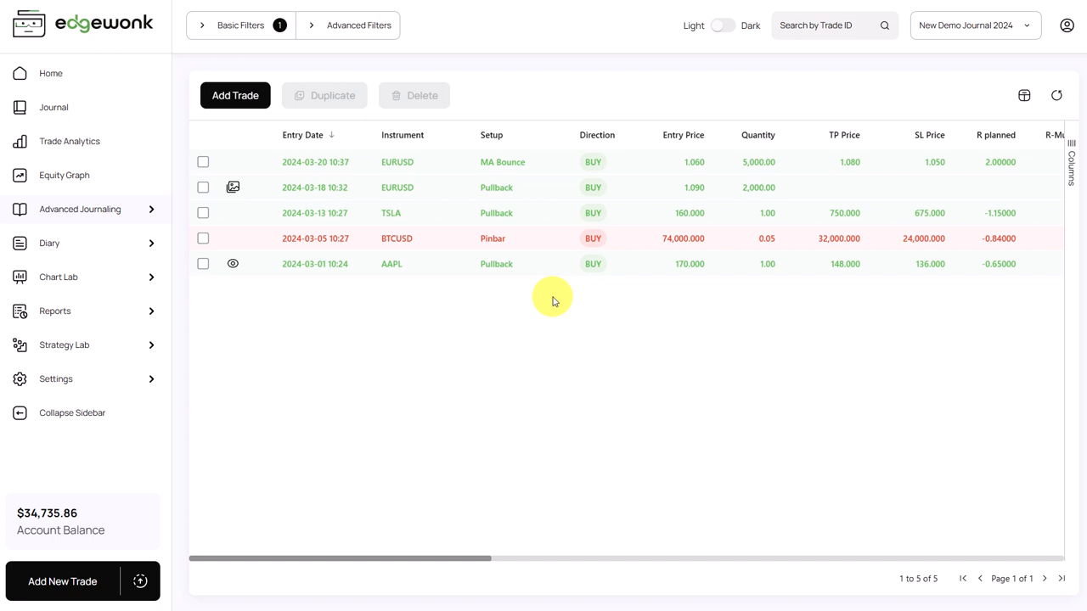
{"action": "mouse_move", "coordinate": [544, 297]}
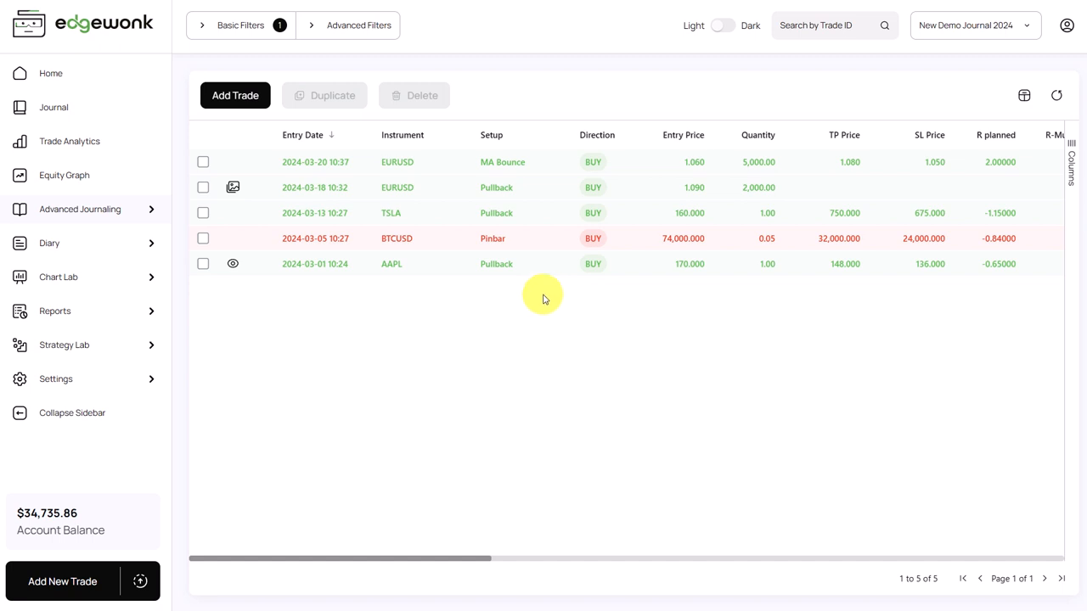
{"action": "mouse_move", "coordinate": [462, 228]}
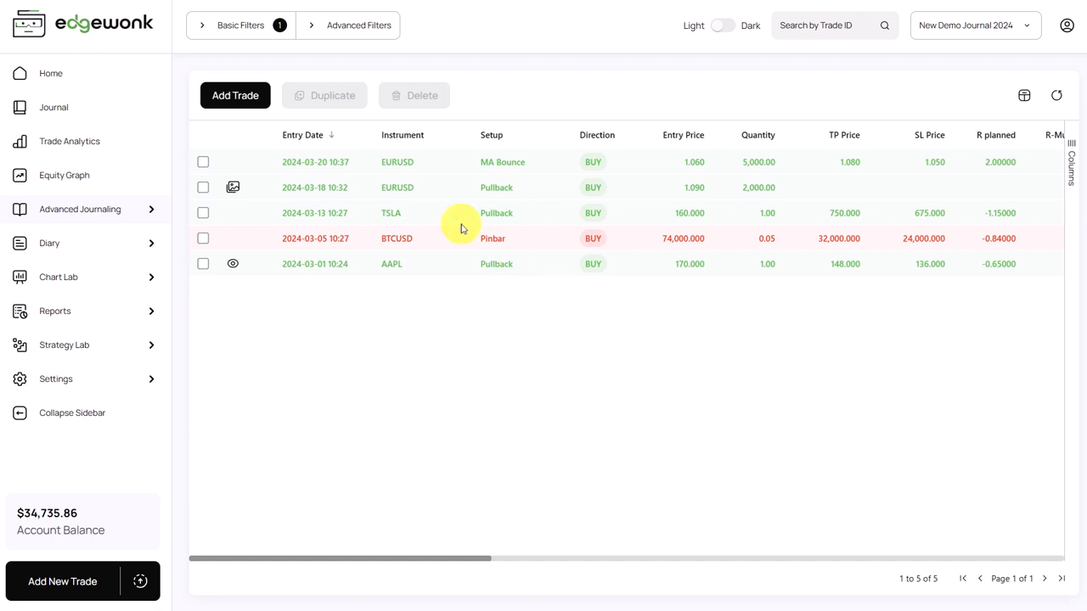
{"action": "left_click", "coordinate": [235, 95]}
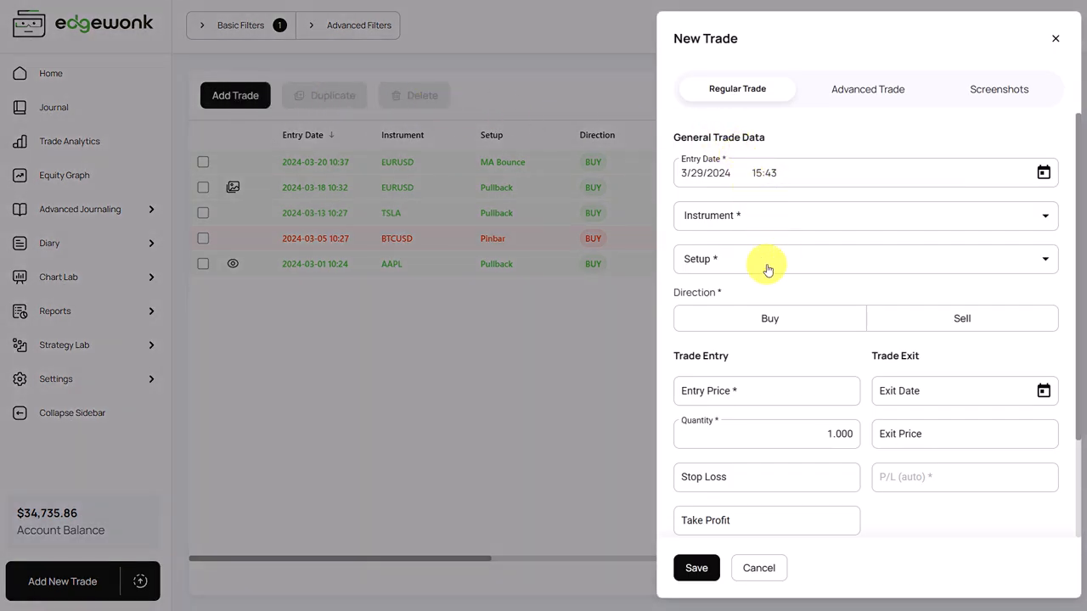
- Show the new trade's Advanced Trade custom stats: Timeframe, Pattern, Mental and Confluence
{"action": "scroll", "scroll_direction": "down", "scroll_amount": 3}
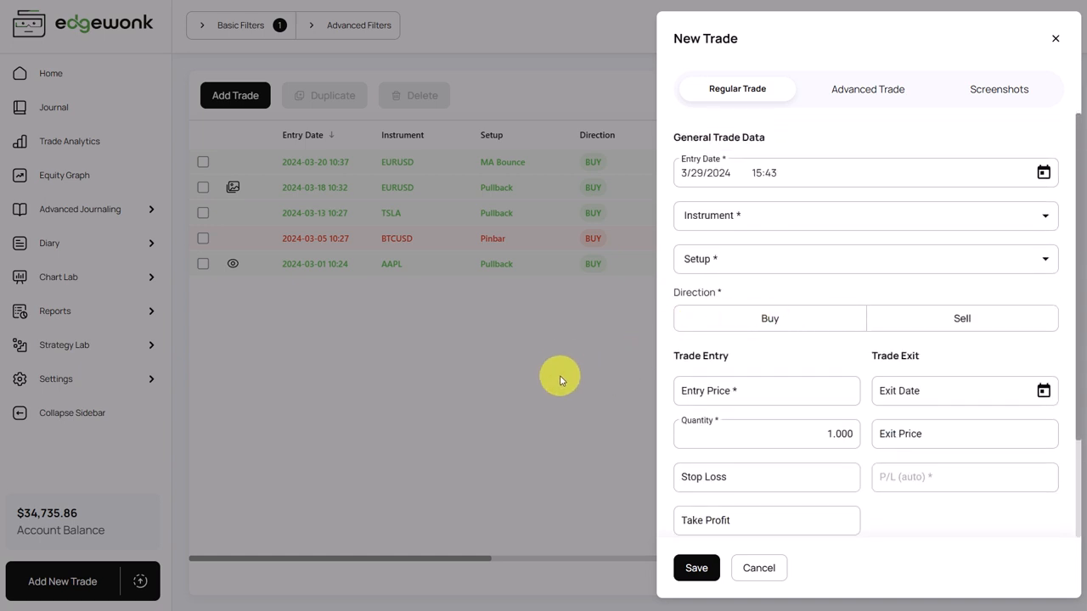
{"action": "left_click", "coordinate": [867, 88]}
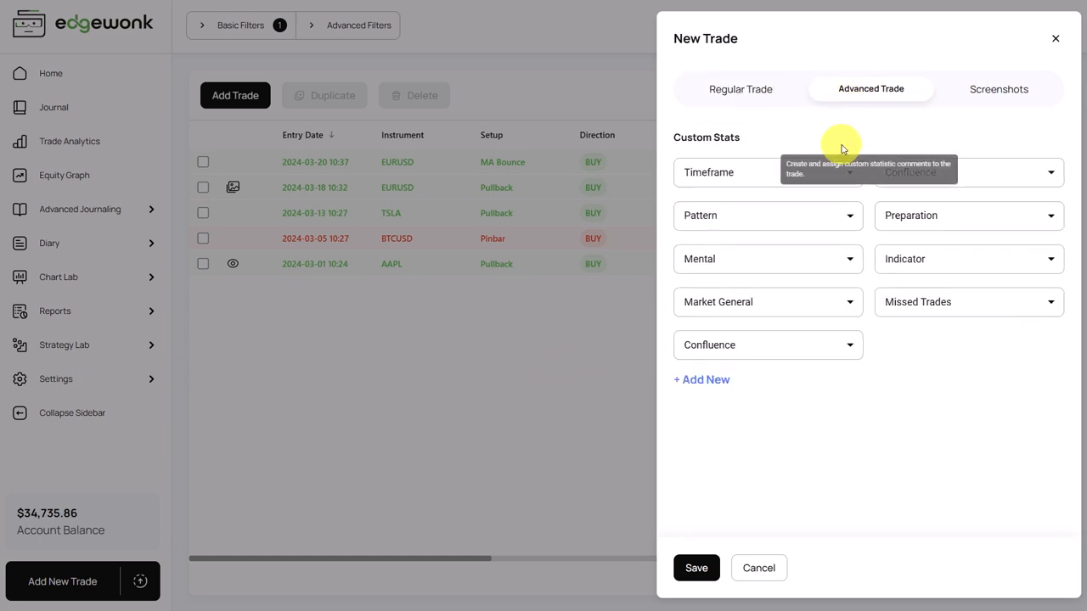
{"action": "mouse_move", "coordinate": [577, 338]}
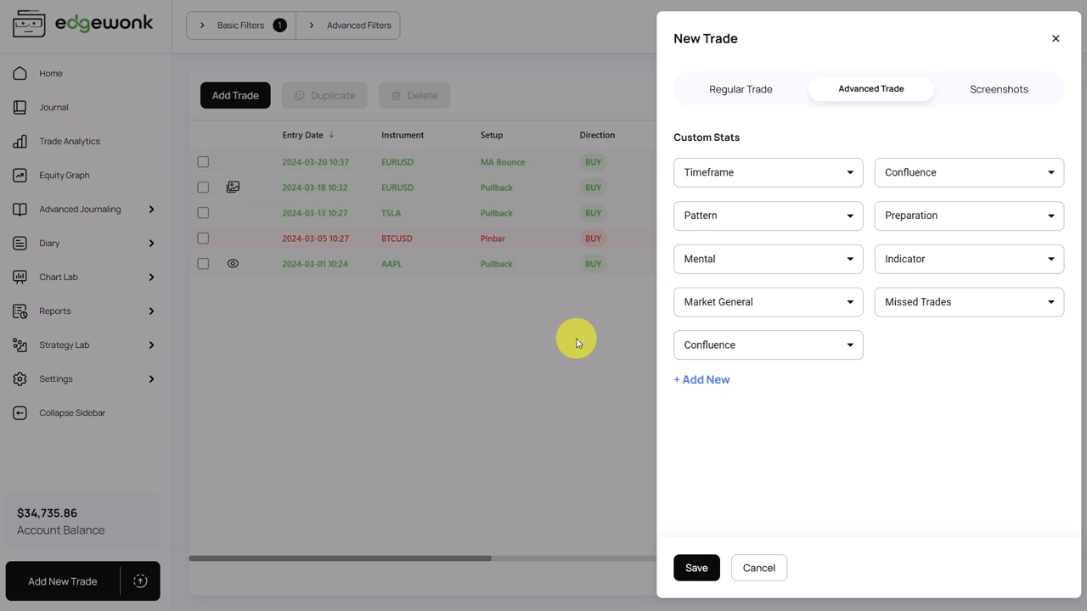
{"action": "mouse_move", "coordinate": [912, 350]}
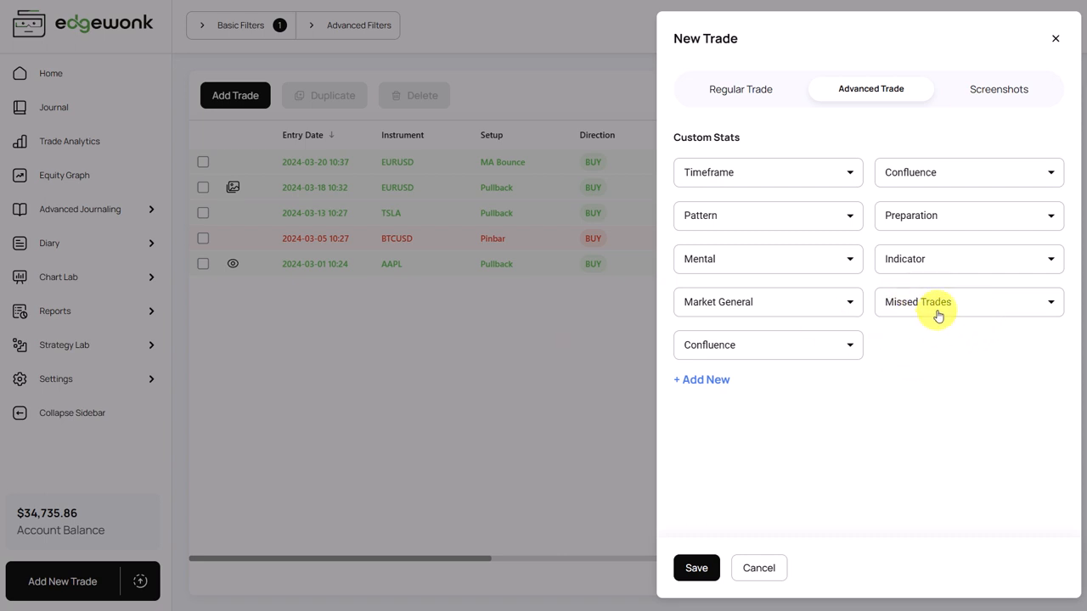
- Inspect the Missed Trades stat options: Process, Sleep and Couldnt trade
{"action": "left_click", "coordinate": [967, 302]}
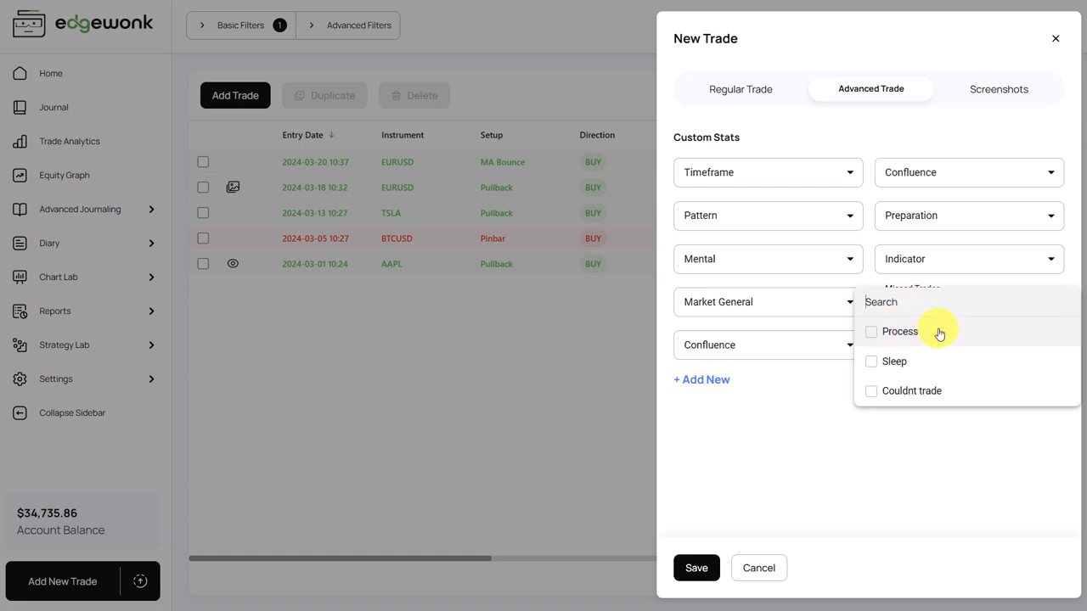
{"action": "mouse_move", "coordinate": [969, 393]}
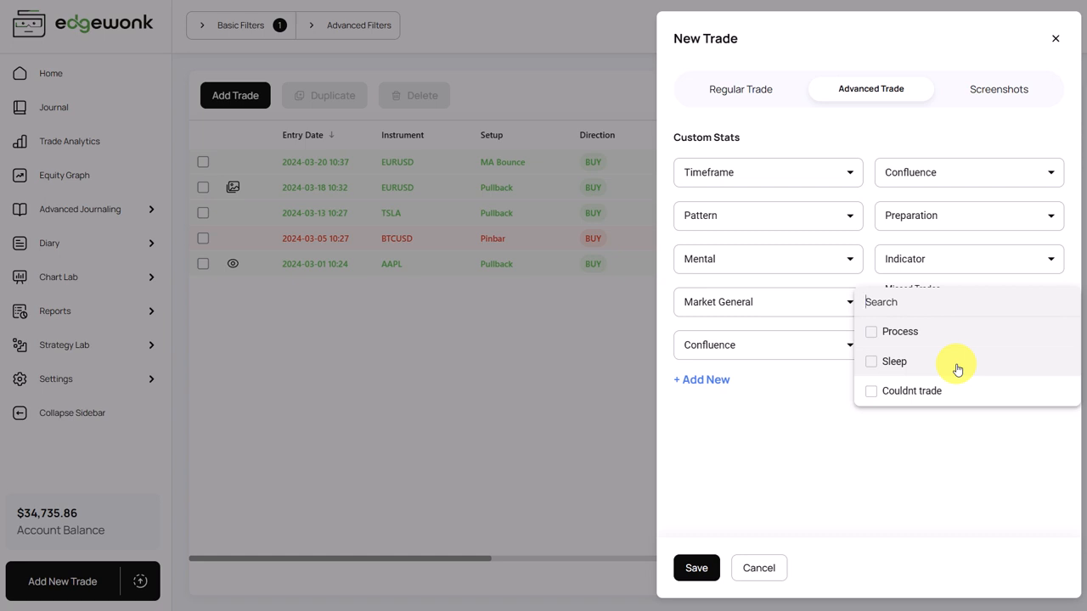
{"action": "mouse_move", "coordinate": [955, 365]}
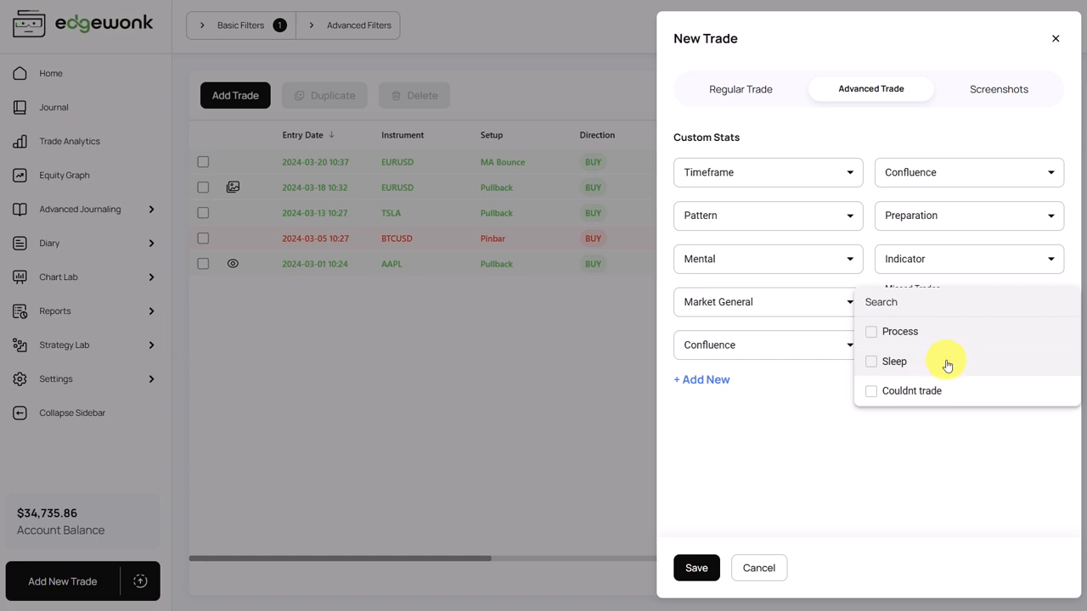
{"action": "mouse_move", "coordinate": [944, 363]}
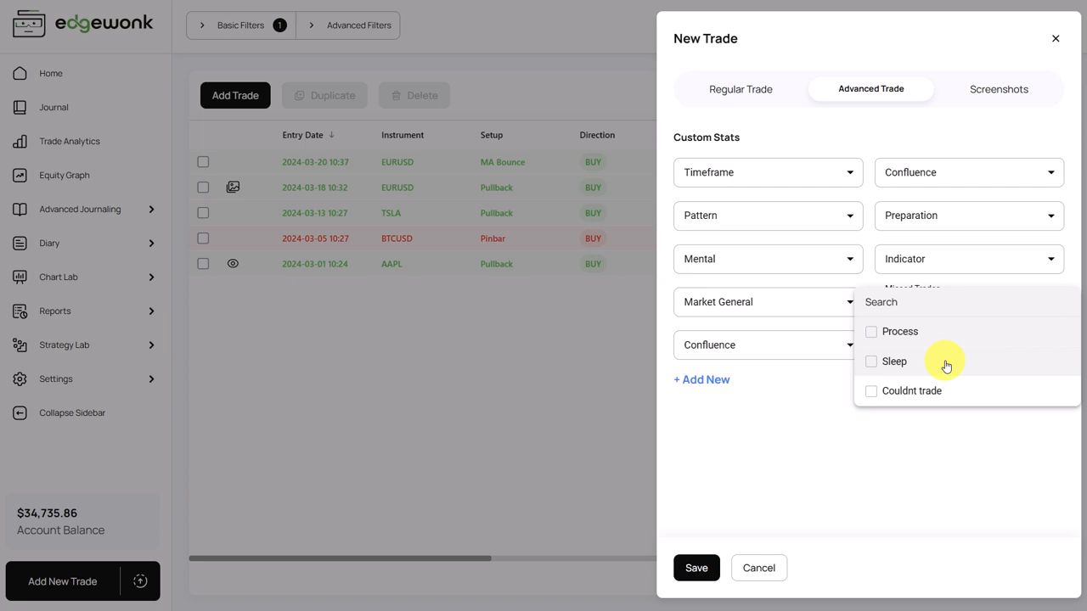
{"action": "mouse_move", "coordinate": [946, 363]}
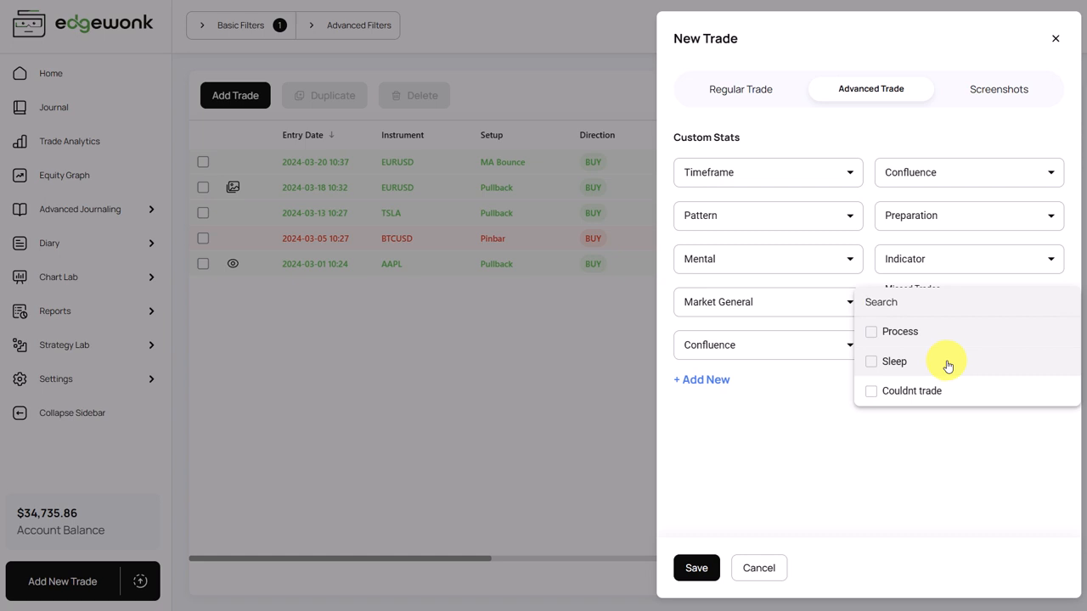
{"action": "mouse_move", "coordinate": [929, 377]}
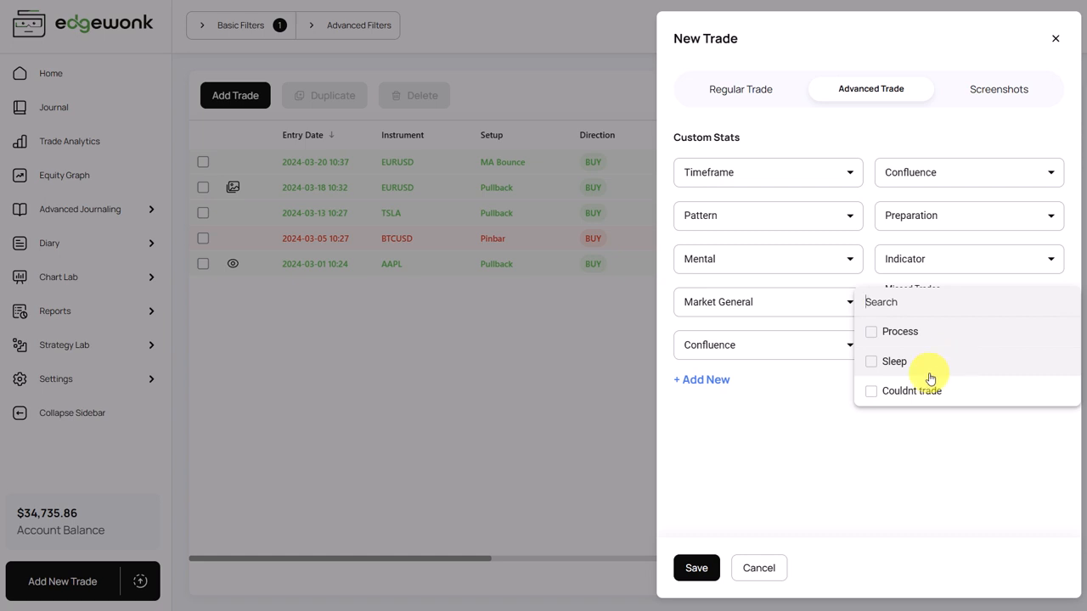
{"action": "mouse_move", "coordinate": [933, 366]}
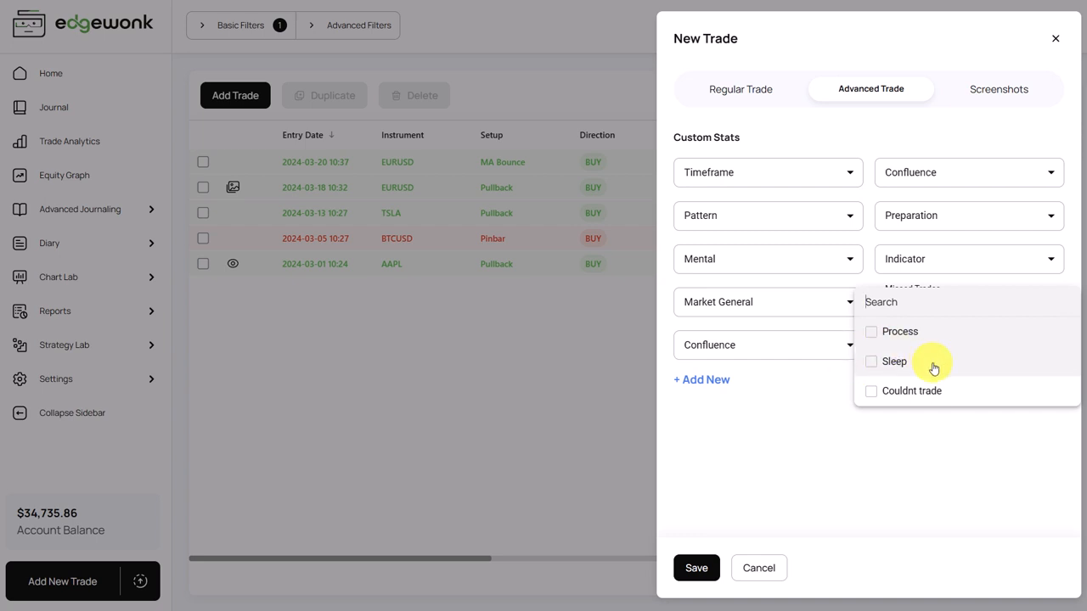
{"action": "mouse_move", "coordinate": [958, 400]}
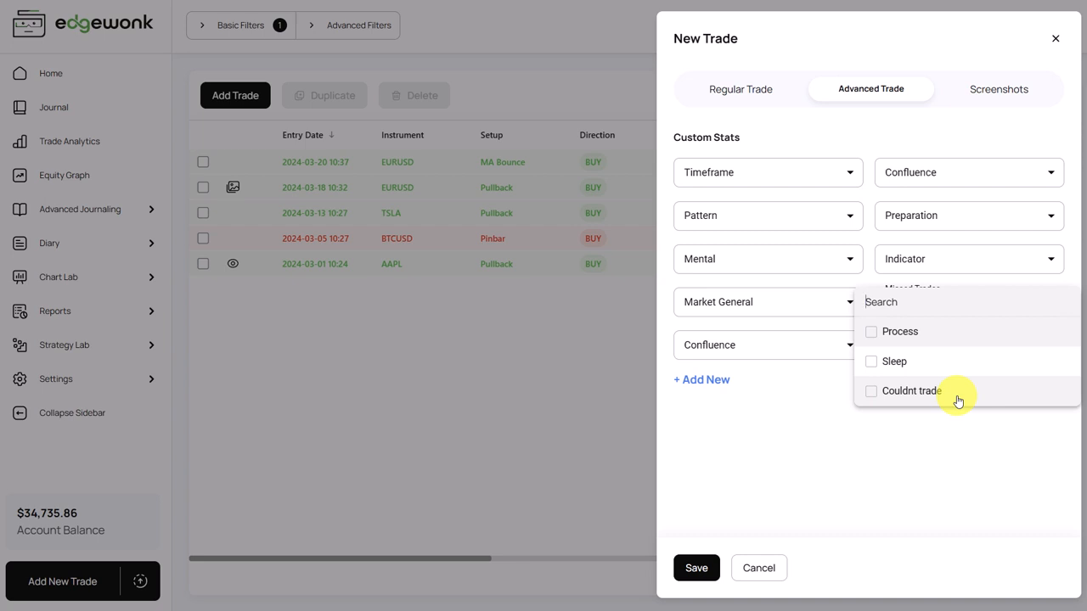
{"action": "mouse_move", "coordinate": [958, 399]}
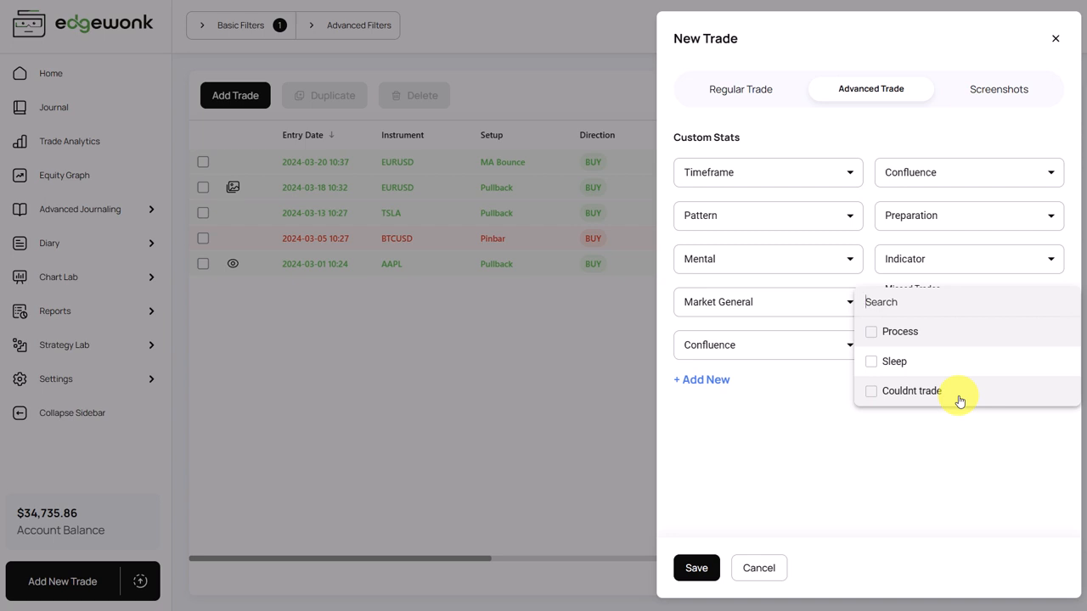
{"action": "mouse_move", "coordinate": [1001, 394]}
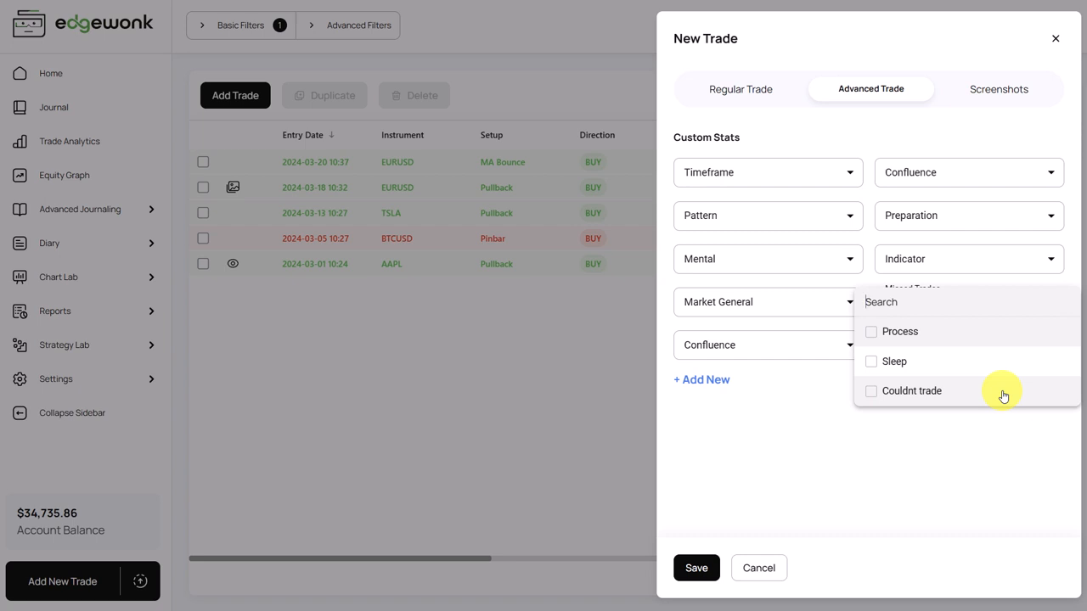
{"action": "mouse_move", "coordinate": [910, 390]}
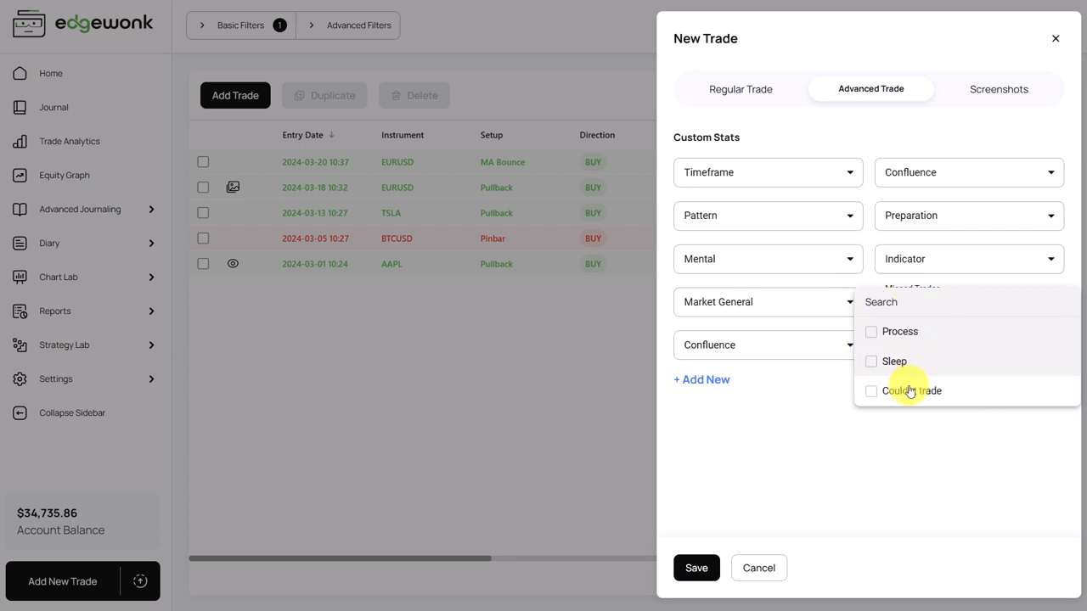
{"action": "left_click", "coordinate": [968, 301]}
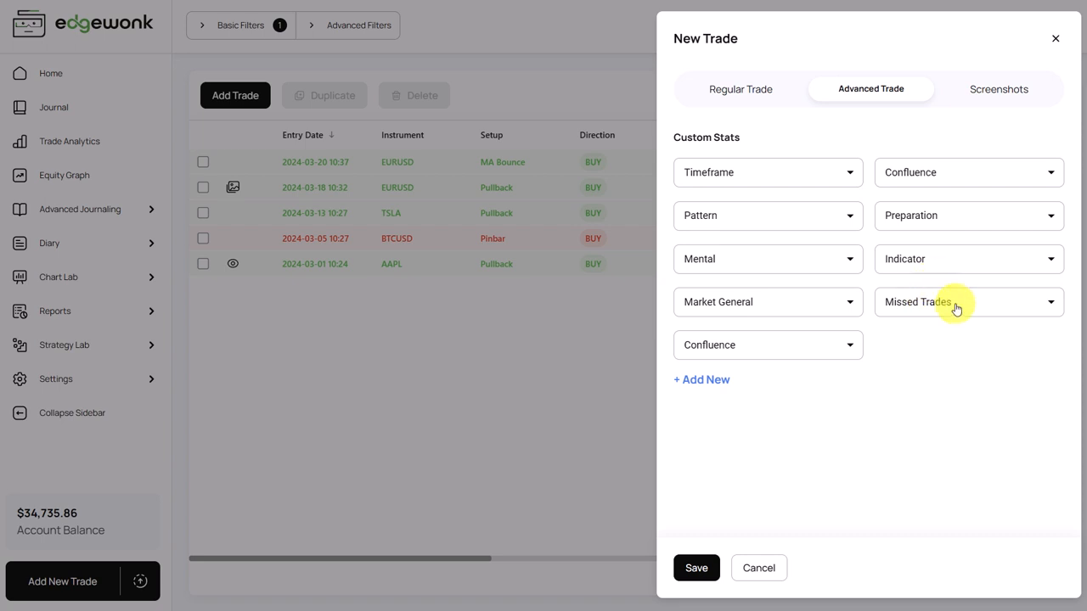
- Discard the new trade and scroll Missed Trades - Analysis down to its custom stats
{"action": "left_click", "coordinate": [1053, 39]}
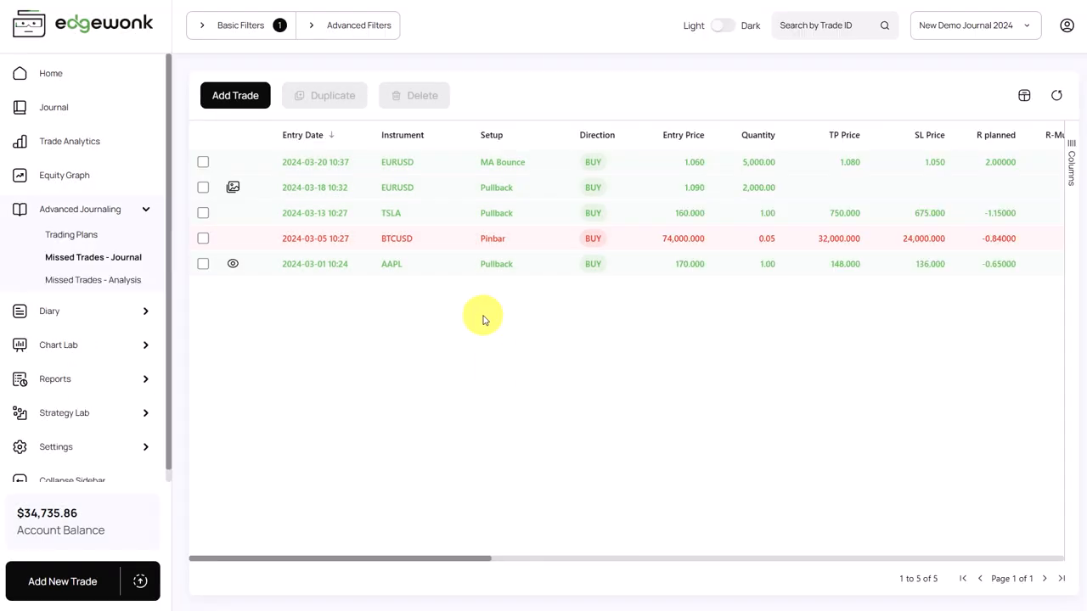
{"action": "mouse_move", "coordinate": [76, 283]}
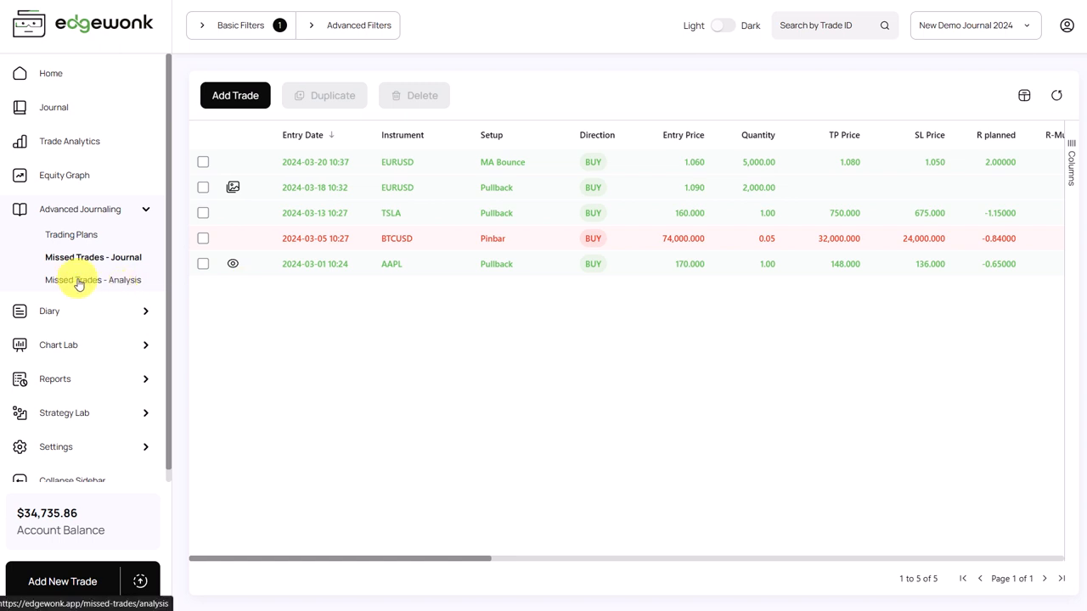
{"action": "left_click", "coordinate": [94, 280]}
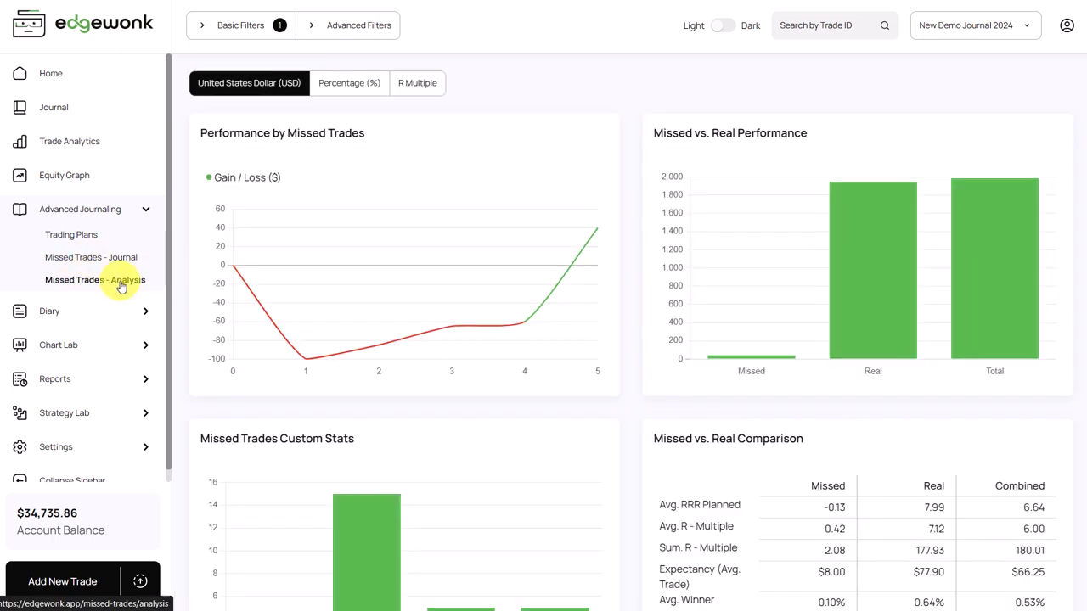
{"action": "scroll", "scroll_direction": "down", "scroll_amount": 3}
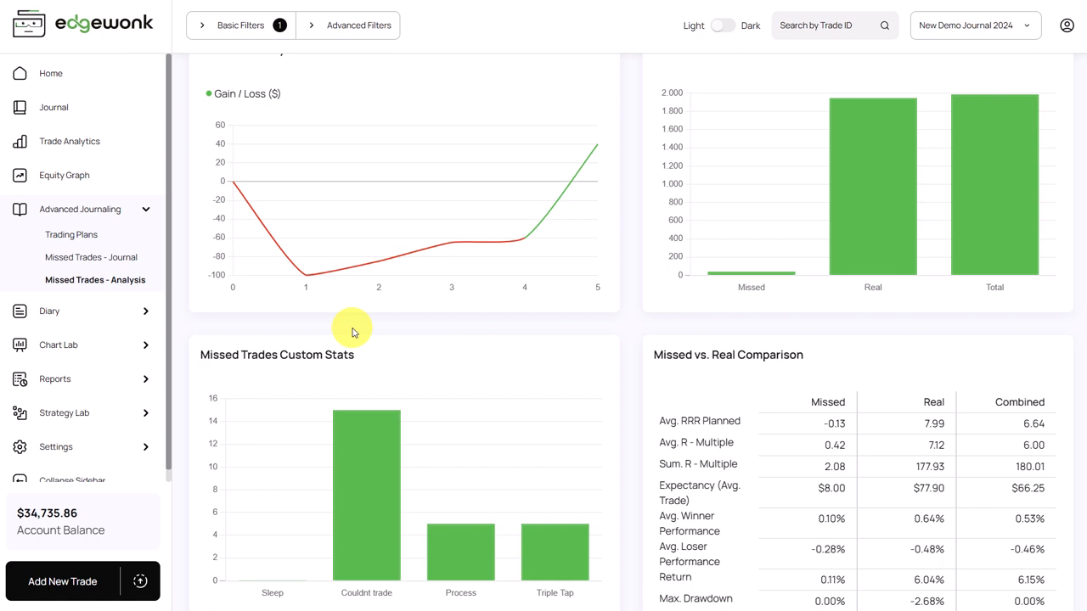
{"action": "left_click", "coordinate": [80, 209]}
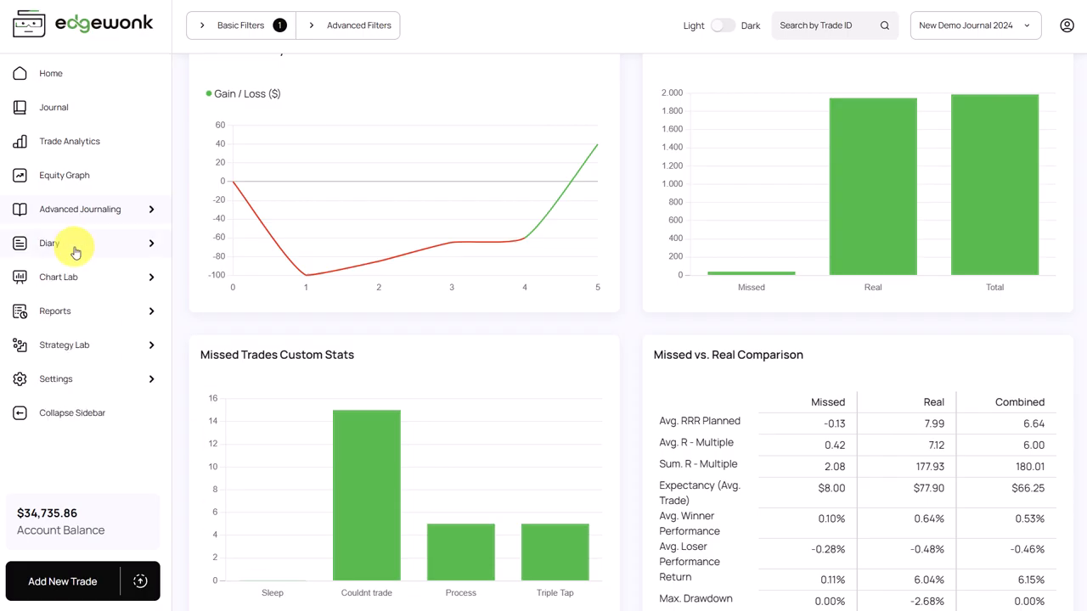
{"action": "mouse_move", "coordinate": [76, 252]}
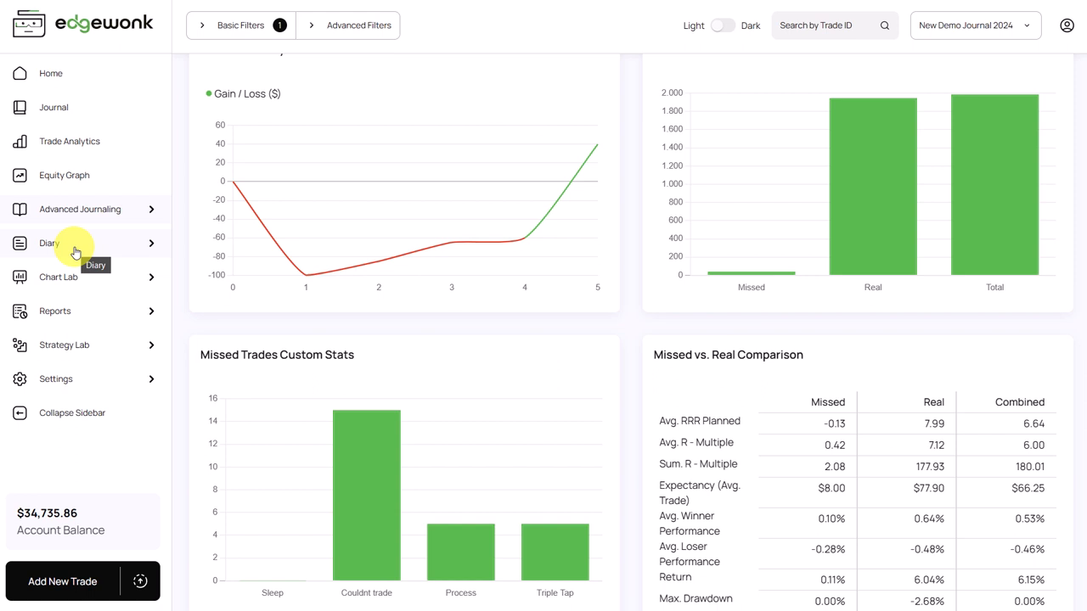
- Open Diary > Sessions, listing three rated trading periods
{"action": "left_click", "coordinate": [49, 243]}
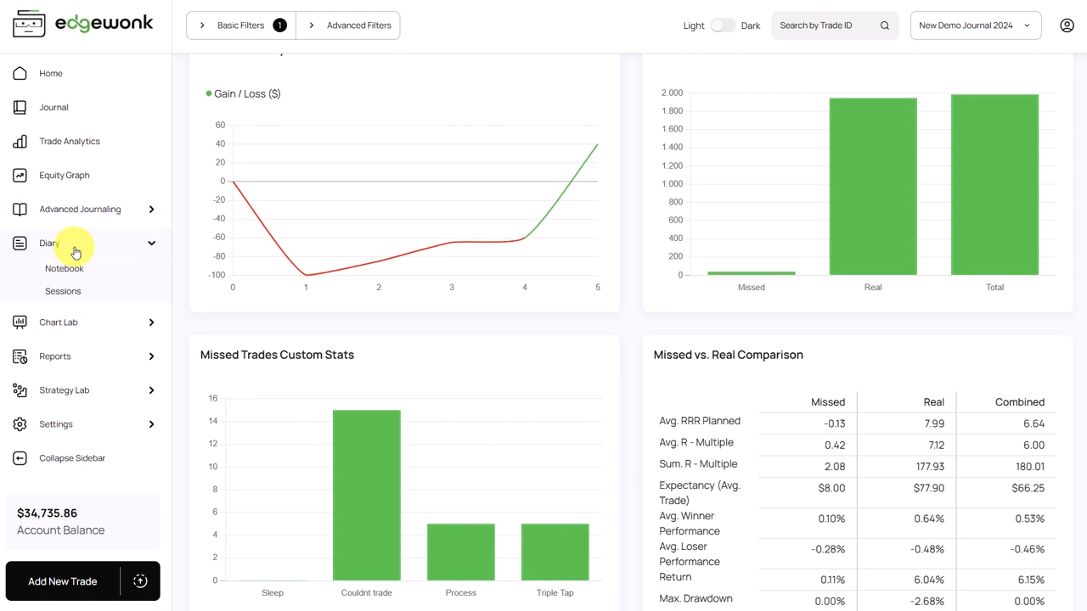
{"action": "mouse_move", "coordinate": [63, 291]}
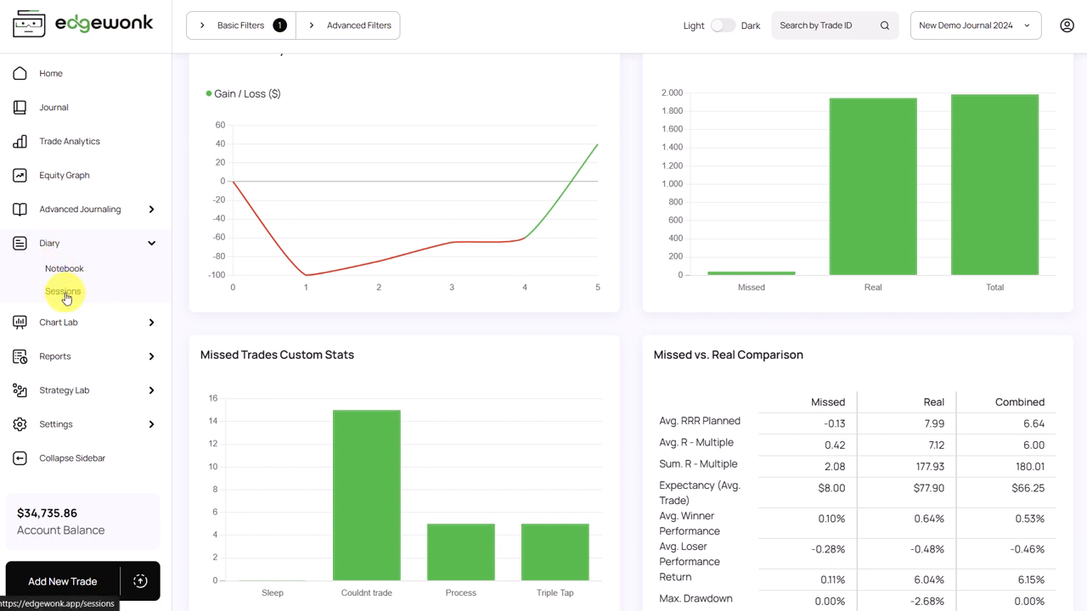
{"action": "left_click", "coordinate": [63, 290]}
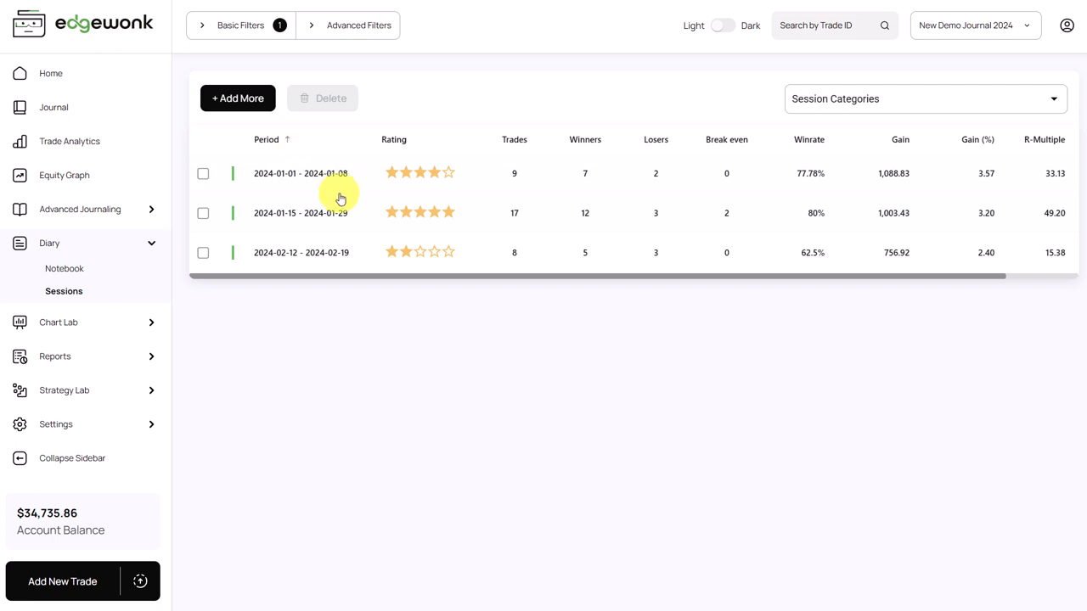
{"action": "mouse_move", "coordinate": [260, 139]}
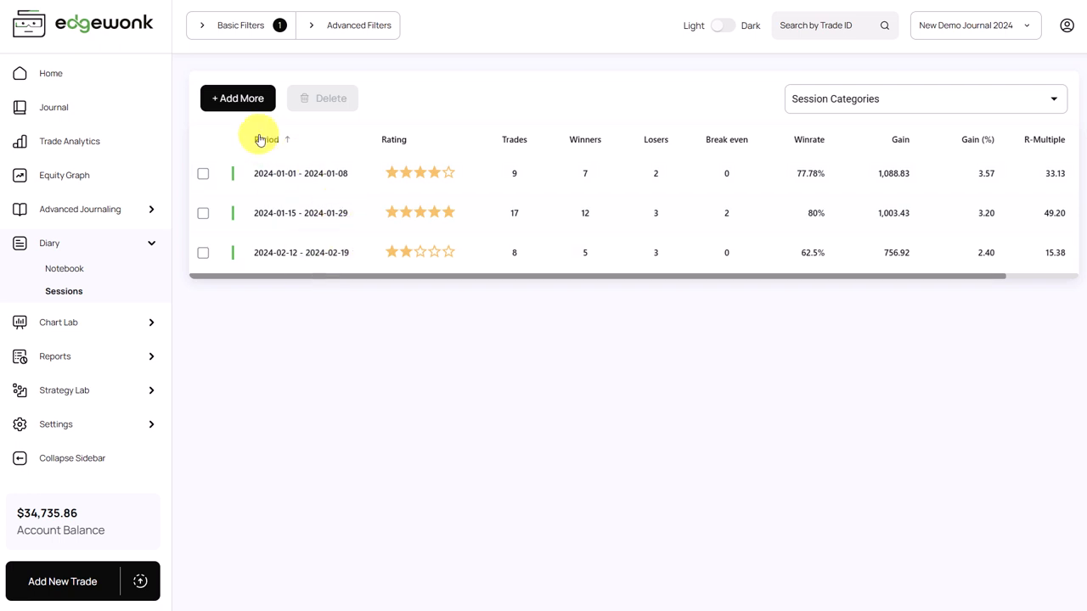
{"action": "left_click", "coordinate": [238, 97]}
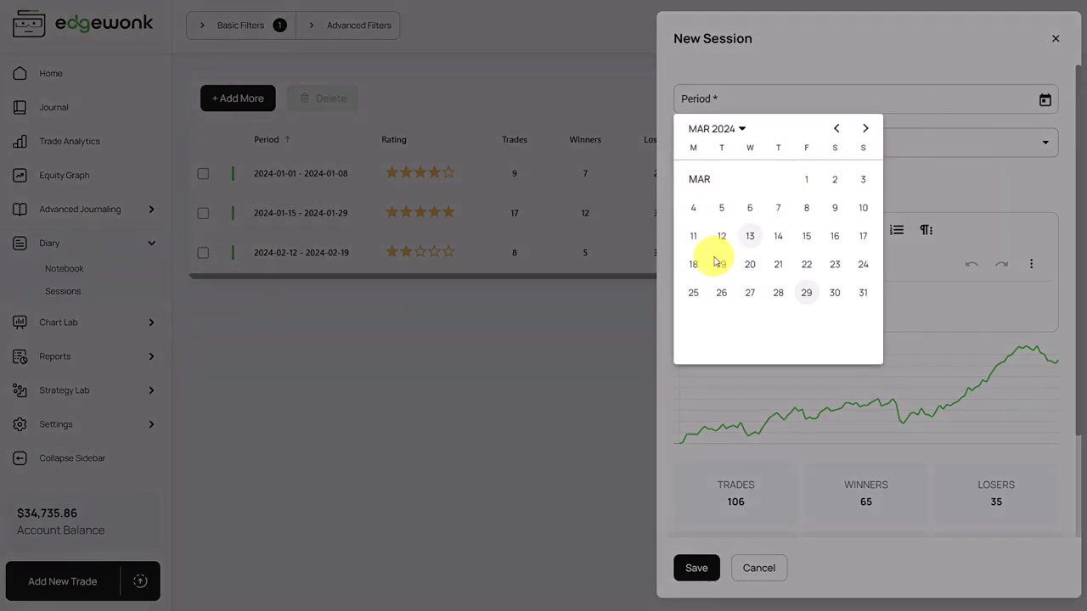
{"action": "mouse_move", "coordinate": [693, 292]}
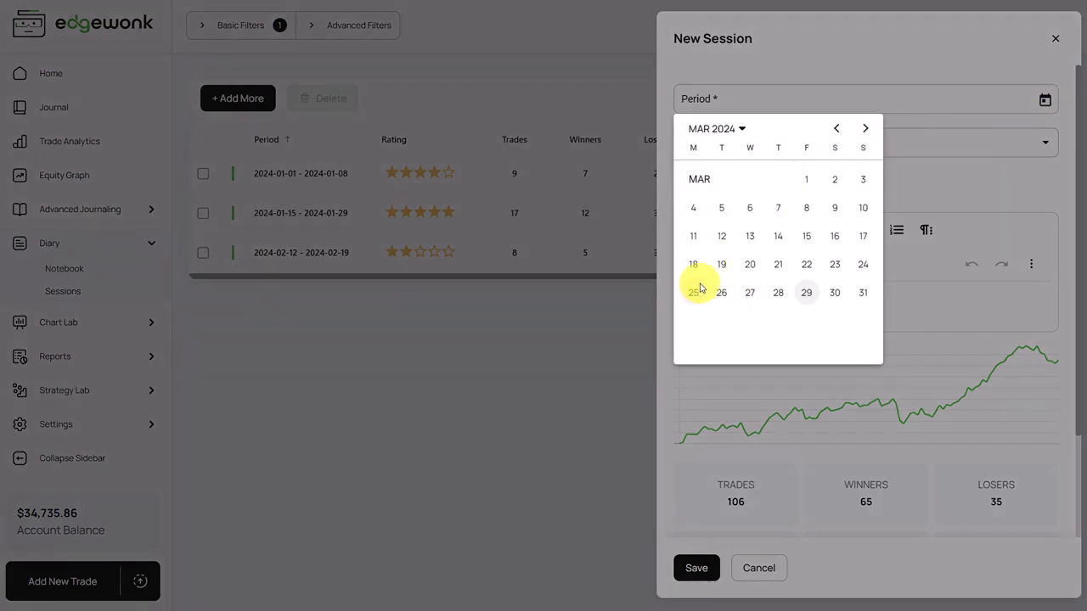
{"action": "left_click", "coordinate": [693, 292]}
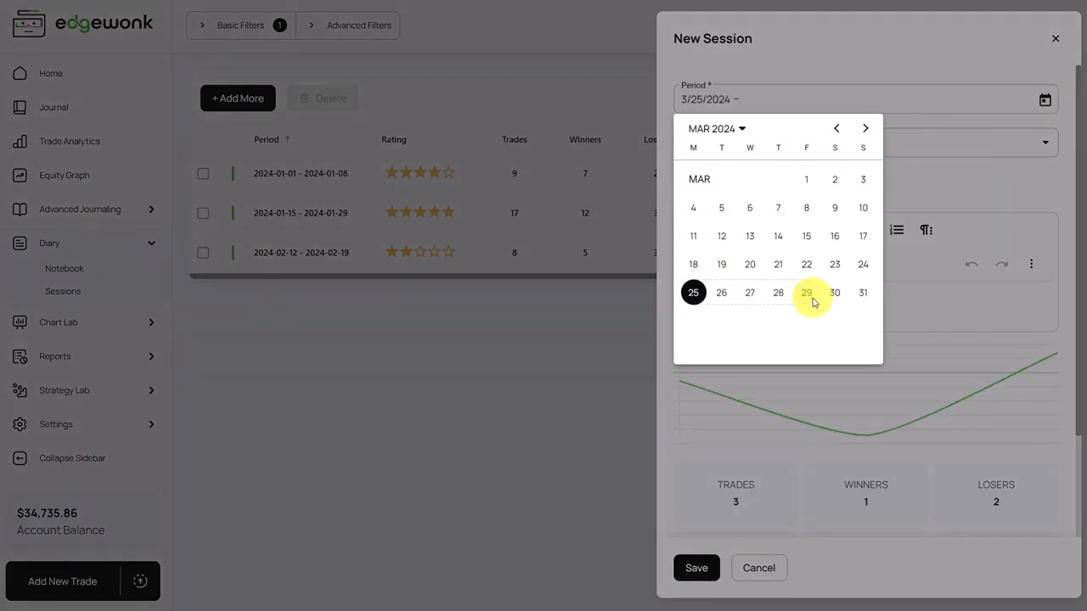
{"action": "left_click", "coordinate": [805, 292]}
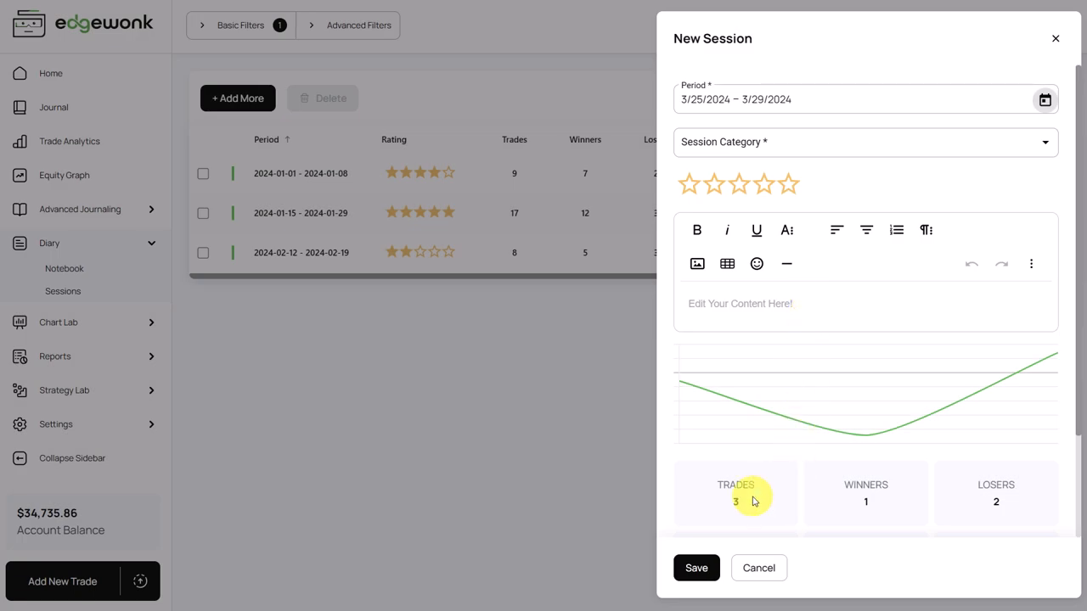
{"action": "mouse_move", "coordinate": [934, 470]}
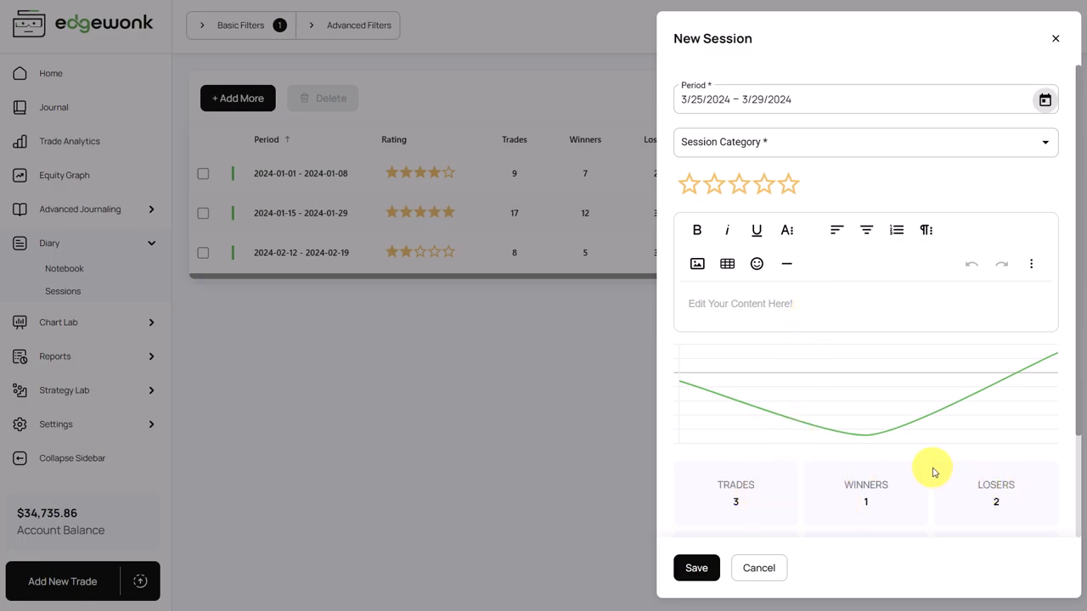
{"action": "mouse_move", "coordinate": [842, 302]}
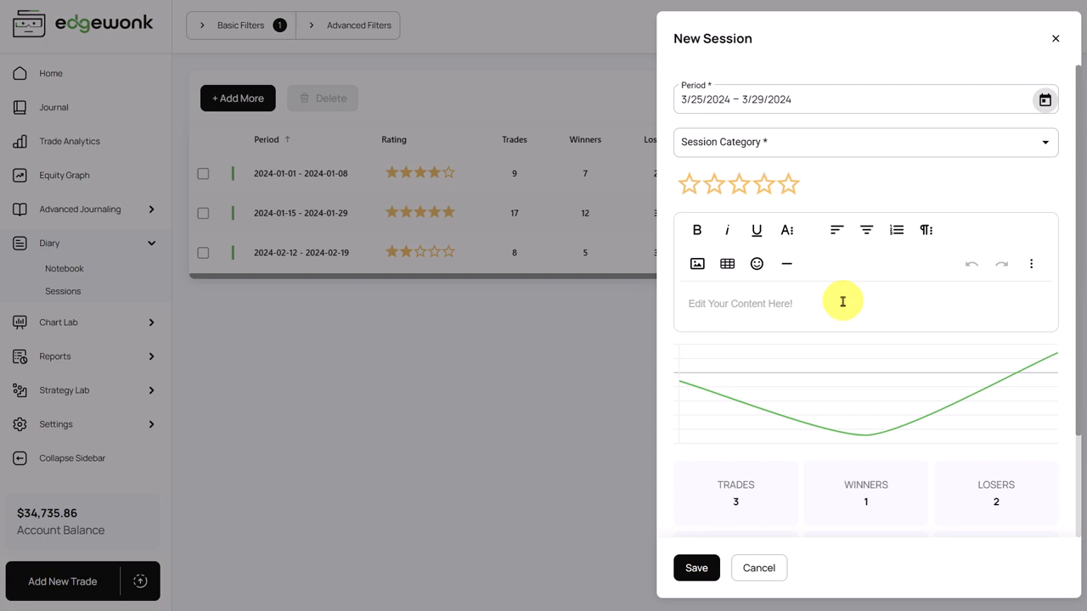
{"action": "mouse_move", "coordinate": [809, 303]}
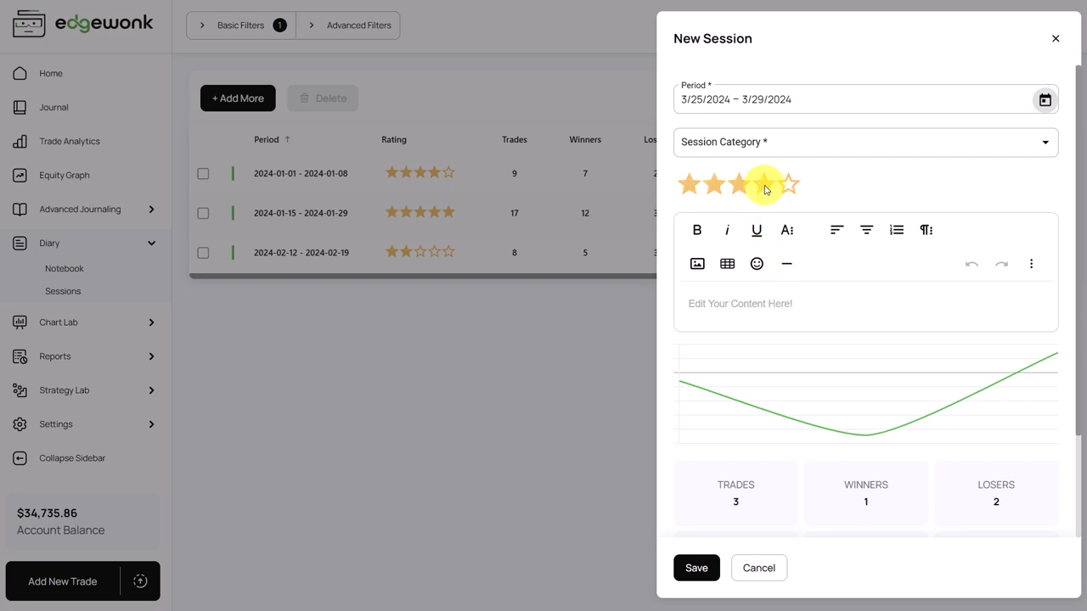
{"action": "left_click", "coordinate": [865, 142]}
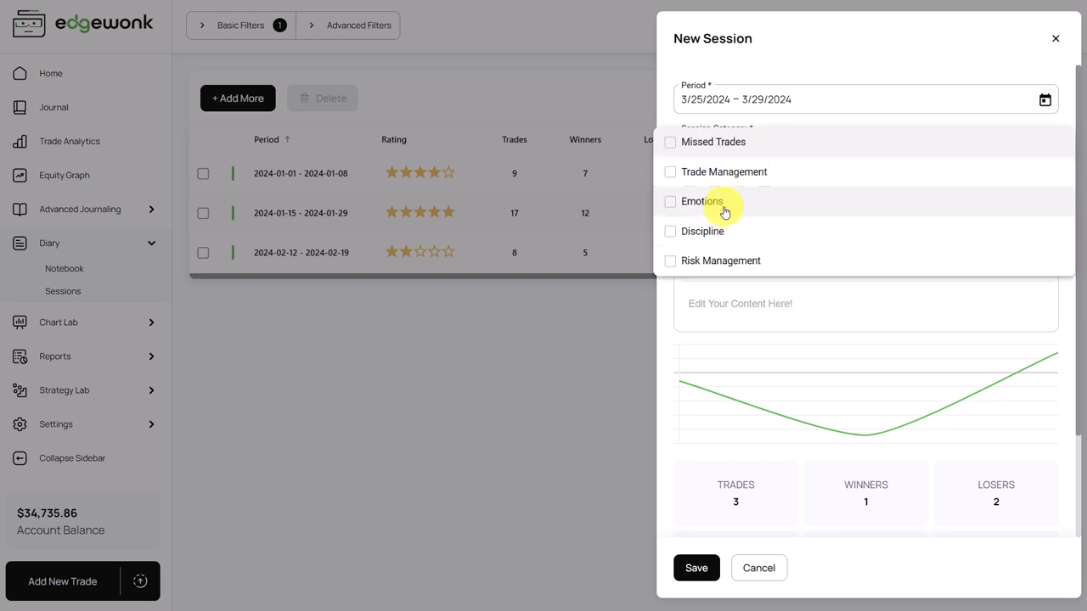
{"action": "mouse_move", "coordinate": [786, 351]}
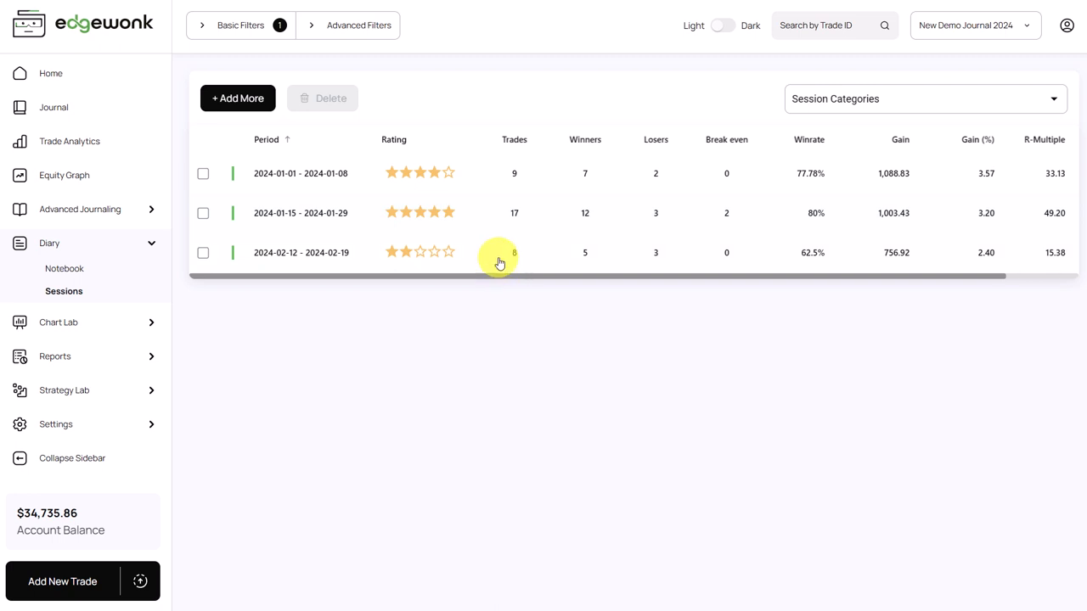
- Scroll the sessions table right to show the R-Multiple and Tiltmeter columns
{"action": "scroll", "scroll_direction": "right", "scroll_amount": 3}
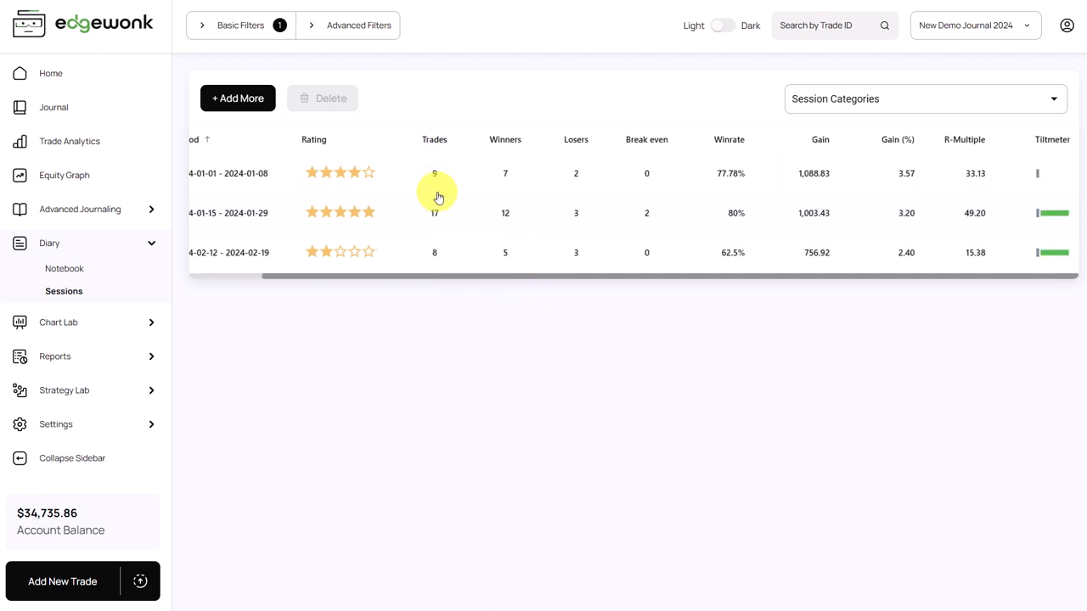
{"action": "mouse_move", "coordinate": [647, 213]}
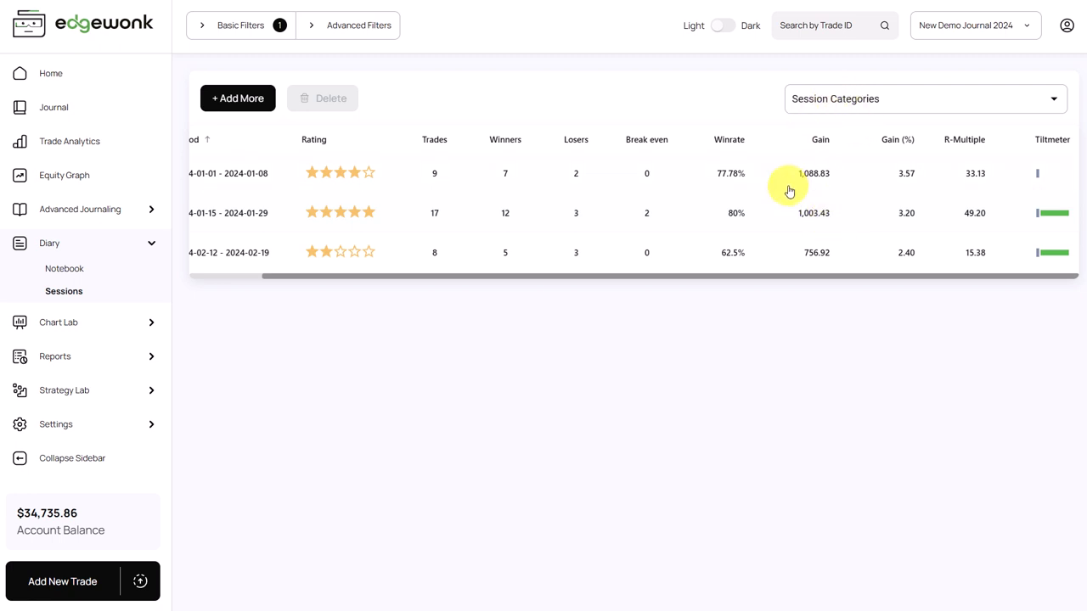
{"action": "mouse_move", "coordinate": [278, 284]}
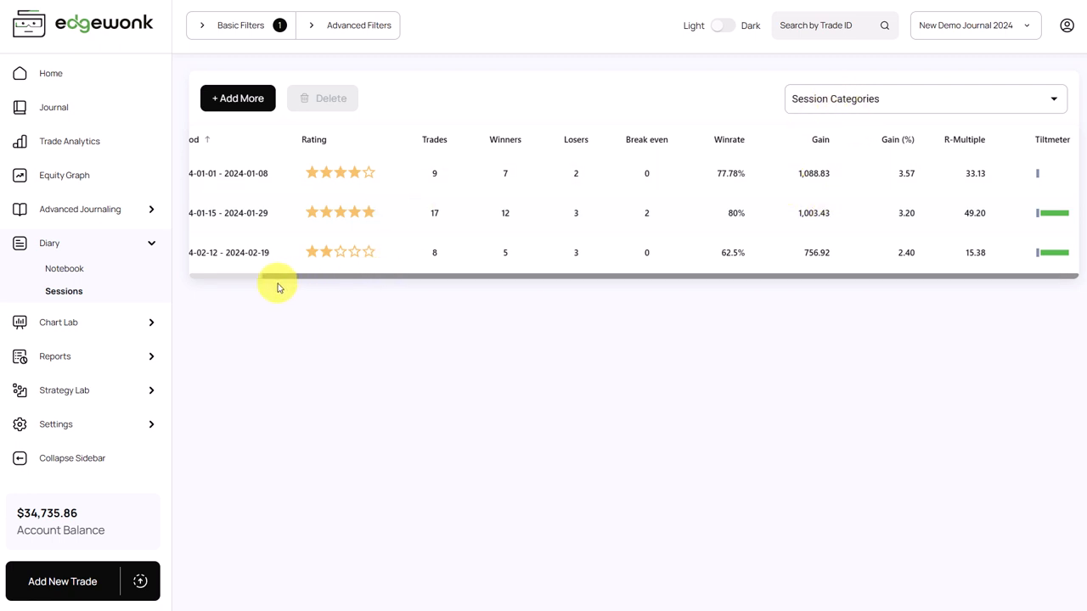
{"action": "mouse_move", "coordinate": [806, 184]}
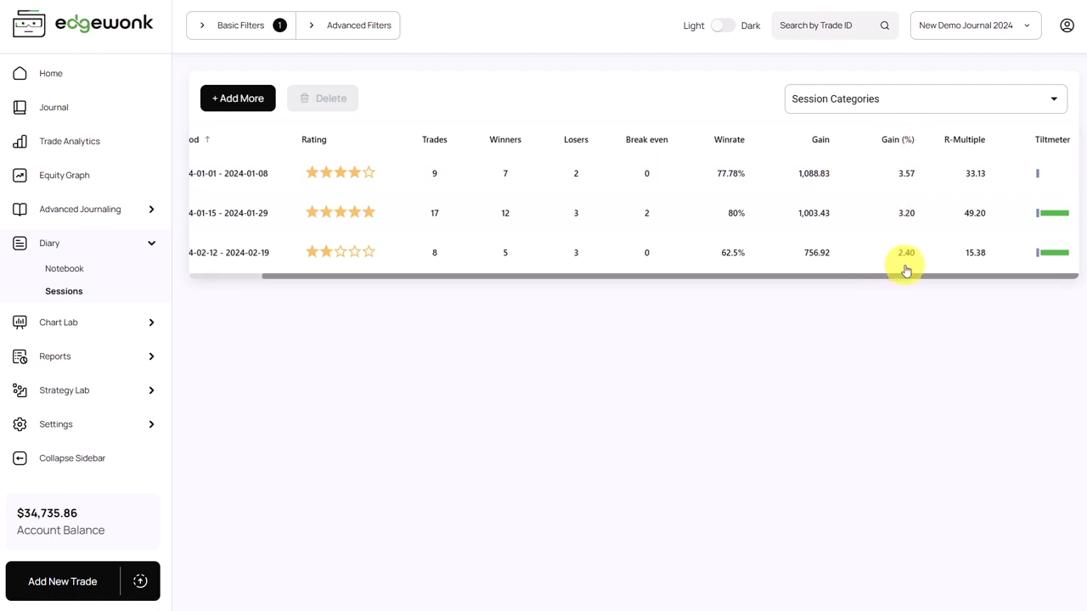
{"action": "mouse_move", "coordinate": [605, 225]}
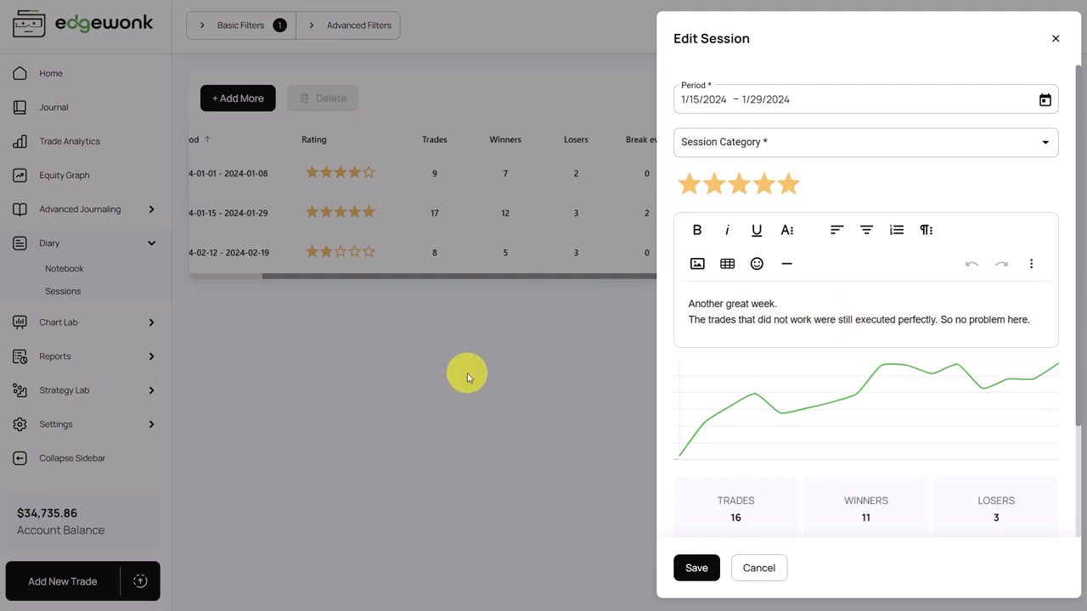
{"action": "mouse_move", "coordinate": [463, 373]}
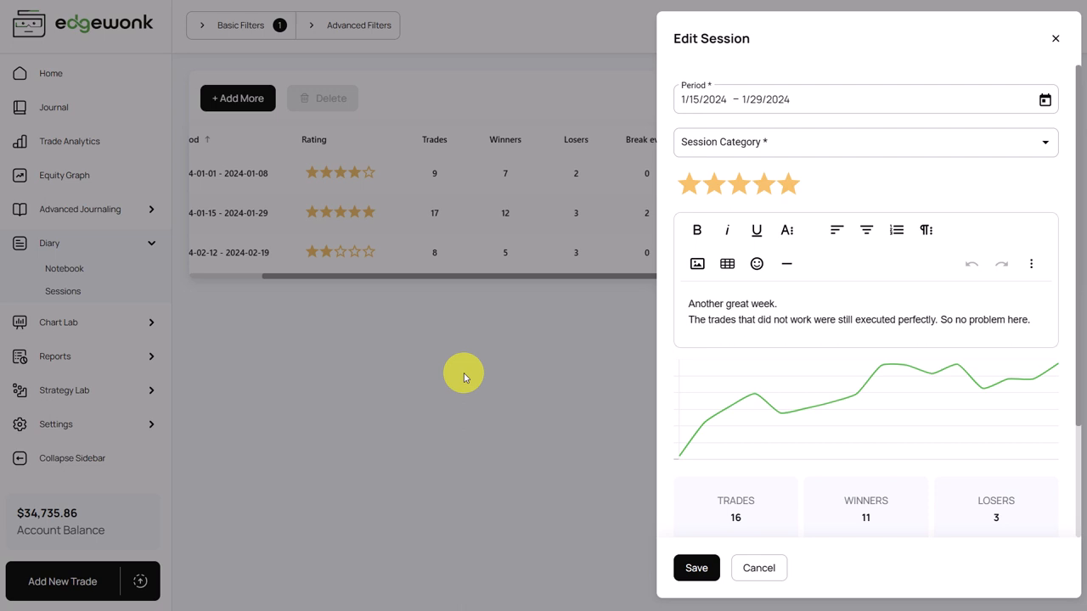
{"action": "mouse_move", "coordinate": [485, 364]}
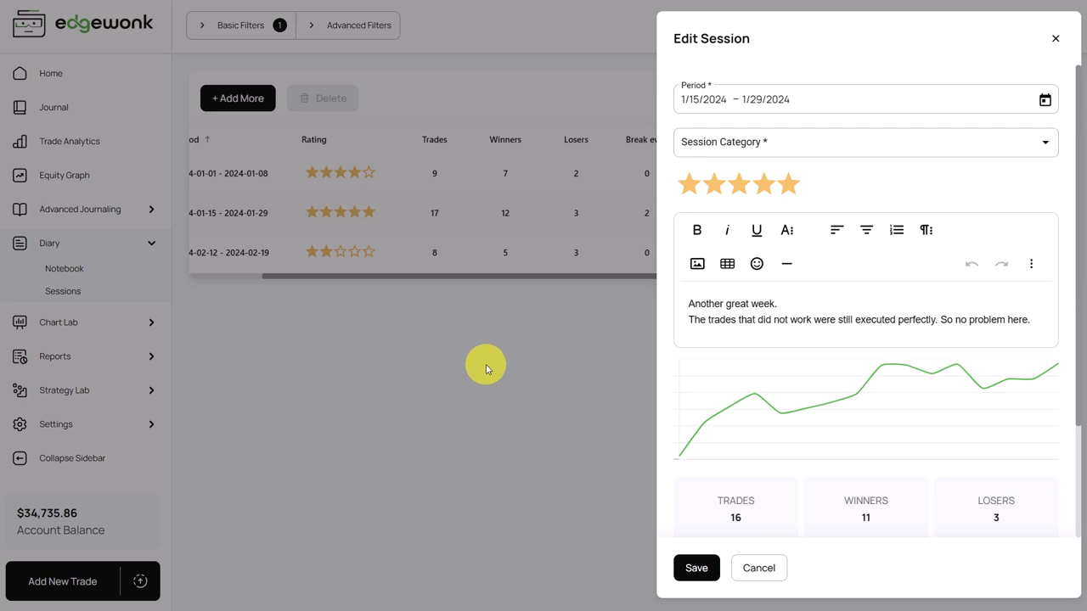
{"action": "mouse_move", "coordinate": [417, 316]}
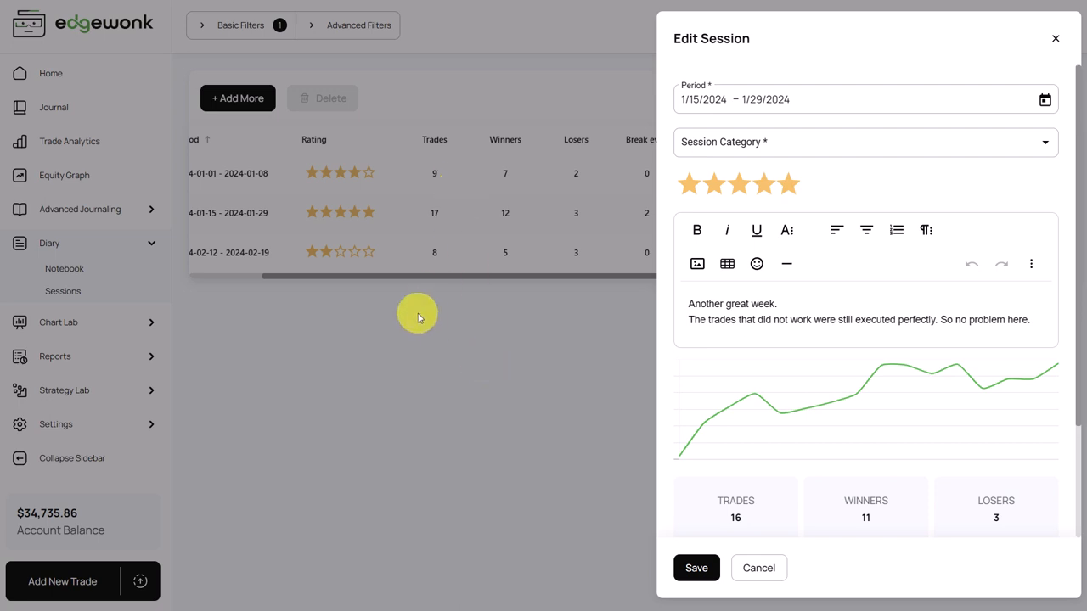
{"action": "left_click", "coordinate": [758, 568]}
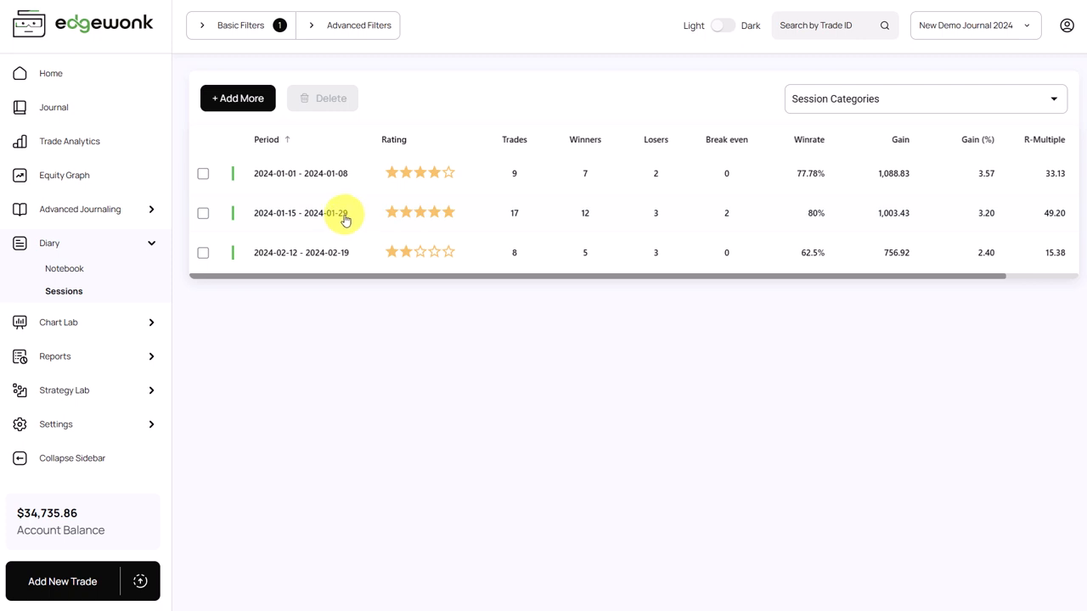
{"action": "mouse_move", "coordinate": [388, 391]}
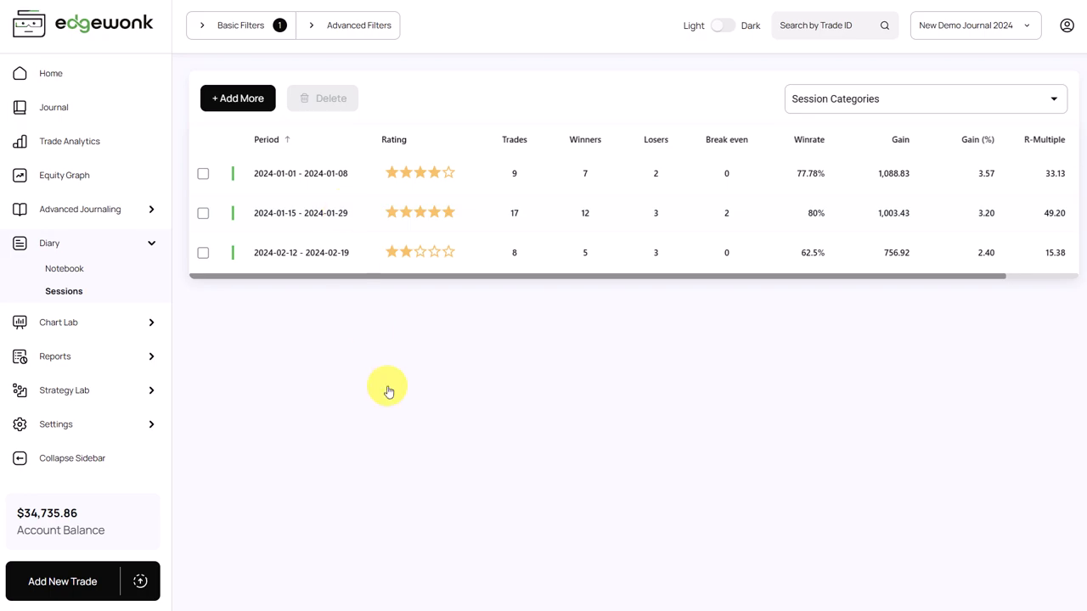